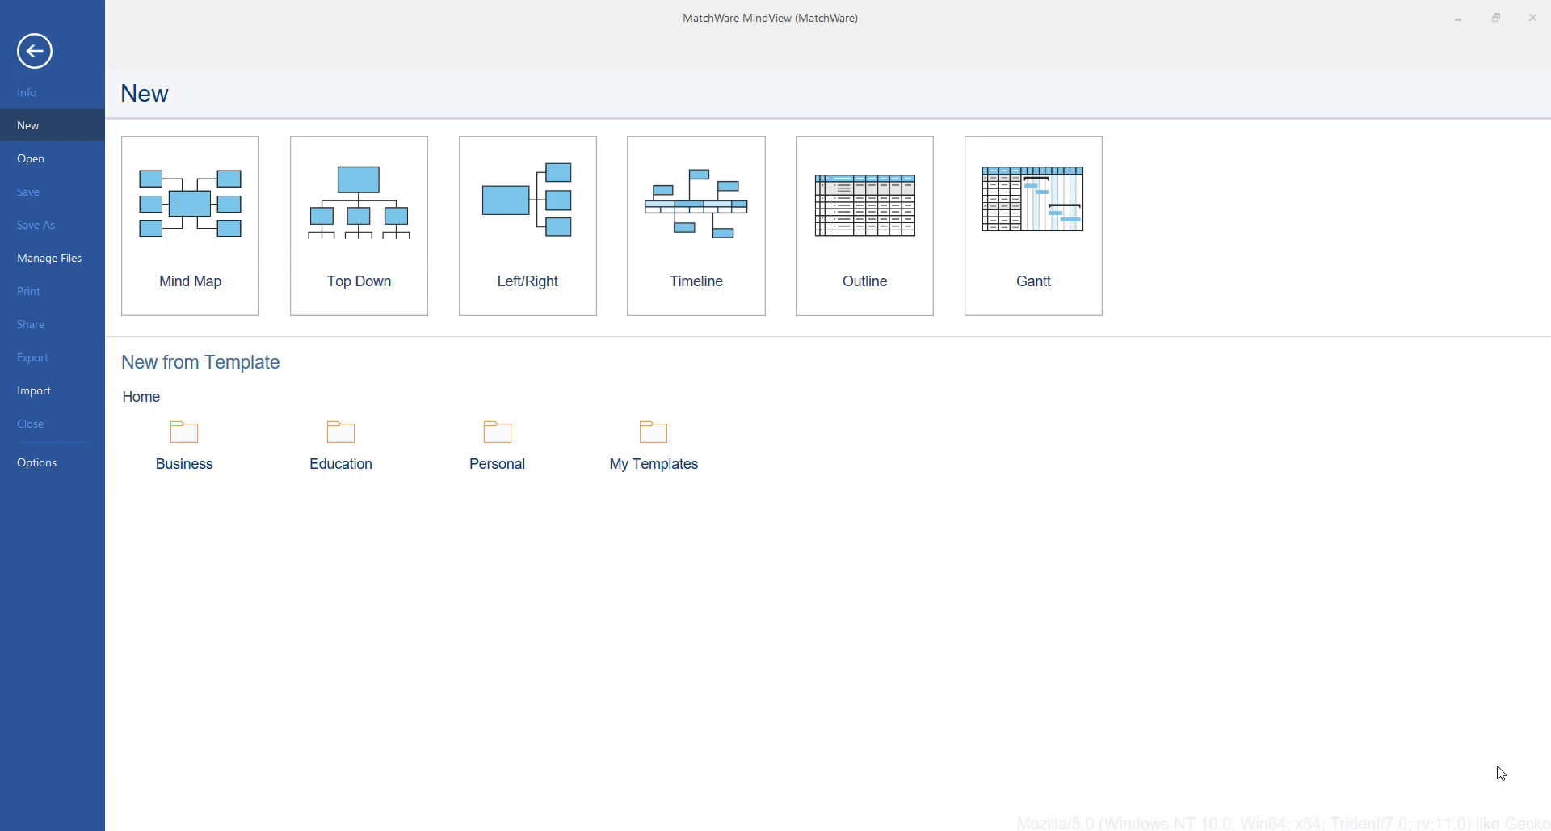
{"action": "mouse_move", "coordinate": [552, 544]}
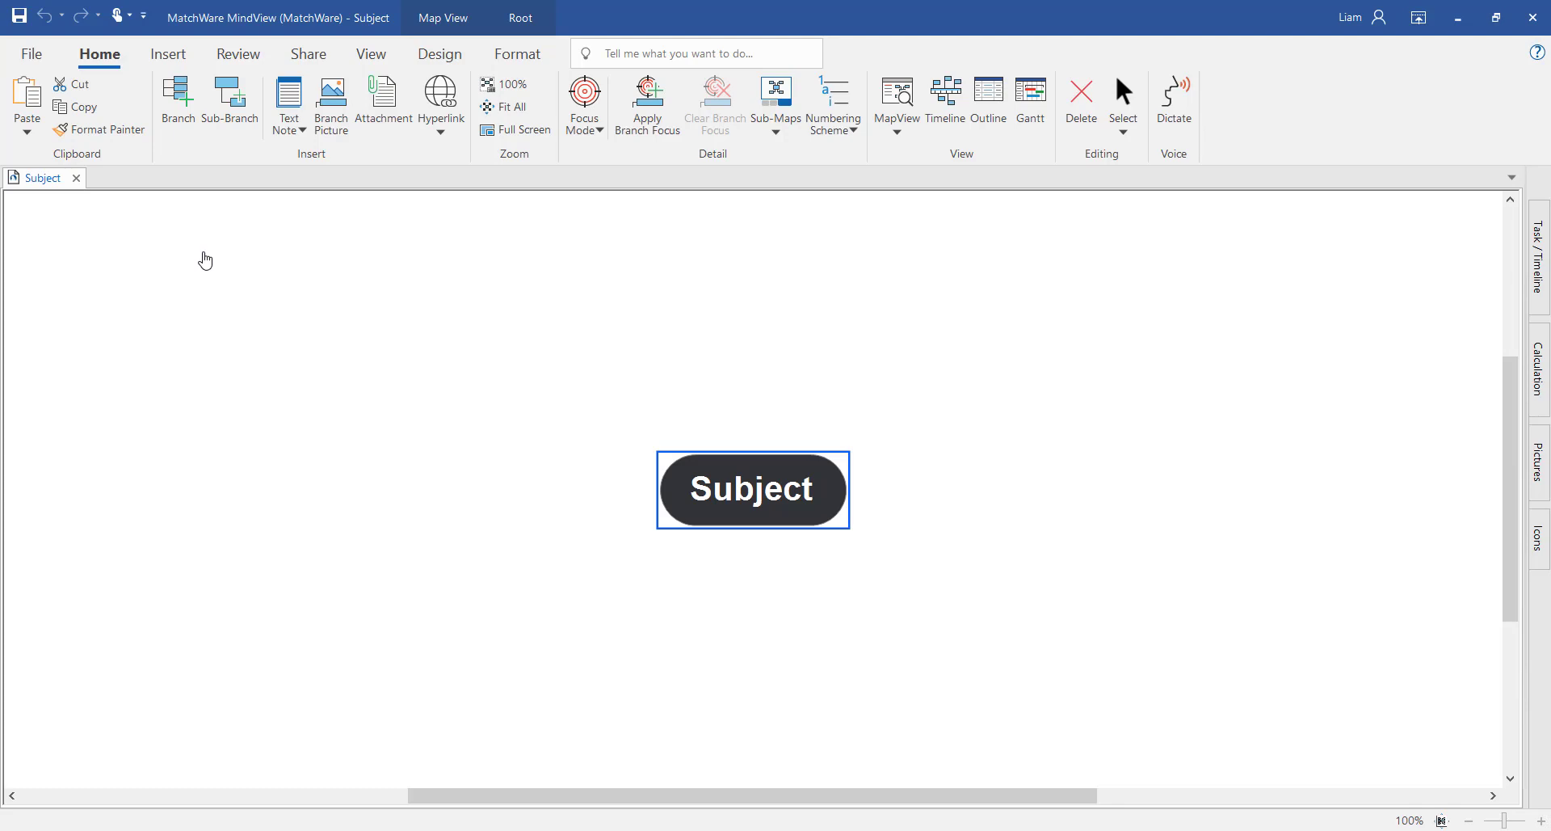
Browse the Insert, Share and View ribbon tabs, then return to Home.
{"action": "left_click", "coordinate": [168, 54]}
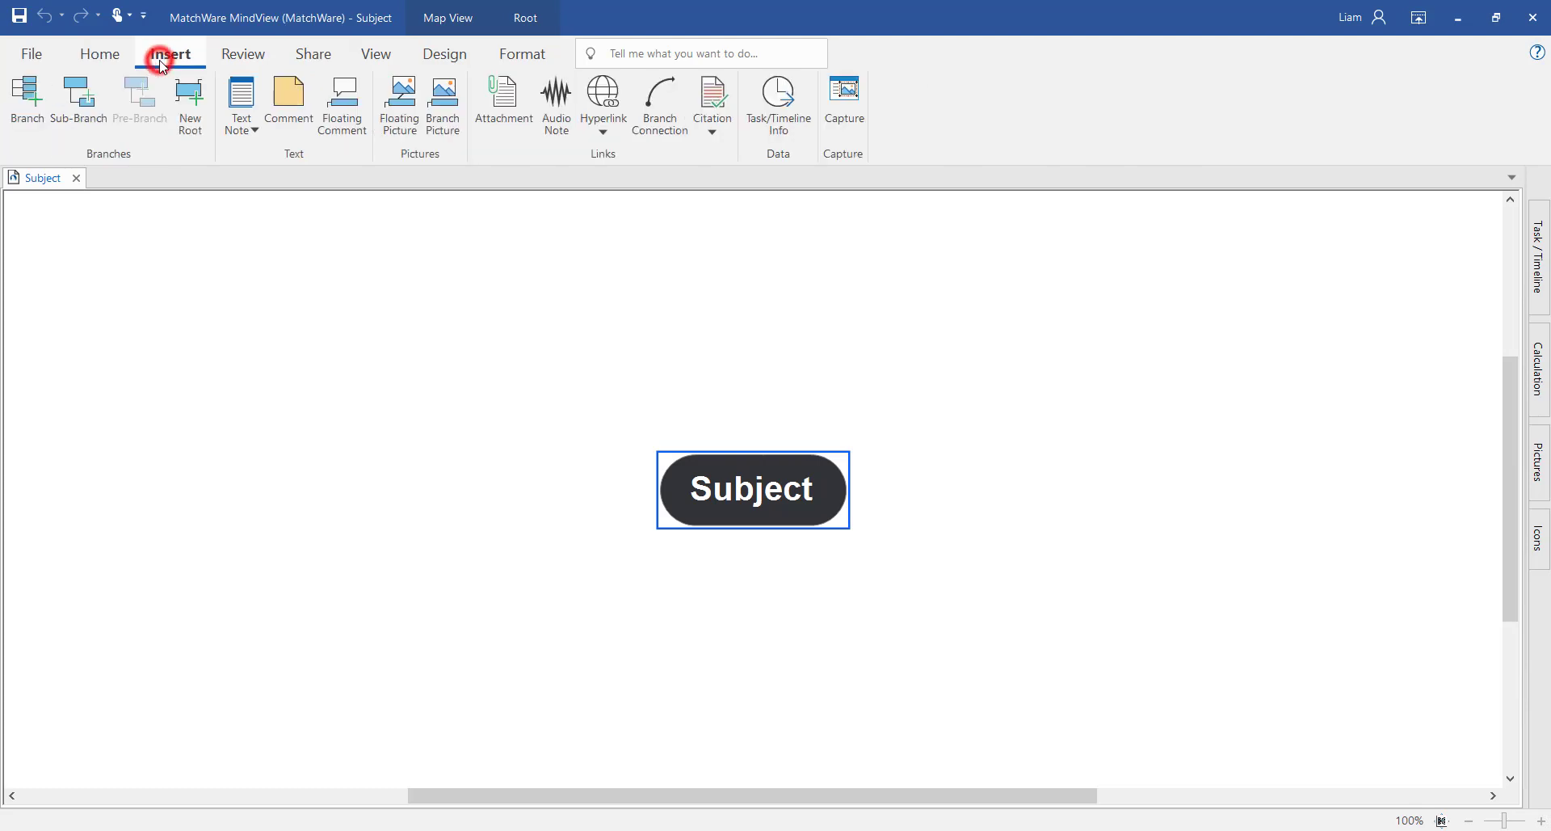
{"action": "left_click", "coordinate": [310, 54]}
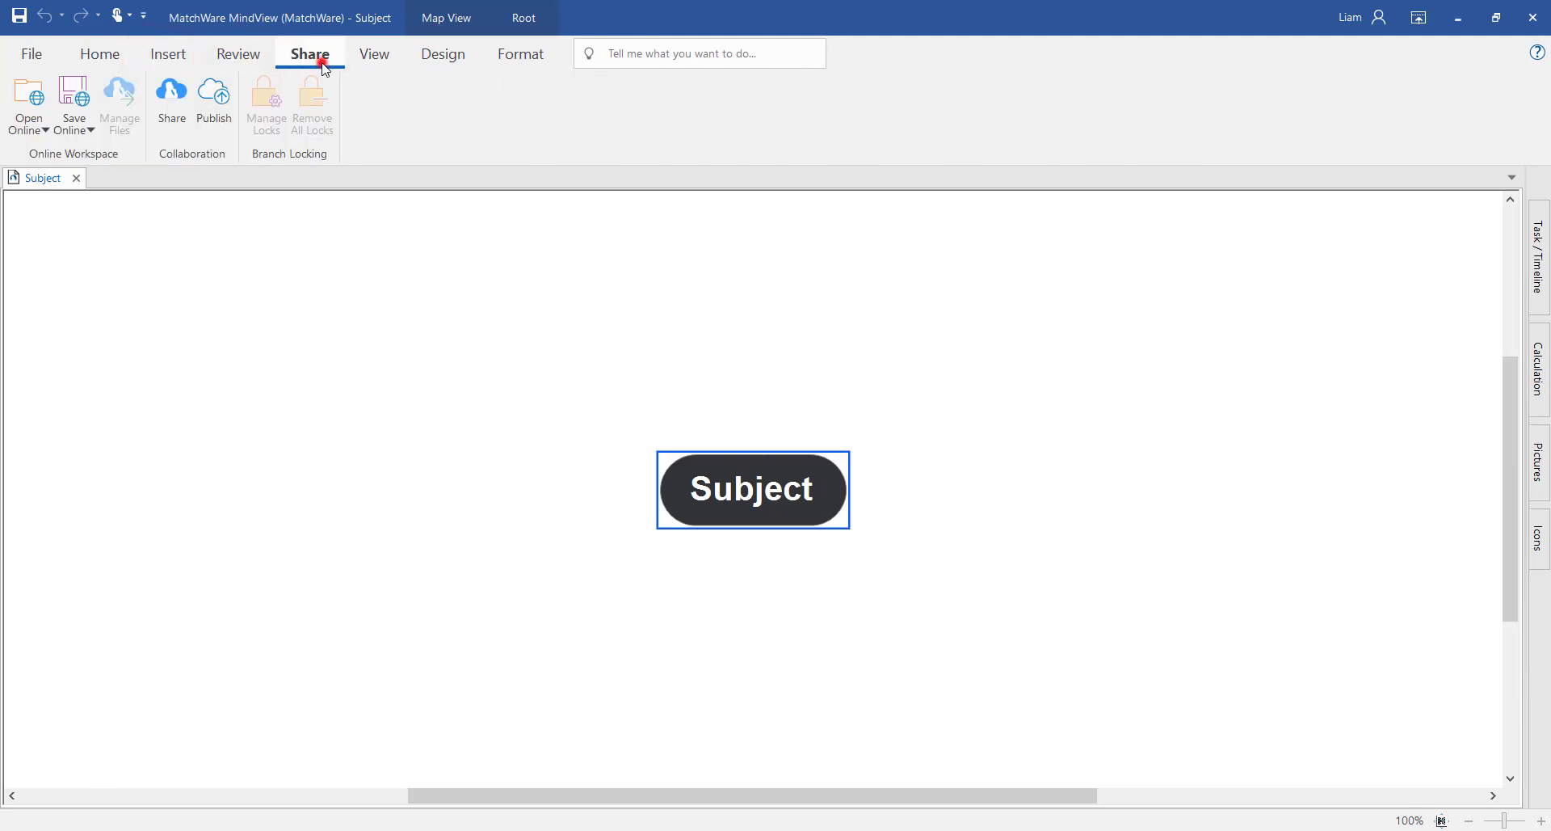
{"action": "left_click", "coordinate": [373, 54]}
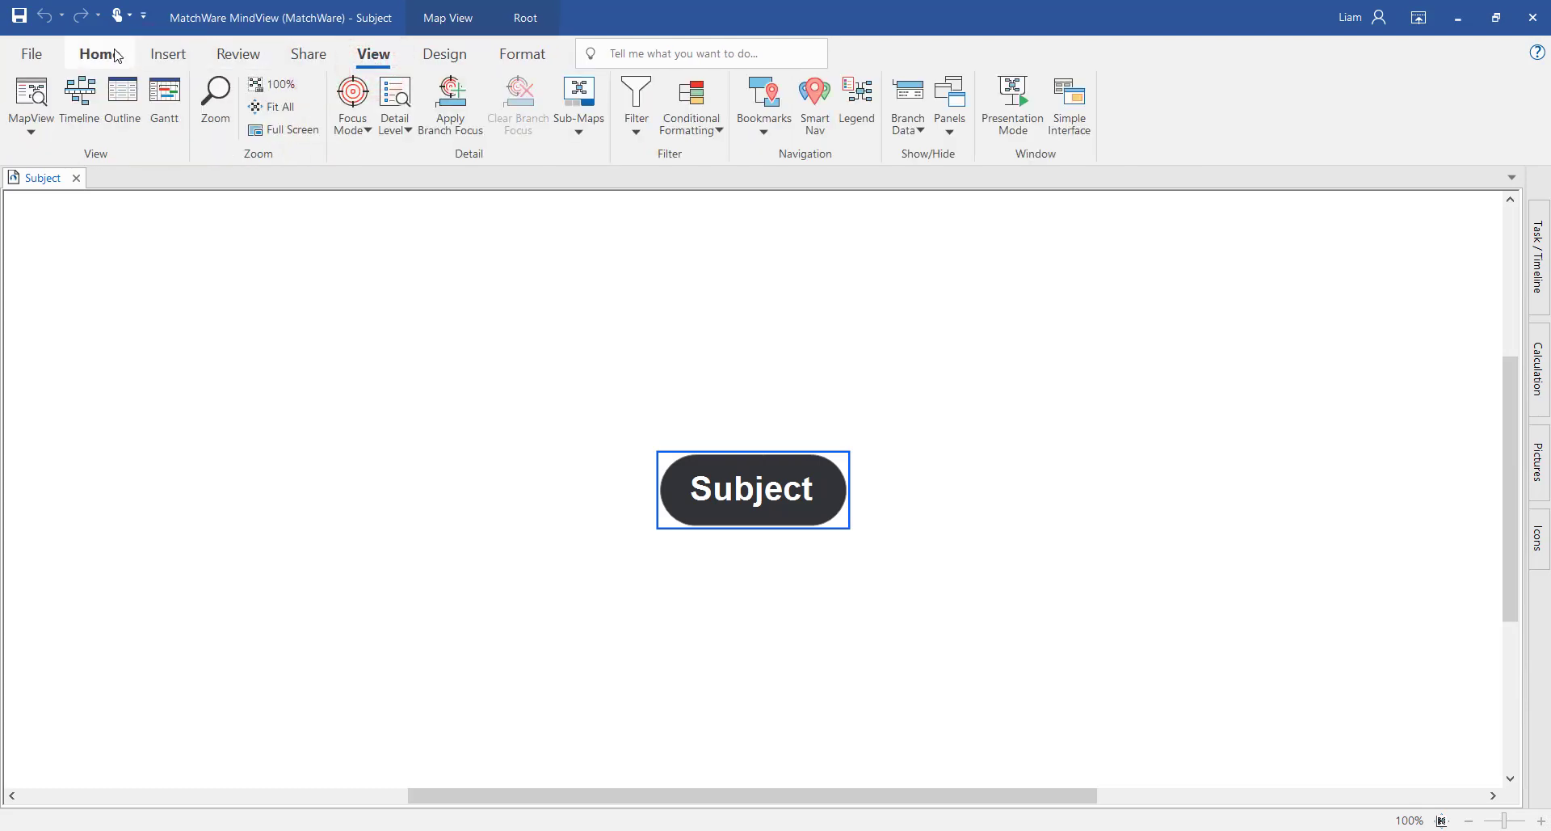
{"action": "left_click", "coordinate": [101, 54]}
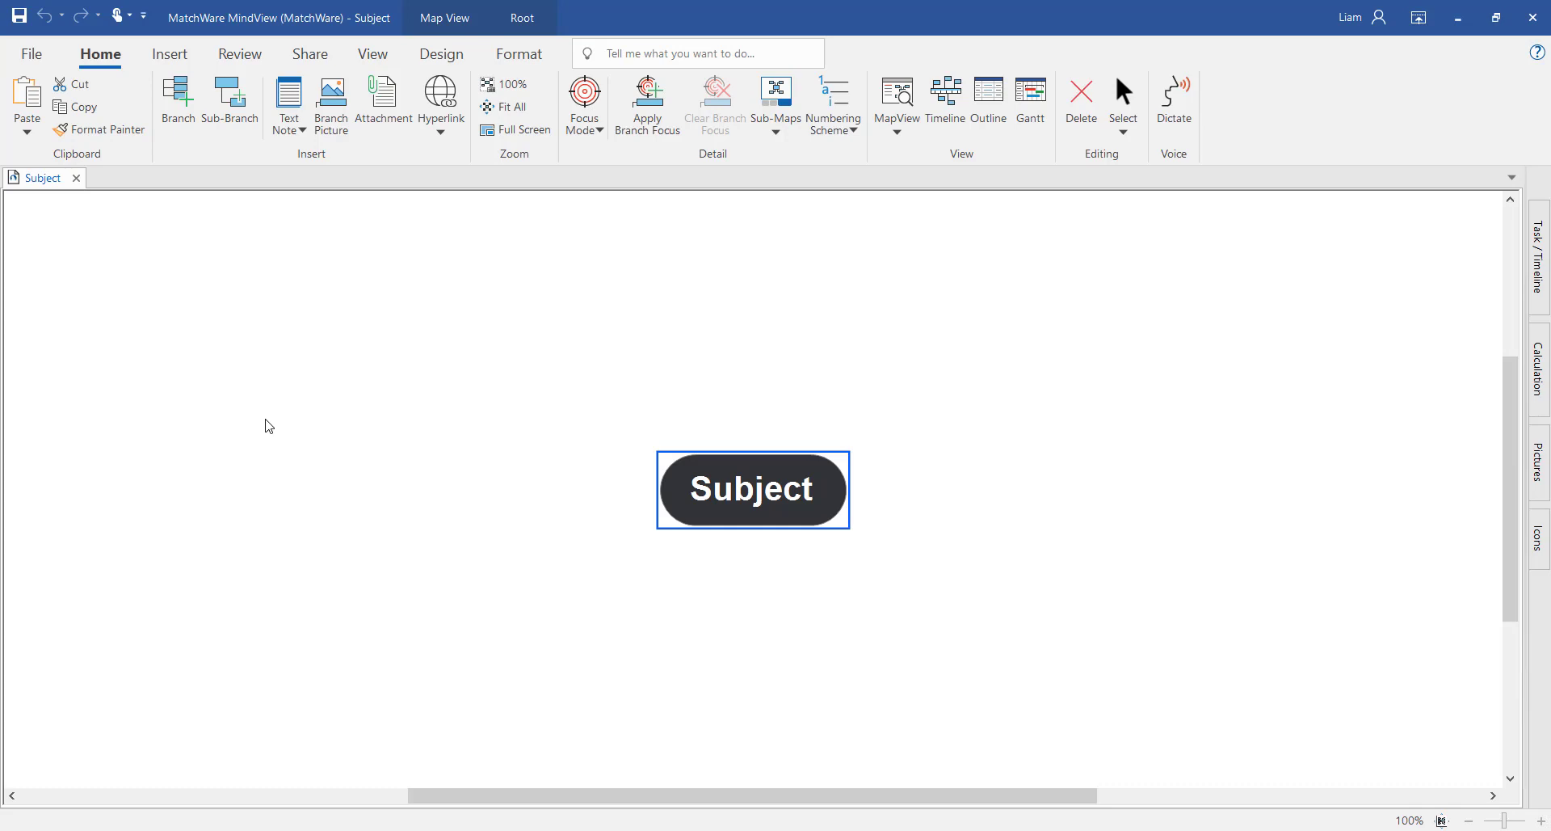
Add main Idea branches and sub-branches around Subject with Branch and Sub-Branch.
{"action": "left_click", "coordinate": [177, 102]}
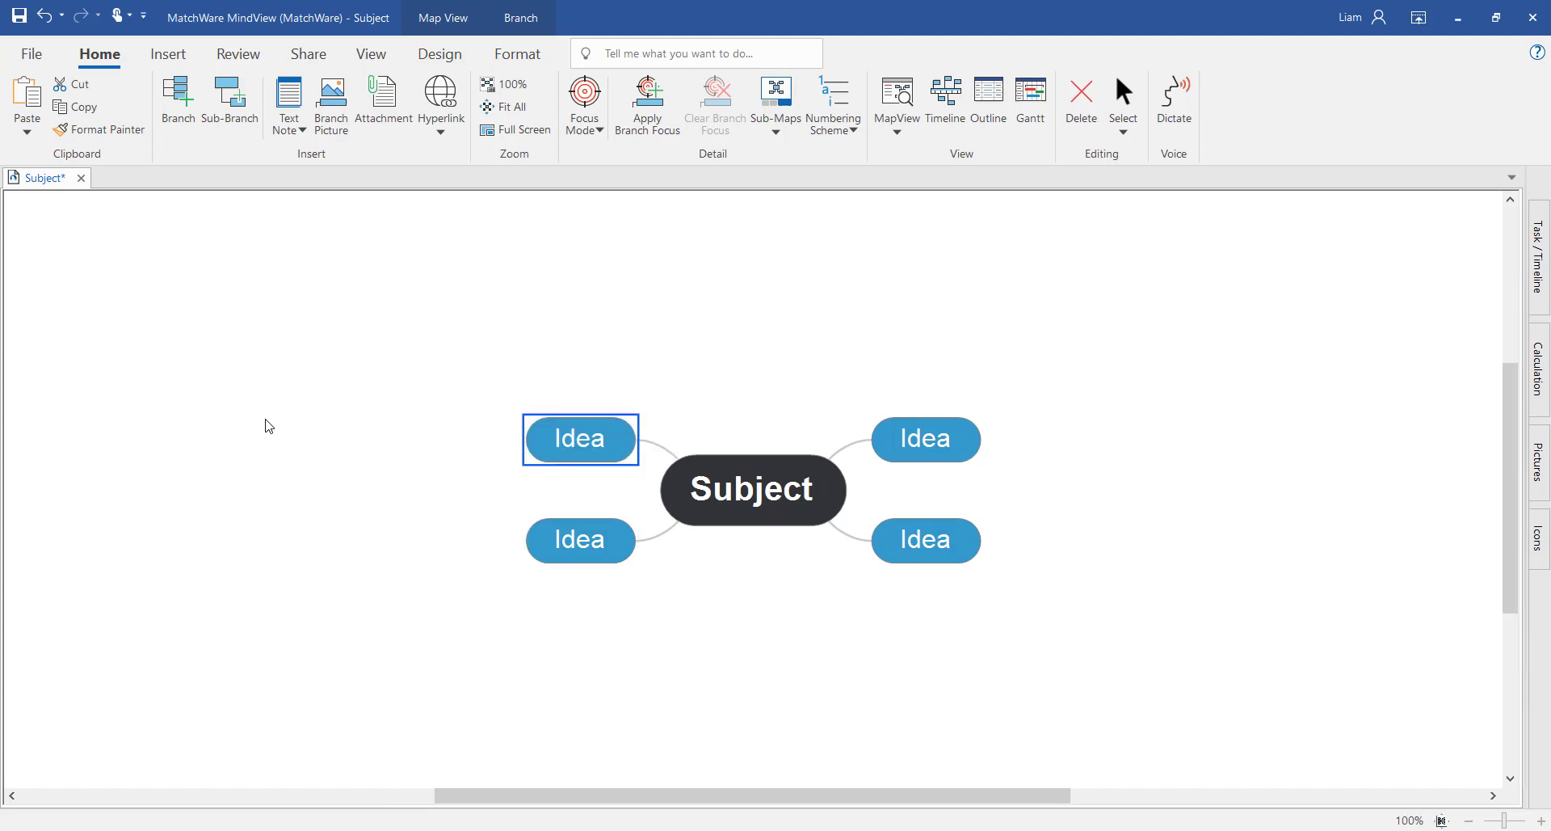
{"action": "left_click", "coordinate": [229, 98]}
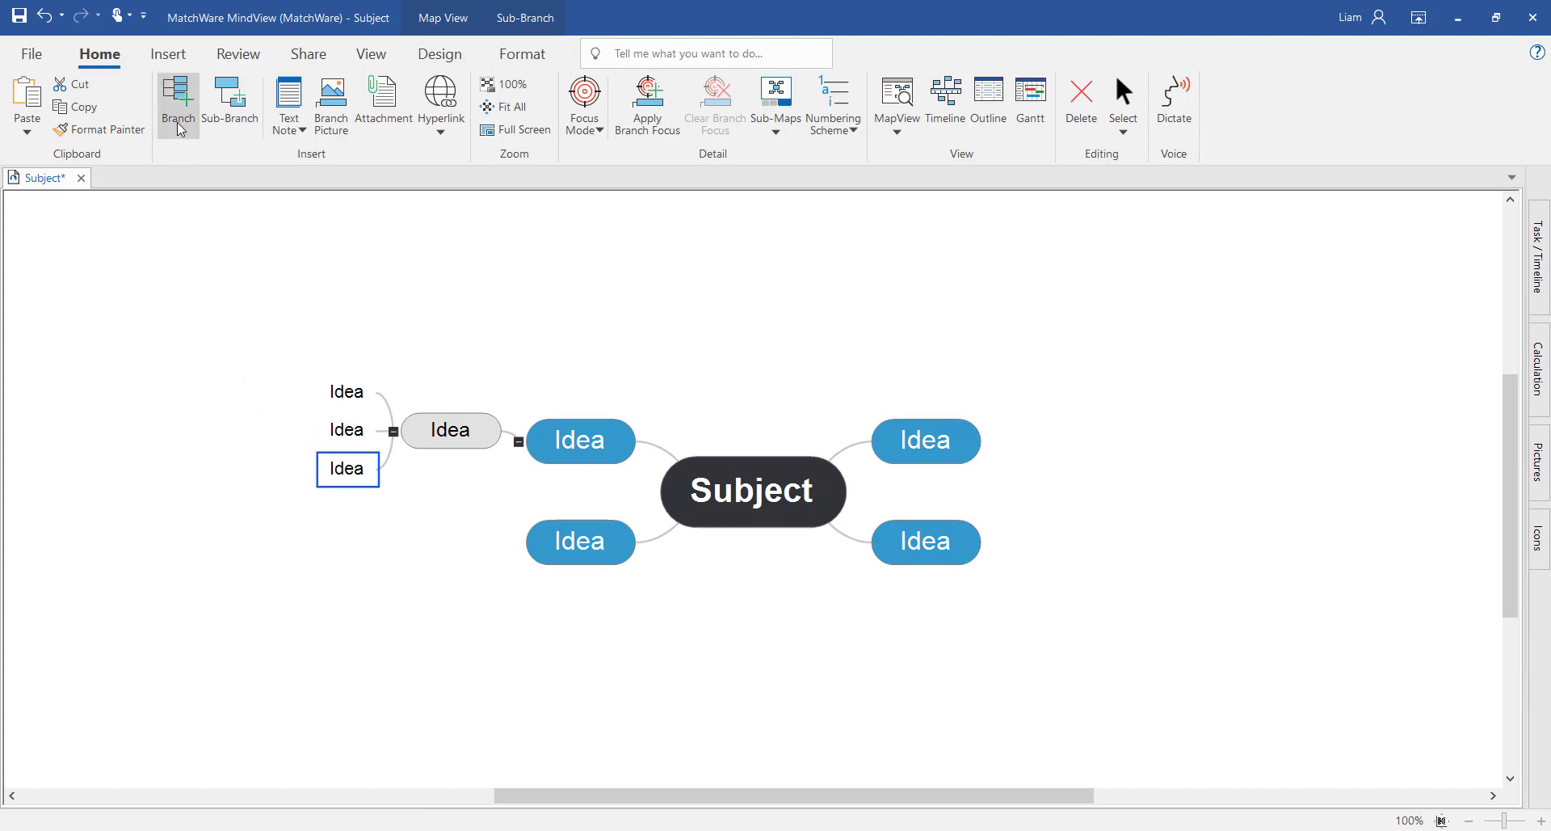
{"action": "mouse_move", "coordinate": [178, 98]}
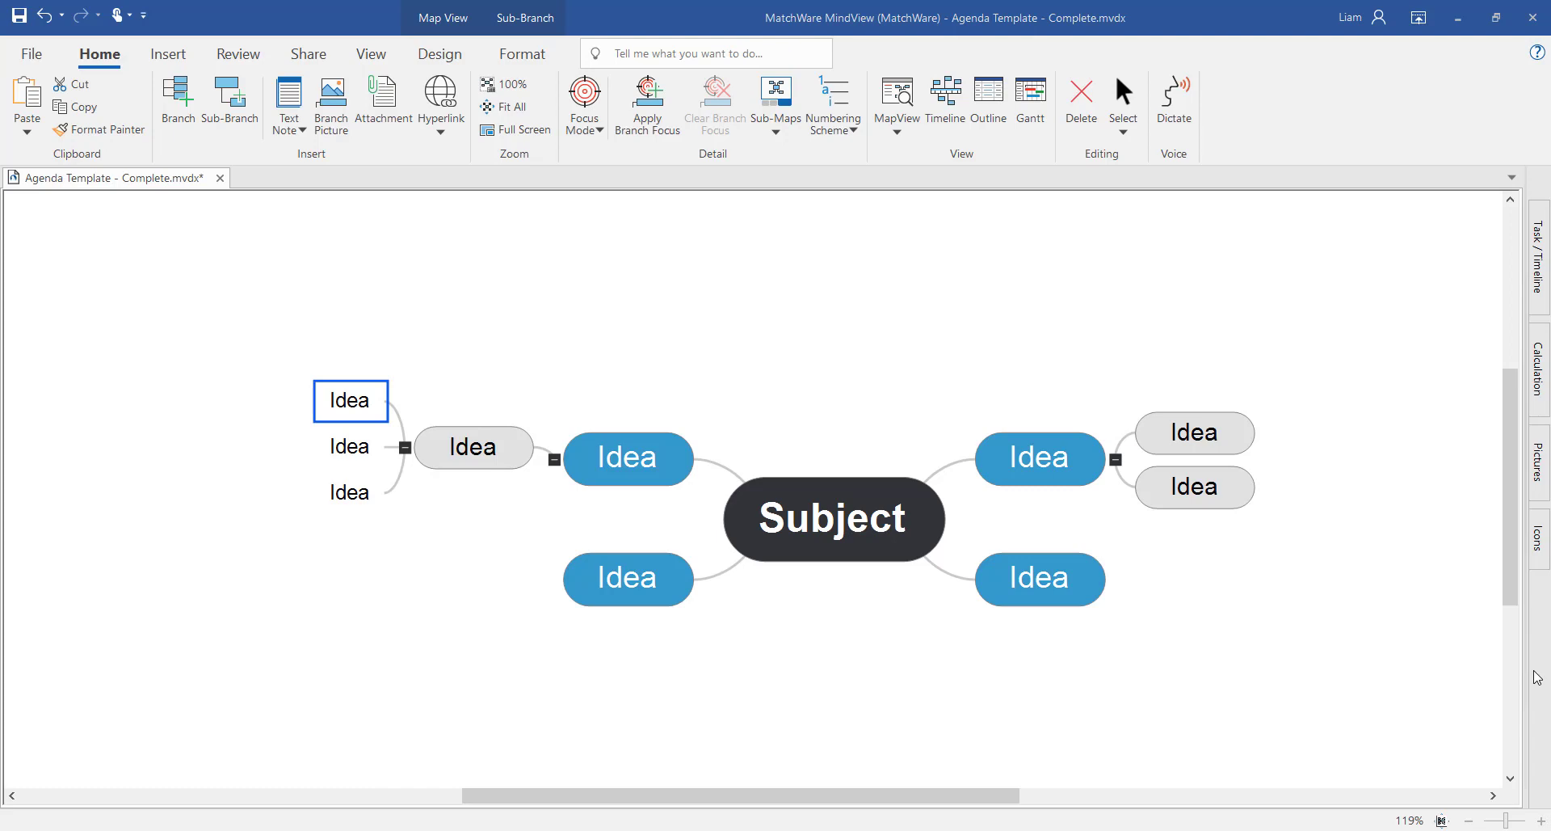
{"action": "mouse_move", "coordinate": [839, 142]}
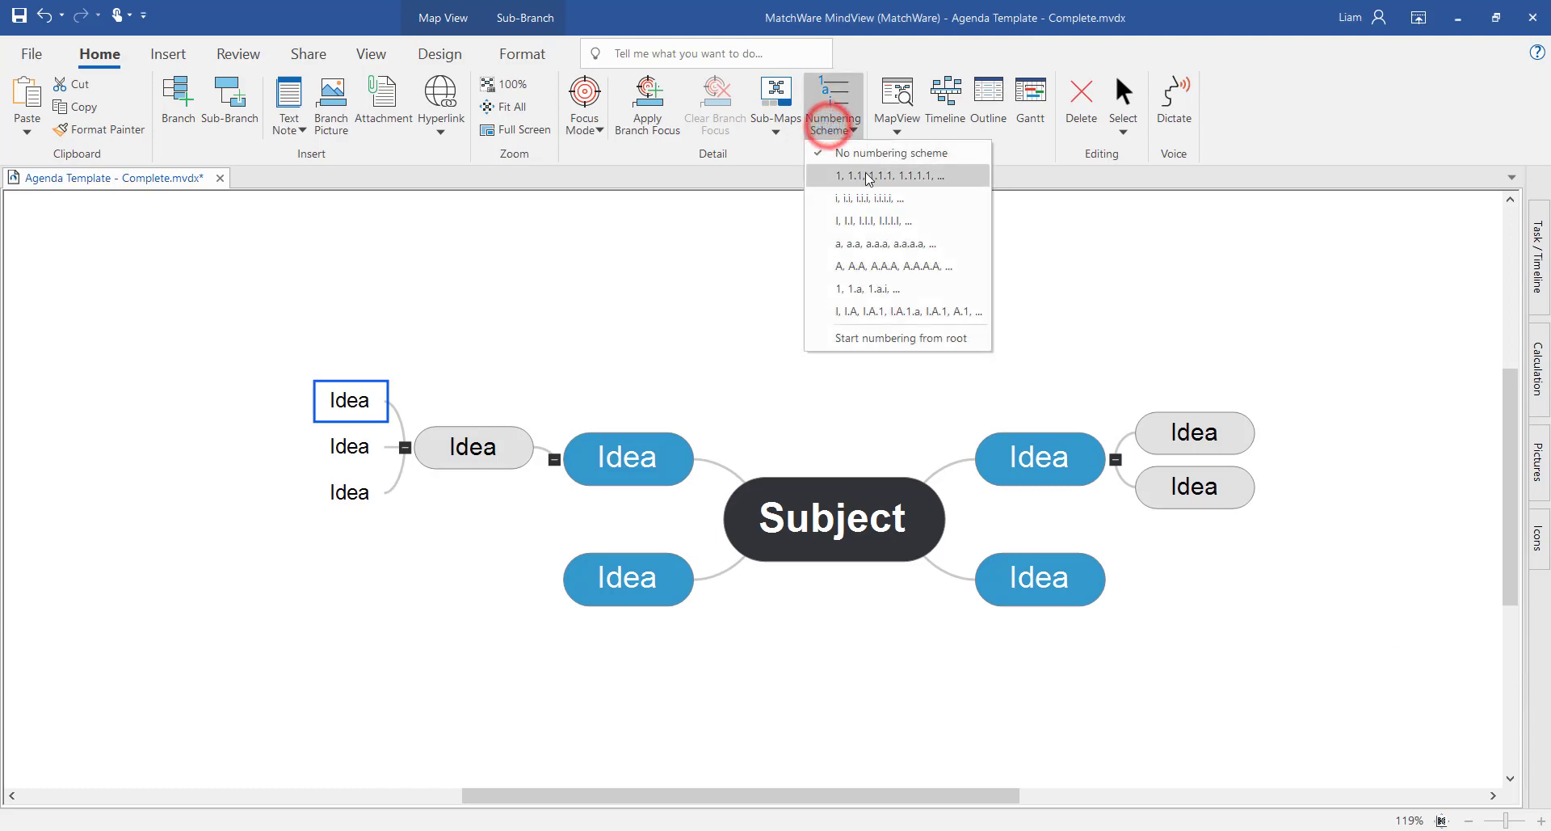
Apply the 1, 1.1, 1.1.1 numbering scheme and select the 4.1 Idea sub-branch.
{"action": "left_click", "coordinate": [895, 175]}
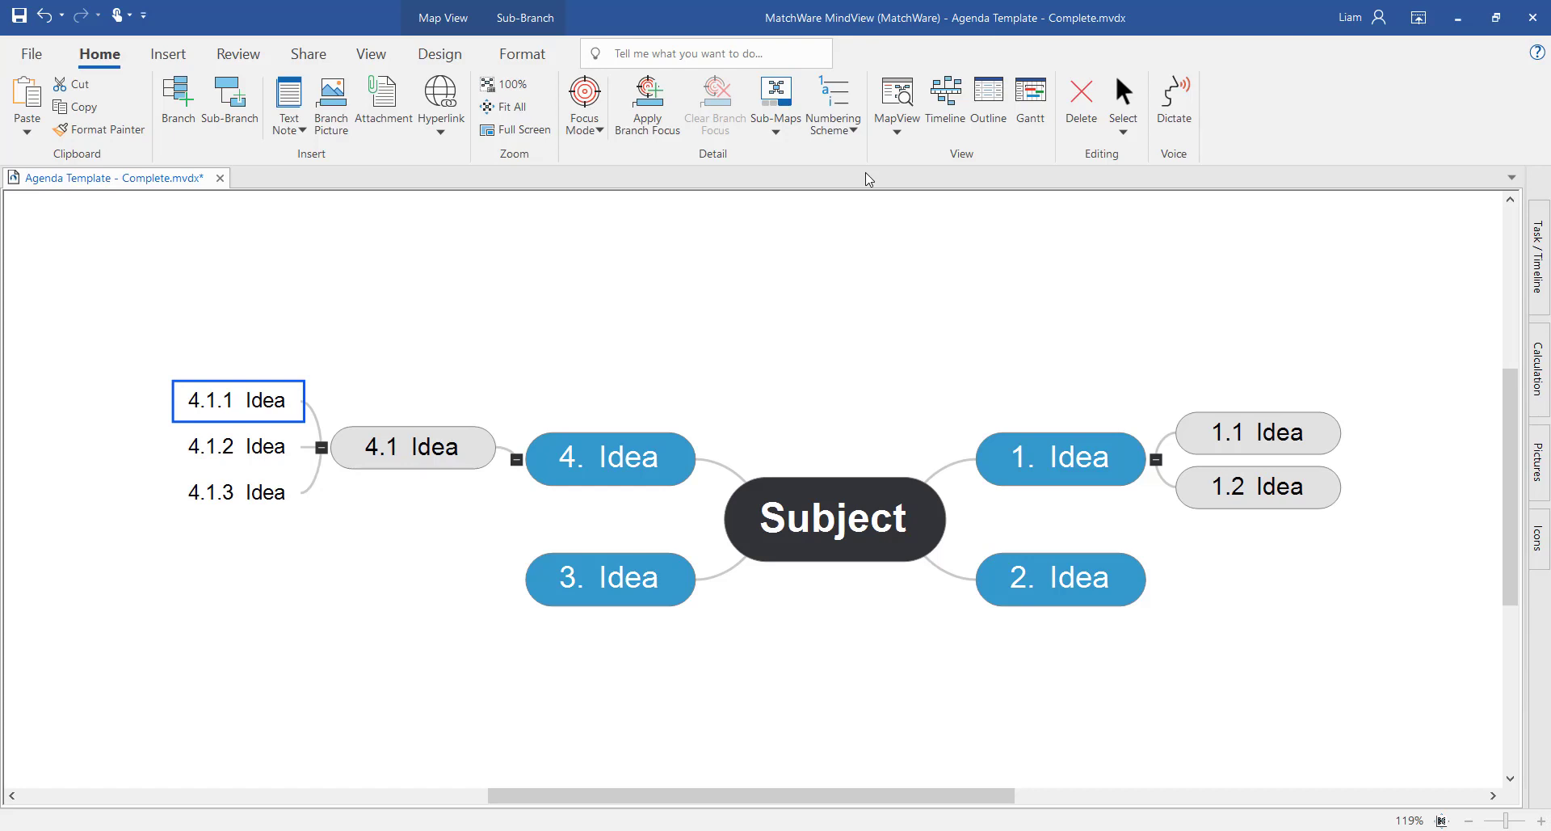
{"action": "mouse_move", "coordinate": [485, 326]}
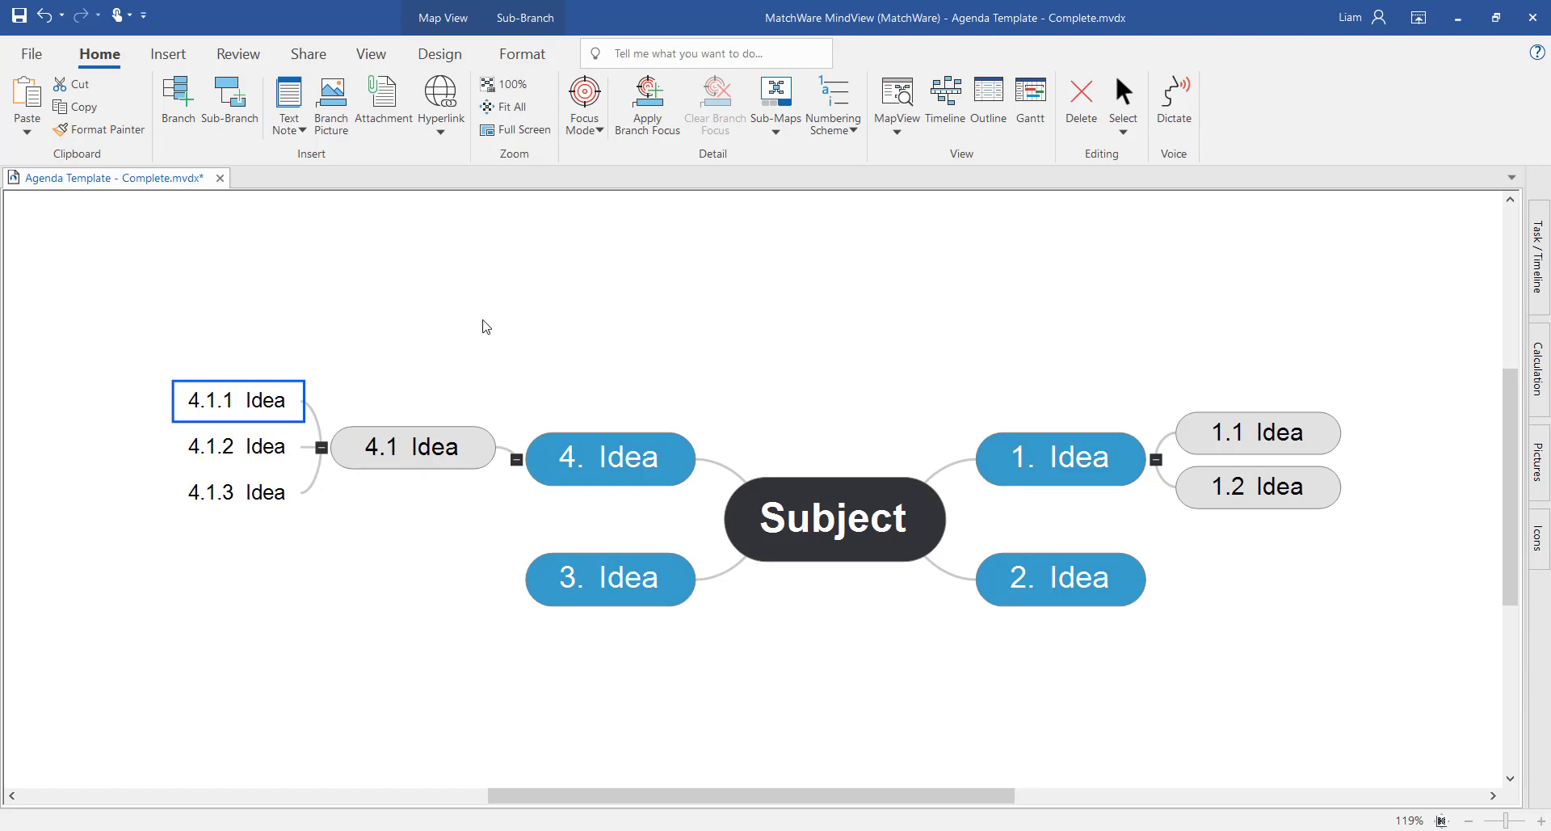
{"action": "left_click", "coordinate": [413, 447]}
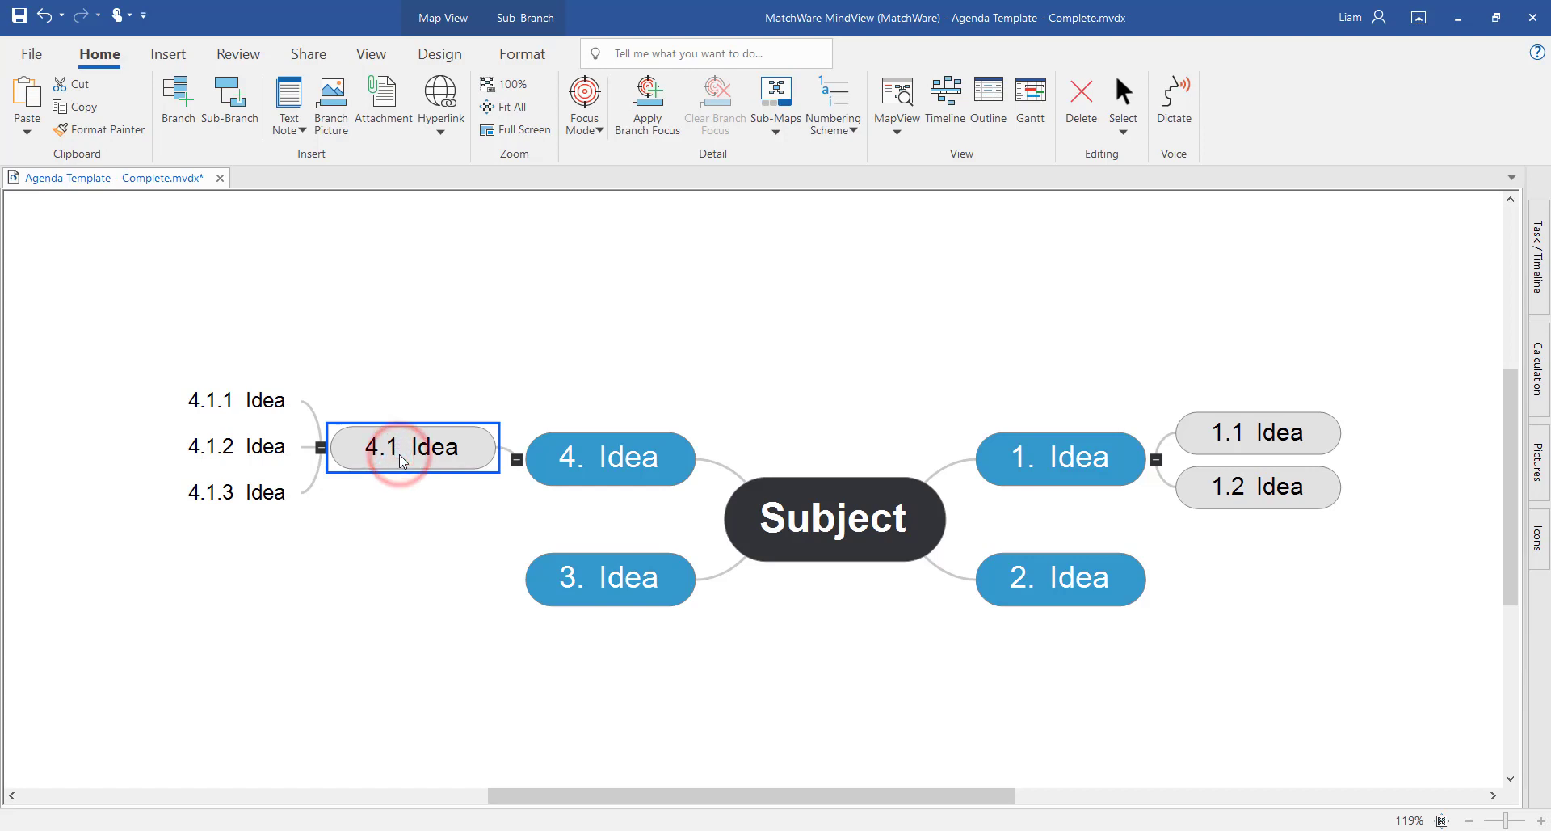
{"action": "left_click", "coordinate": [609, 578]}
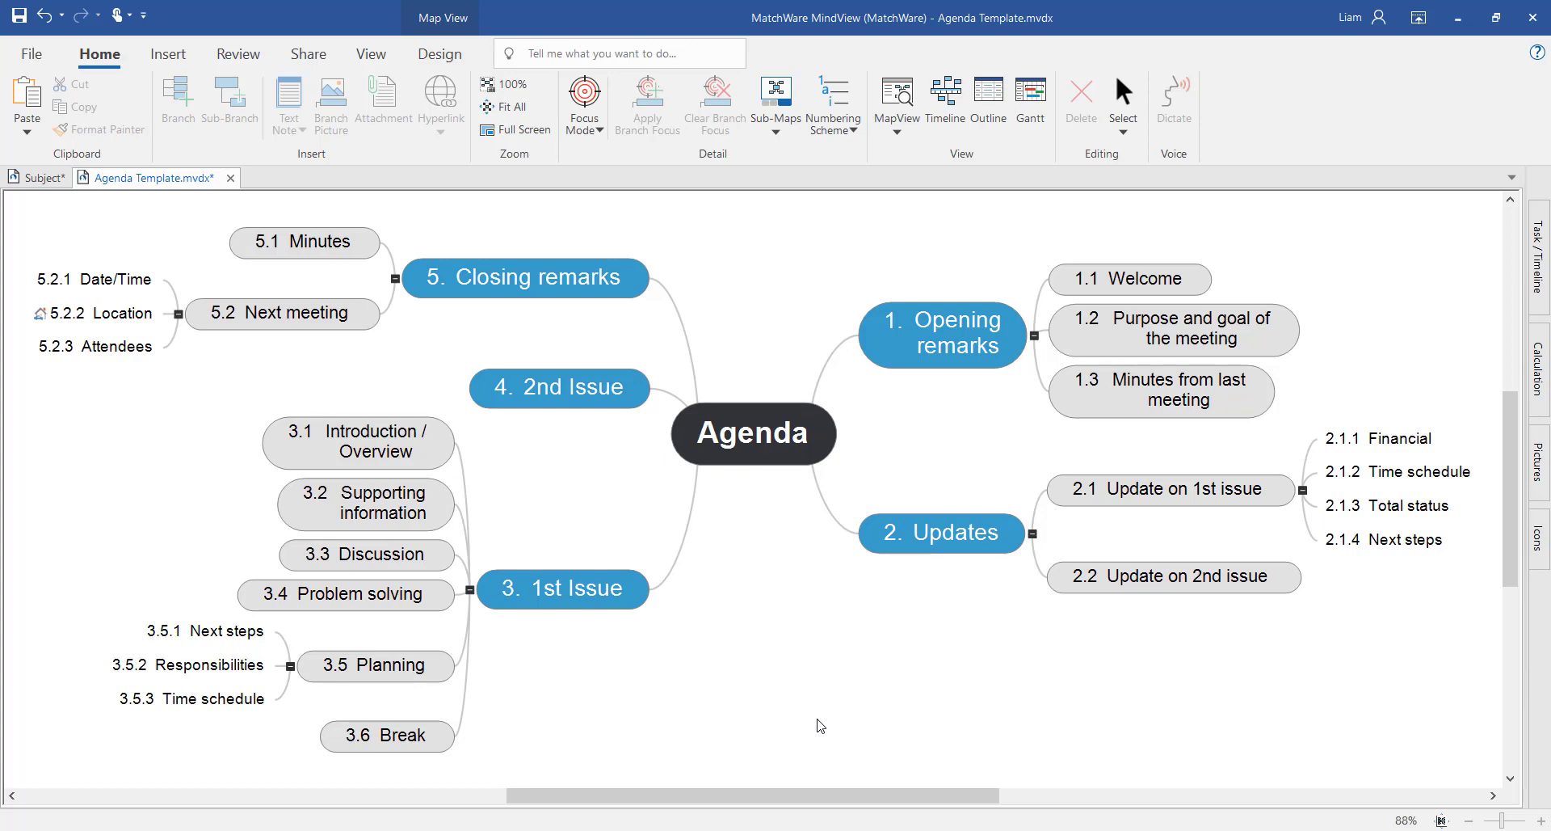
{"action": "mouse_move", "coordinate": [503, 202]}
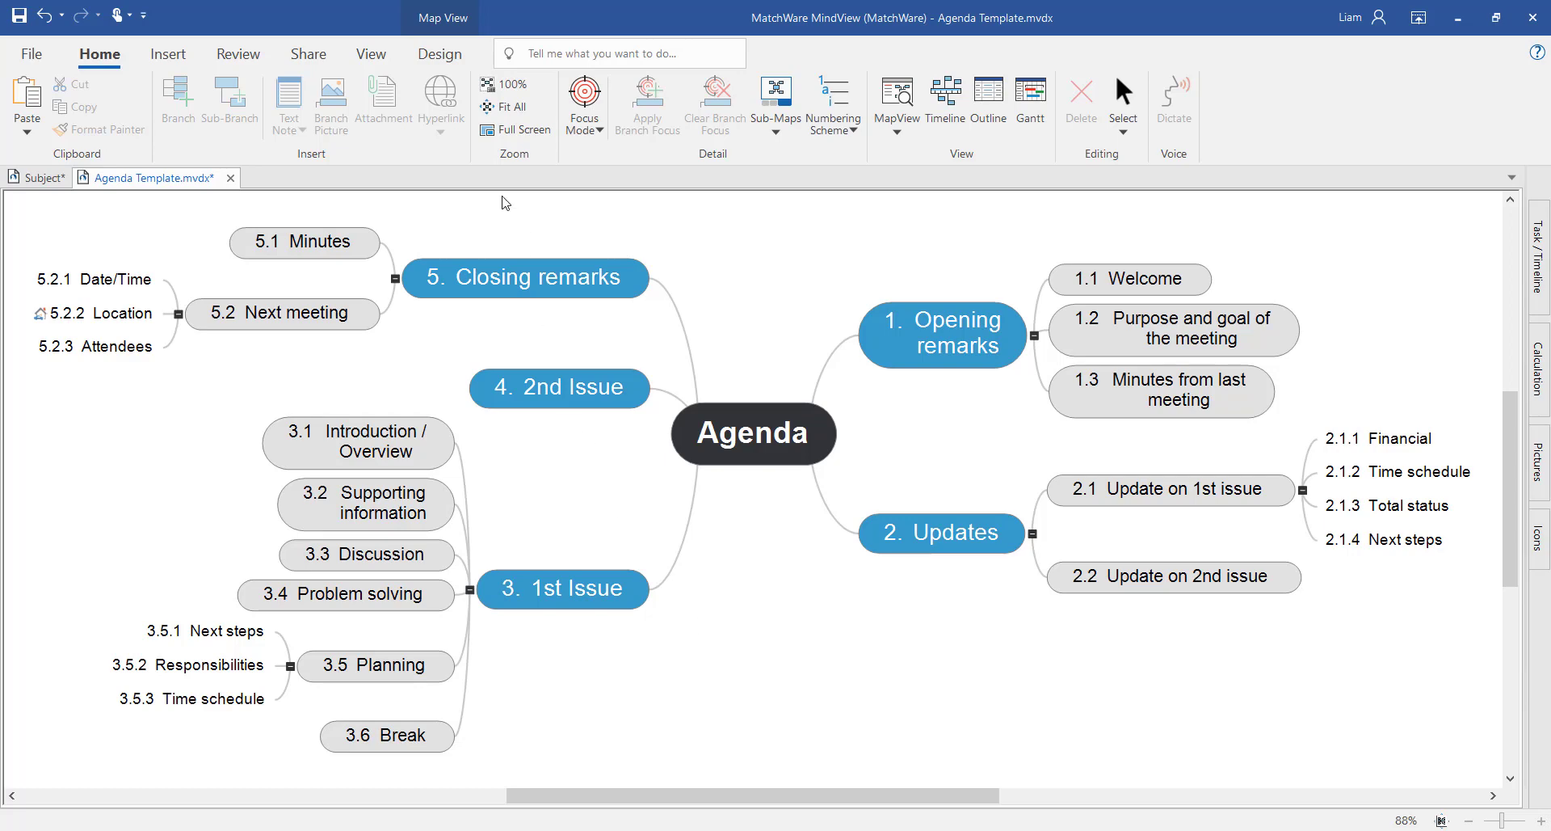
{"action": "left_click", "coordinate": [438, 54]}
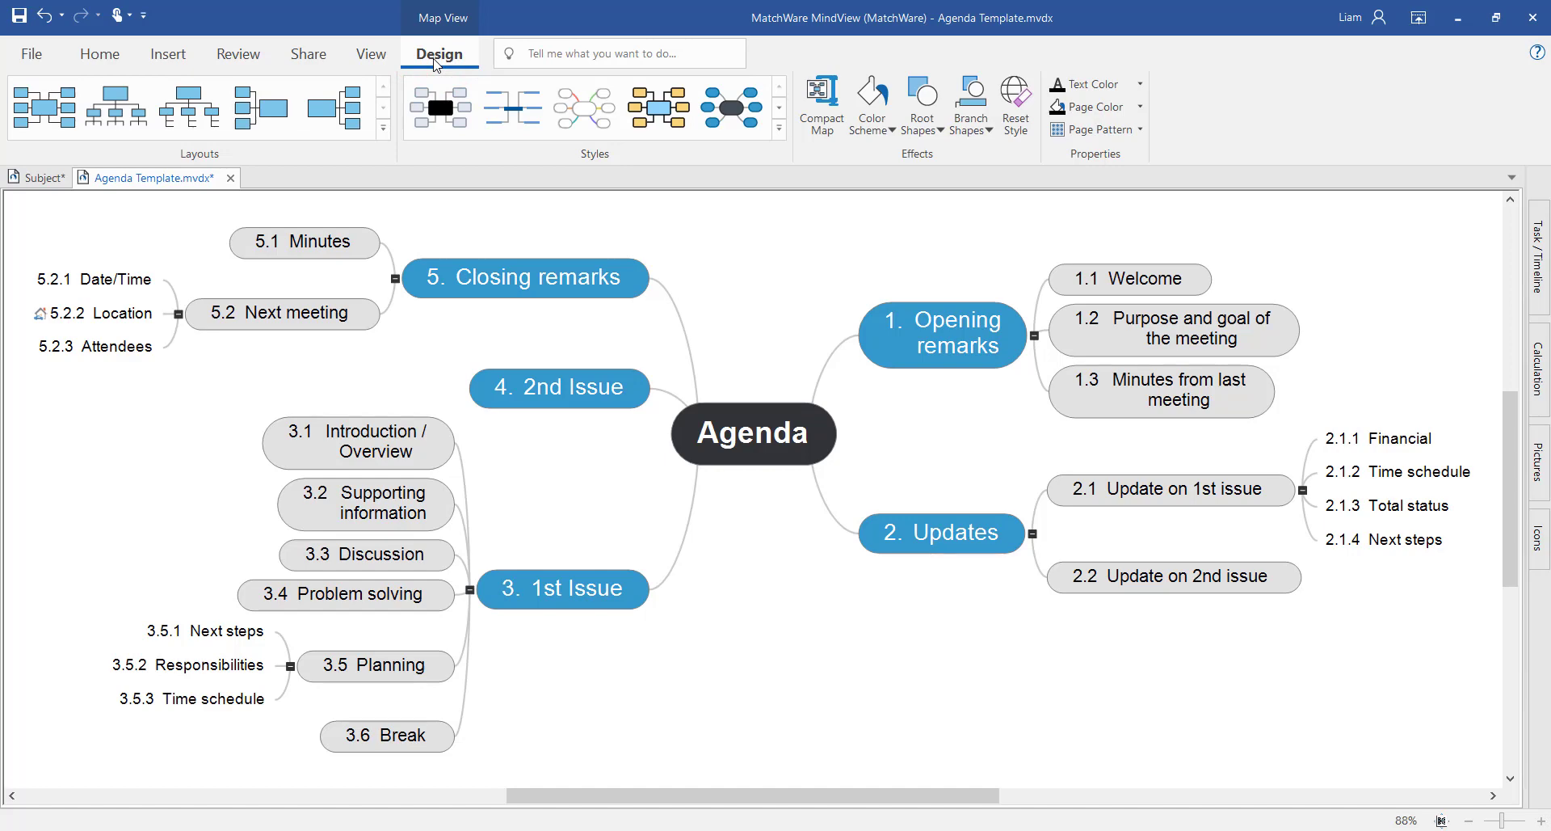
{"action": "mouse_move", "coordinate": [492, 71]}
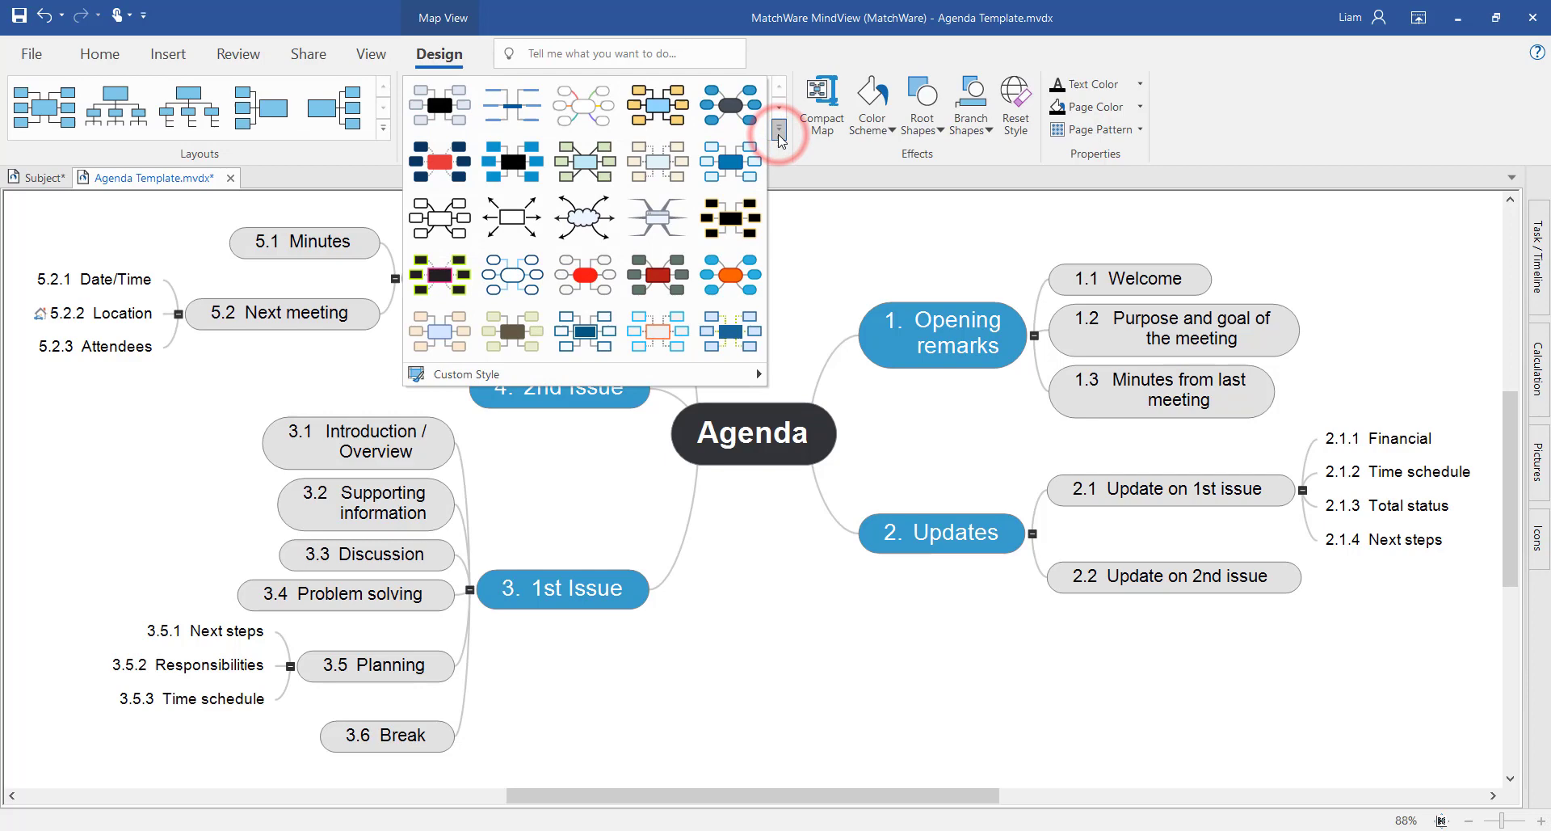
{"action": "left_click", "coordinate": [437, 161]}
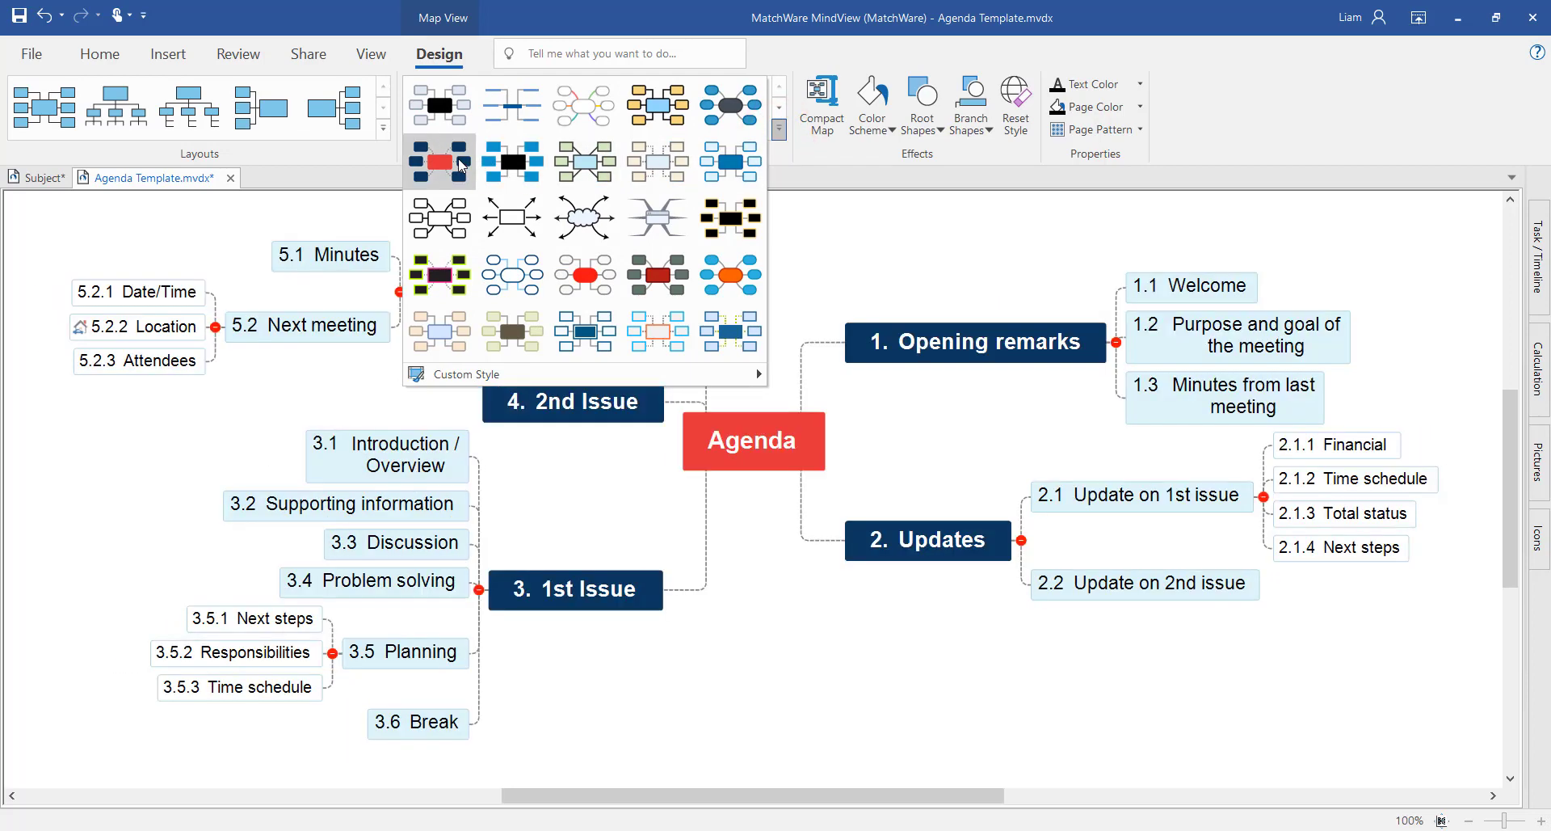
{"action": "left_click", "coordinate": [583, 161]}
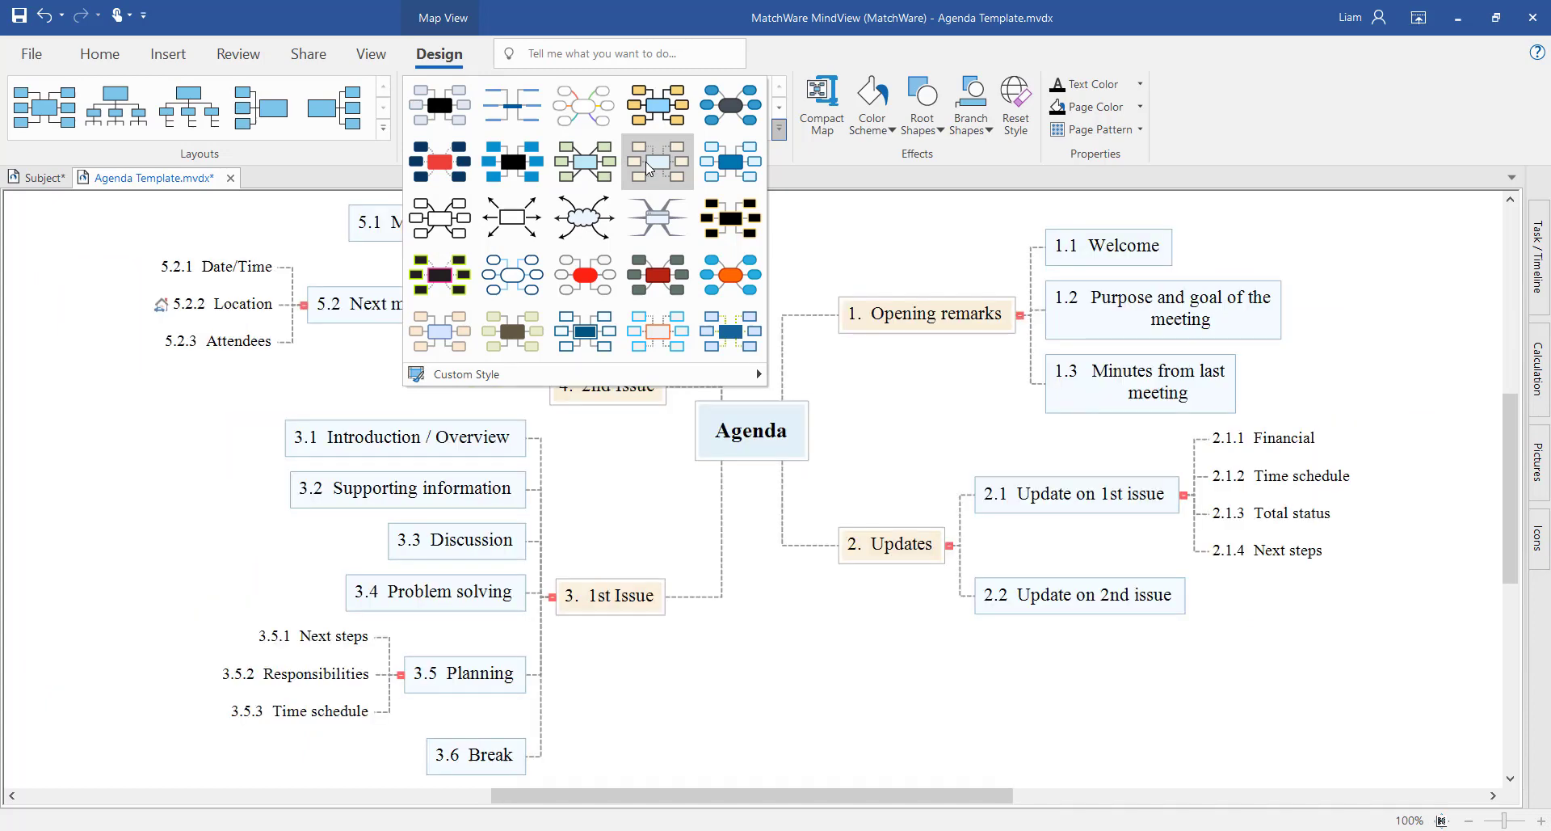
{"action": "left_click", "coordinate": [730, 106]}
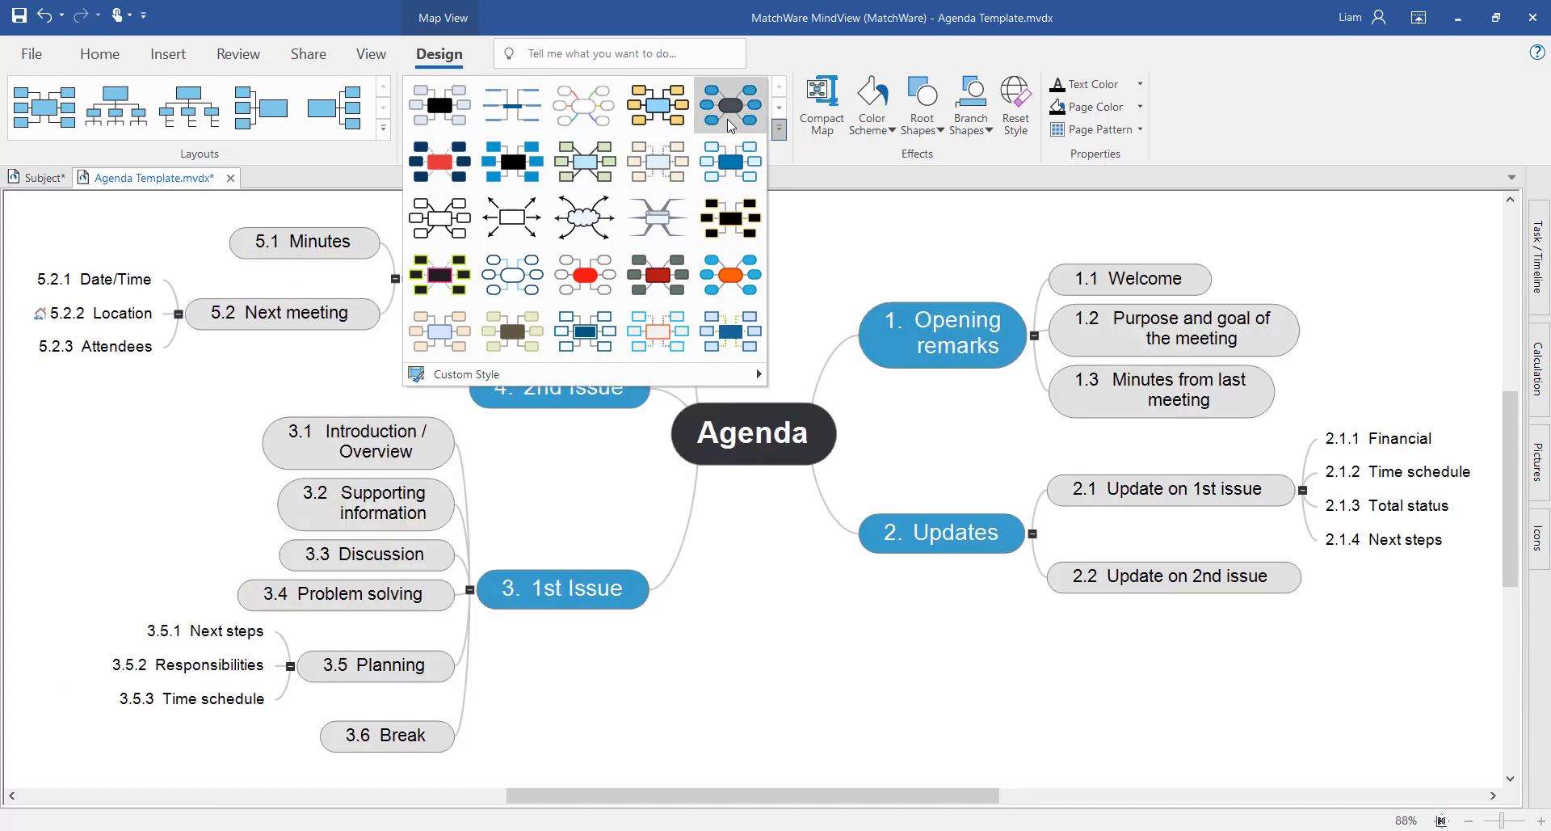
{"action": "left_click", "coordinate": [730, 105]}
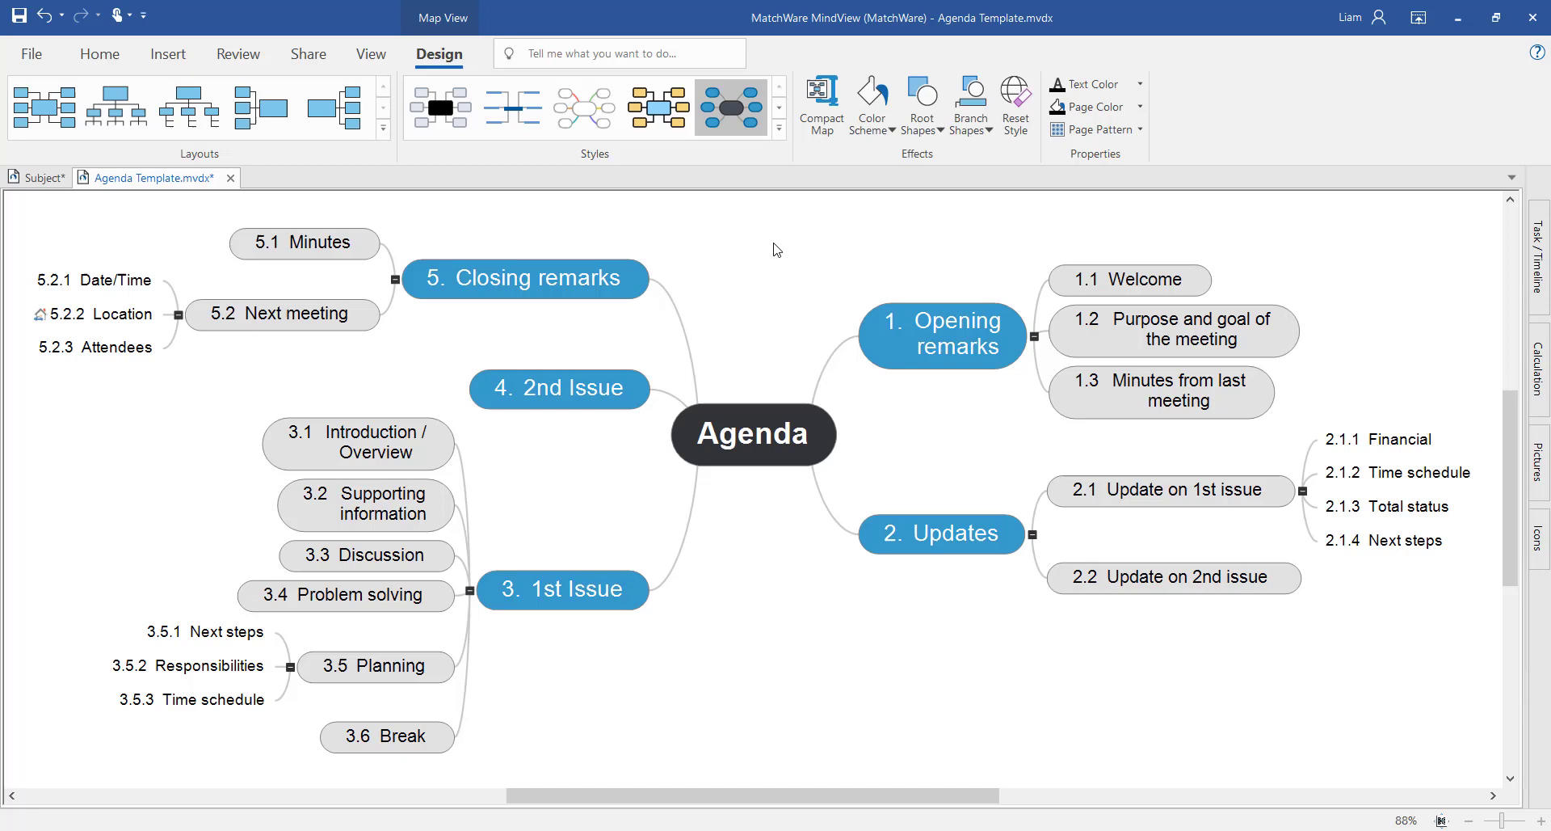
{"action": "mouse_move", "coordinate": [871, 217]}
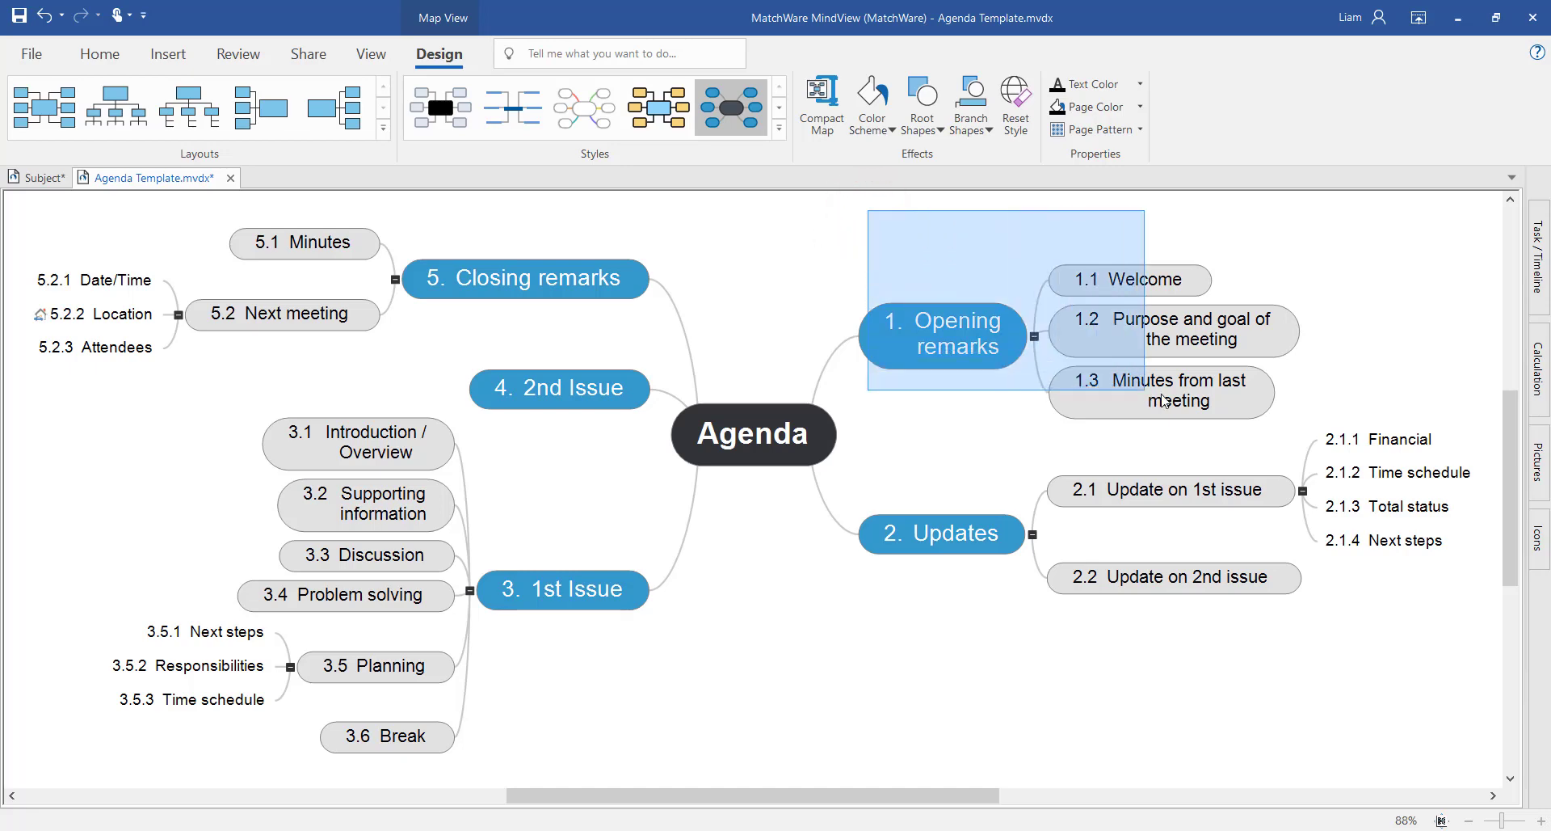
Select Opening remarks with its three sub-branches and pick a colour scheme for them.
{"action": "left_click", "coordinate": [940, 335]}
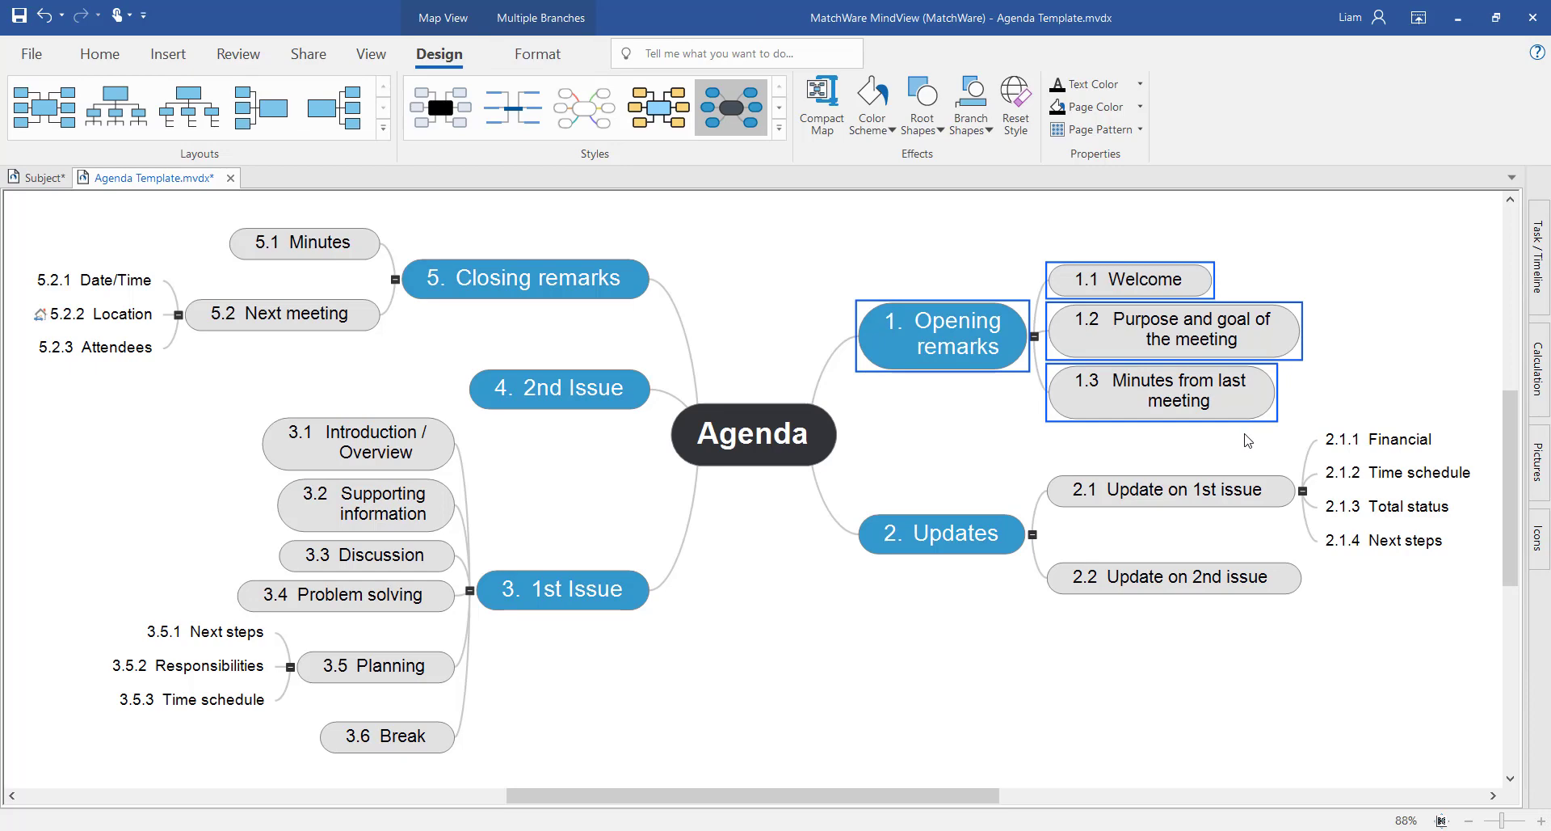
{"action": "mouse_move", "coordinate": [1062, 387]}
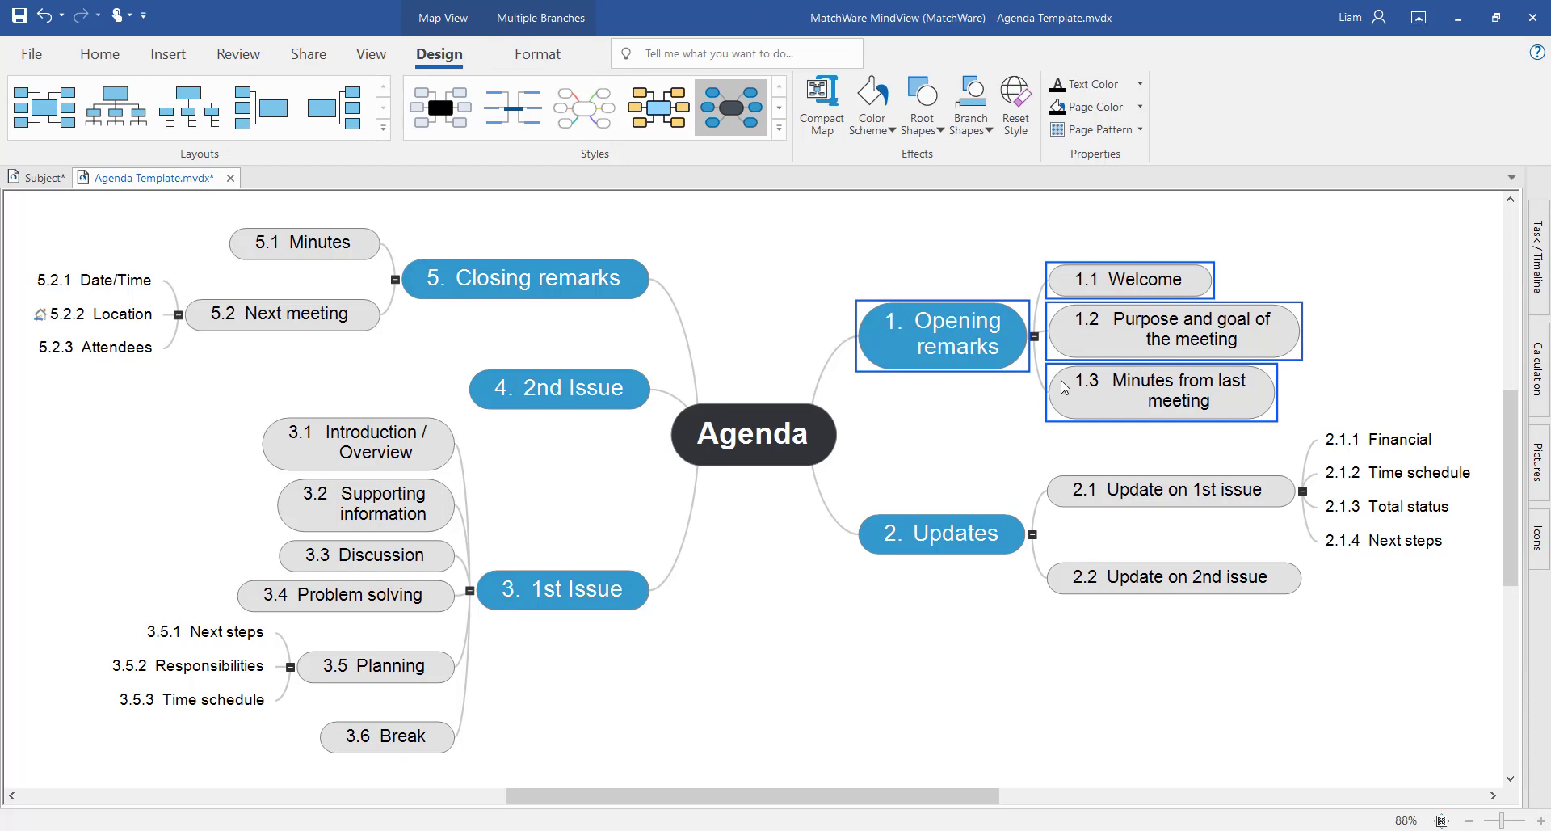
{"action": "left_click", "coordinate": [537, 54]}
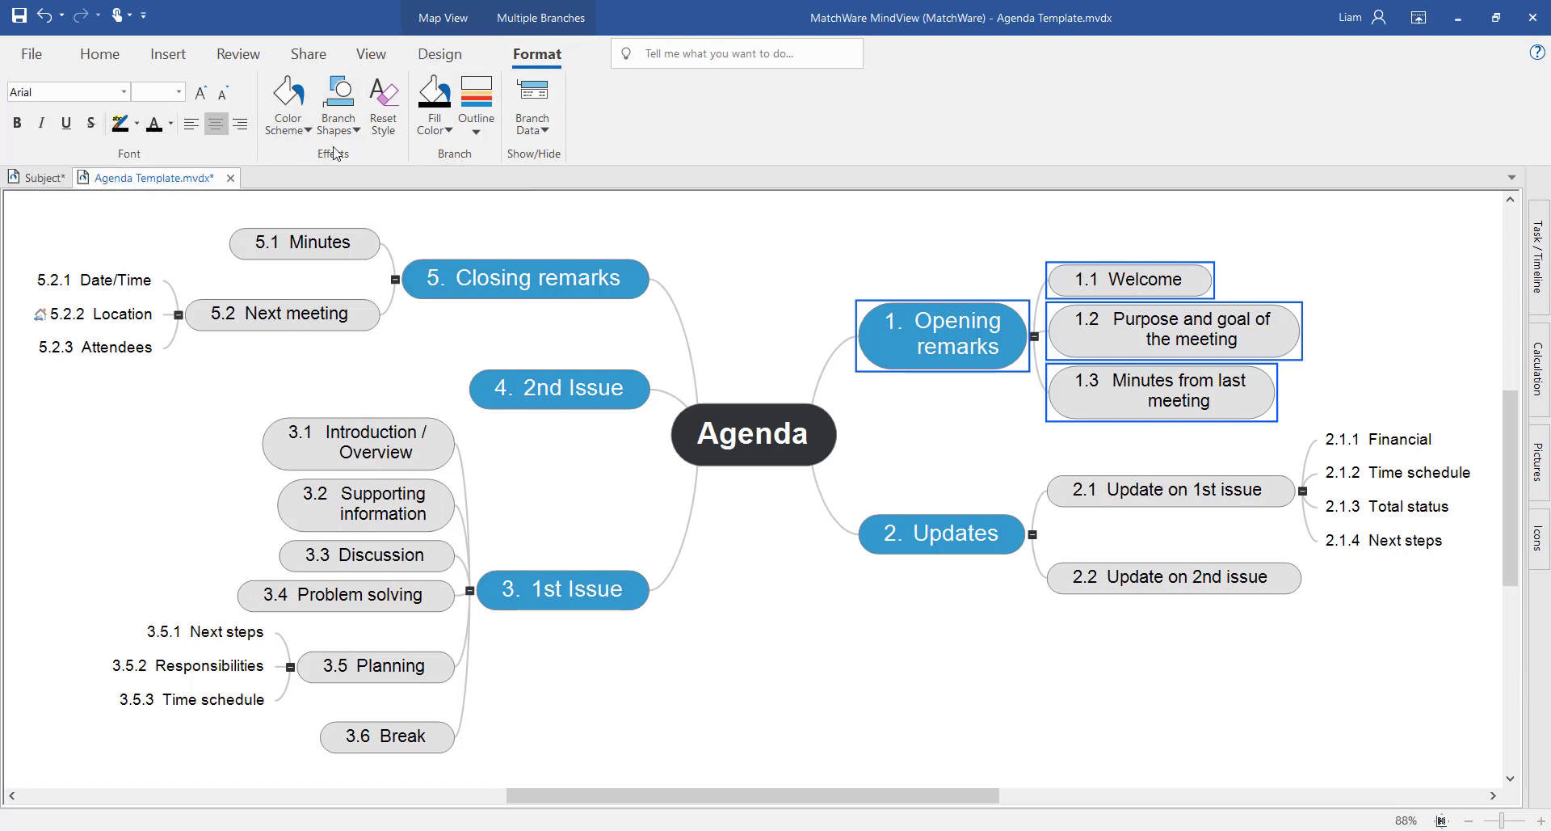
{"action": "mouse_move", "coordinate": [357, 159]}
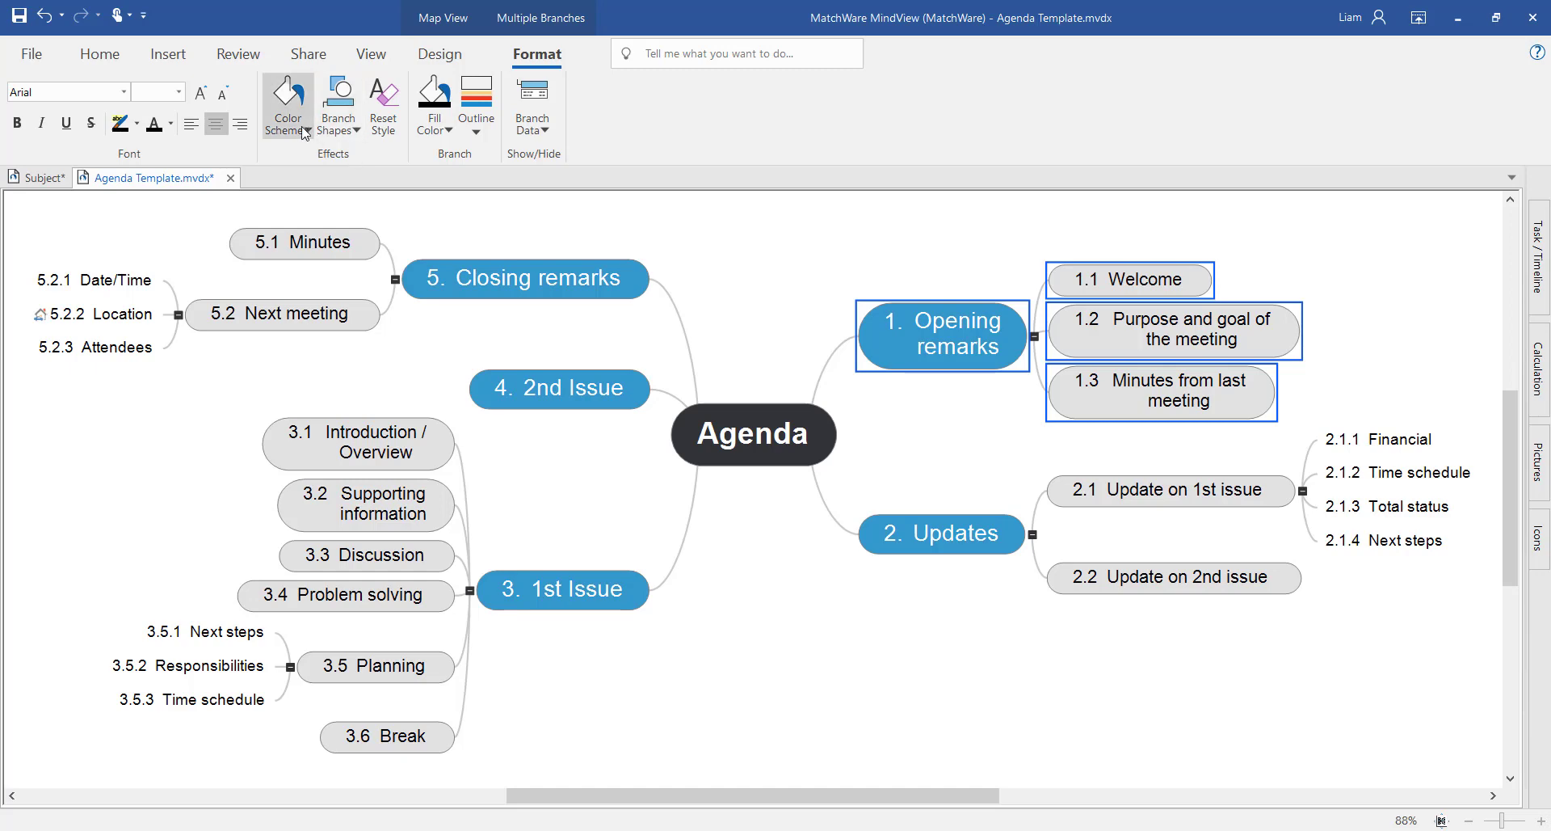
{"action": "left_click", "coordinate": [287, 107]}
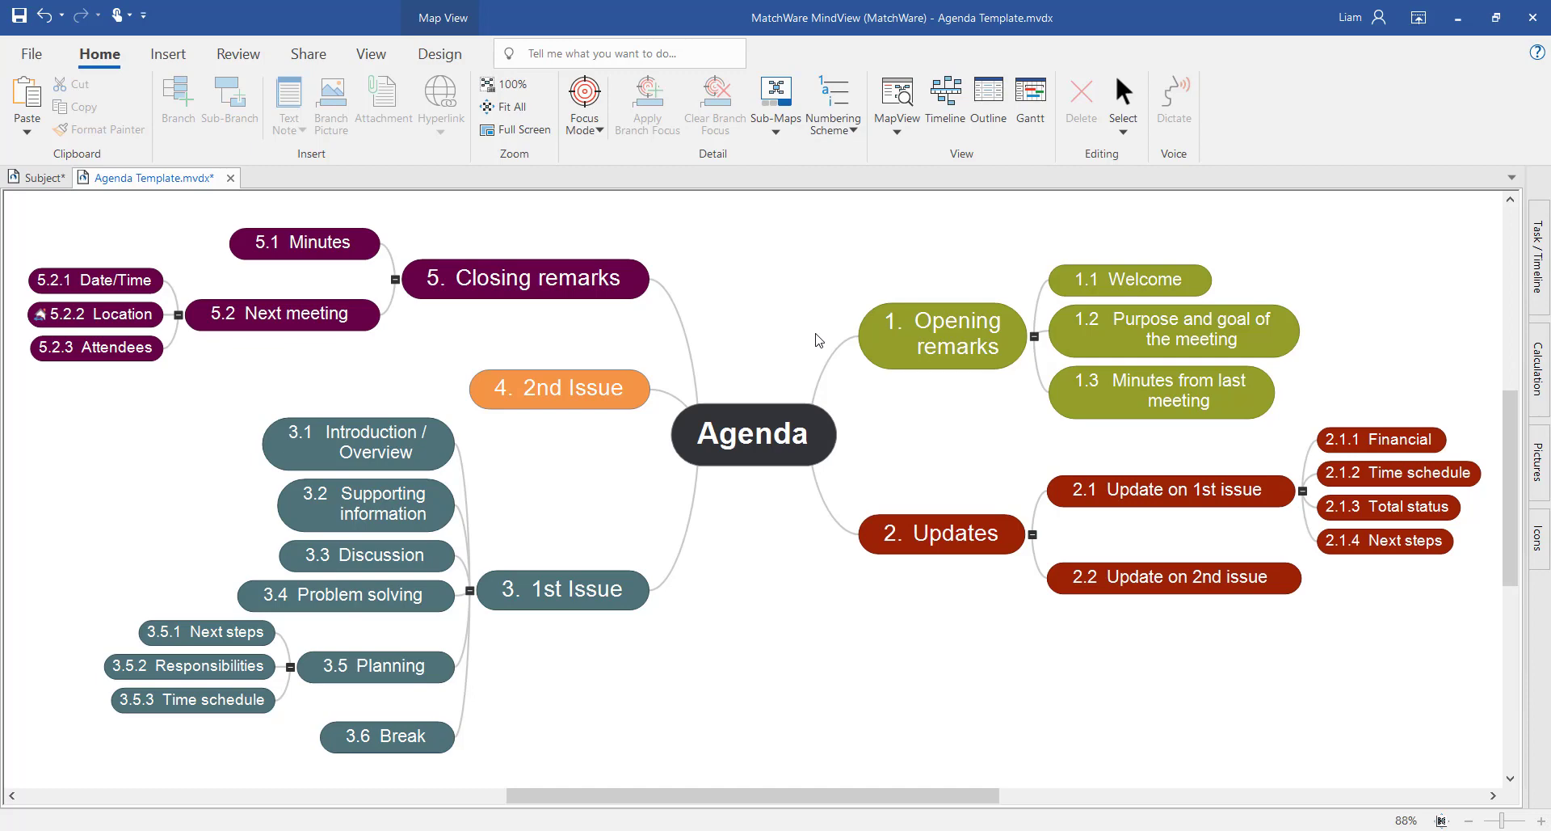
Preview the Hyperlink choices for Opening remarks, then dismiss them for the Insert tab.
{"action": "left_click", "coordinate": [940, 335]}
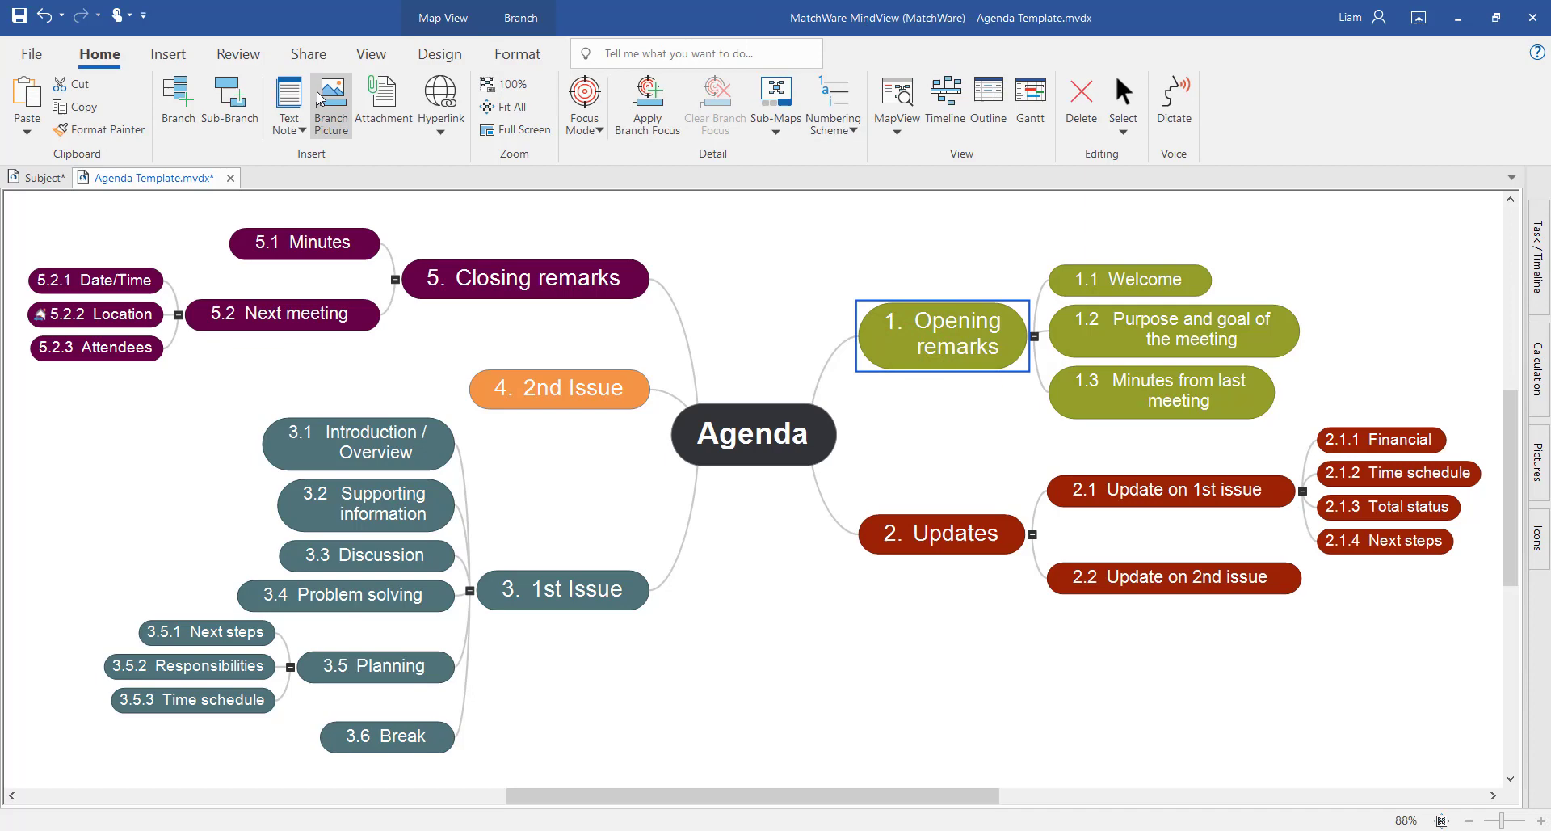
{"action": "mouse_move", "coordinate": [384, 99]}
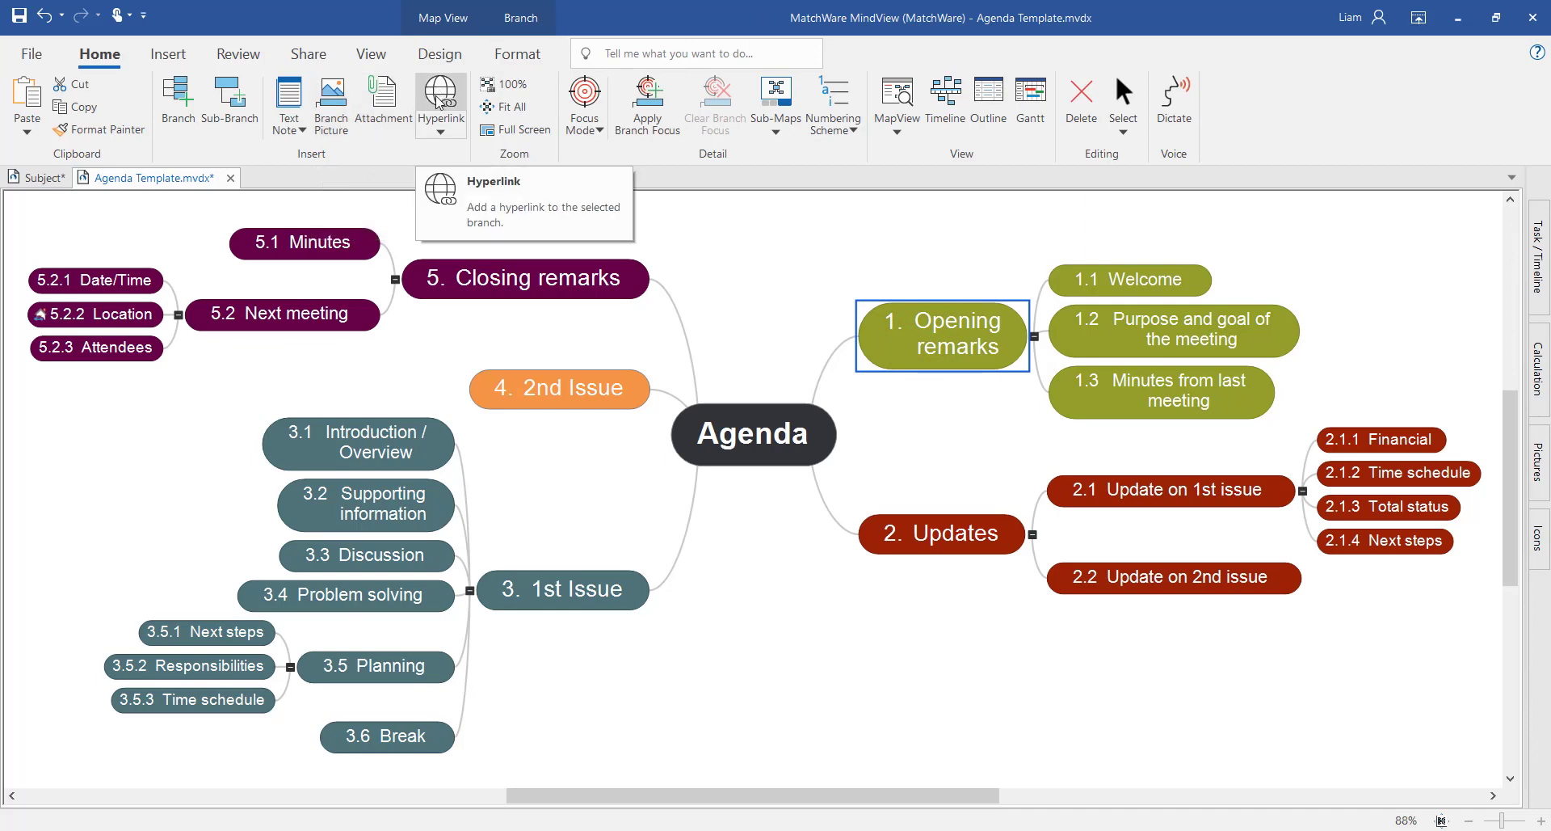
{"action": "left_click", "coordinate": [440, 98]}
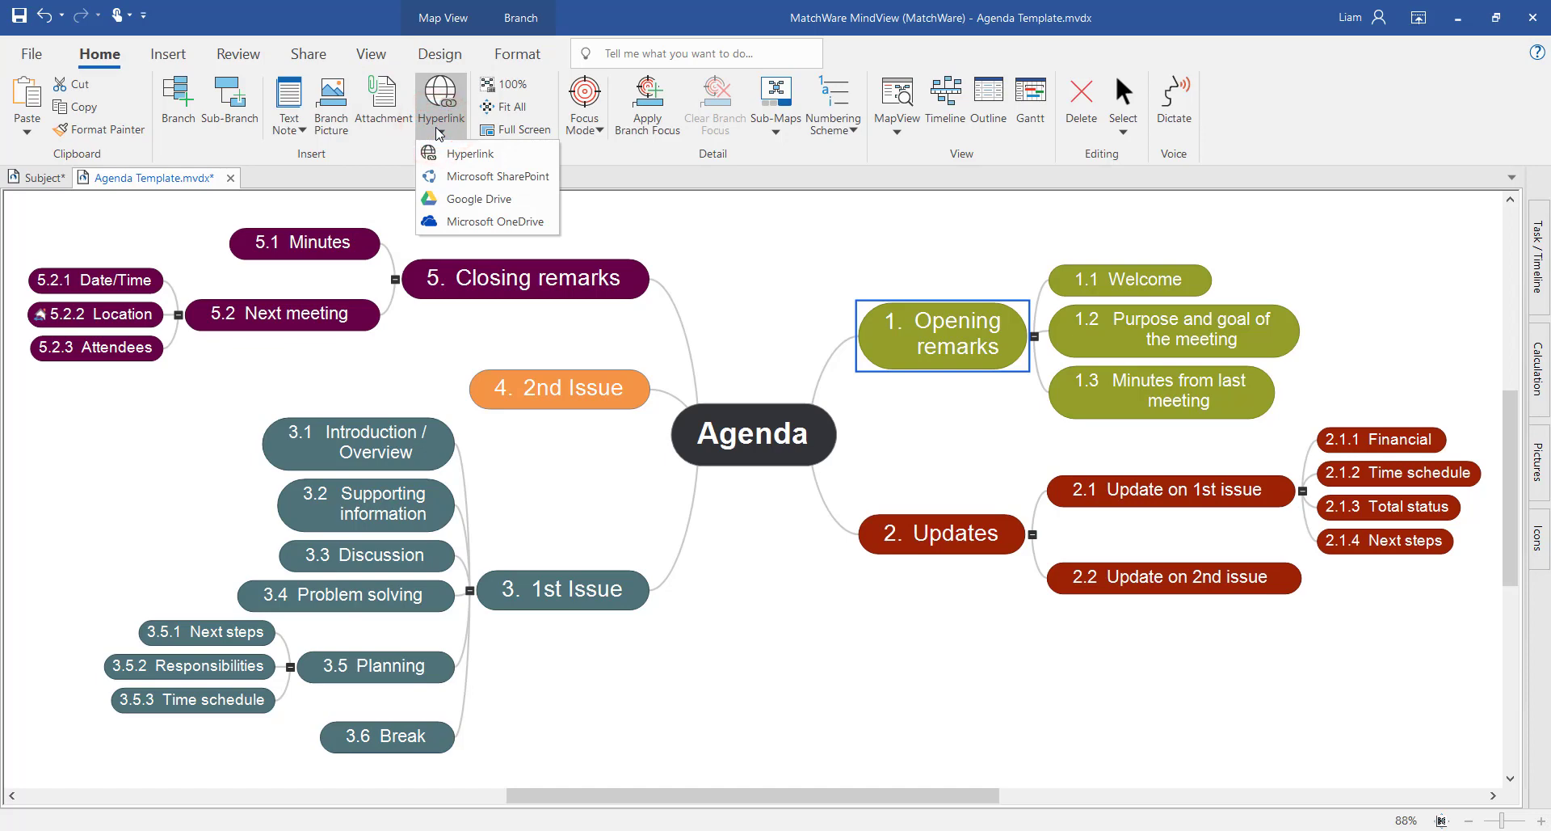
{"action": "left_click", "coordinate": [167, 53]}
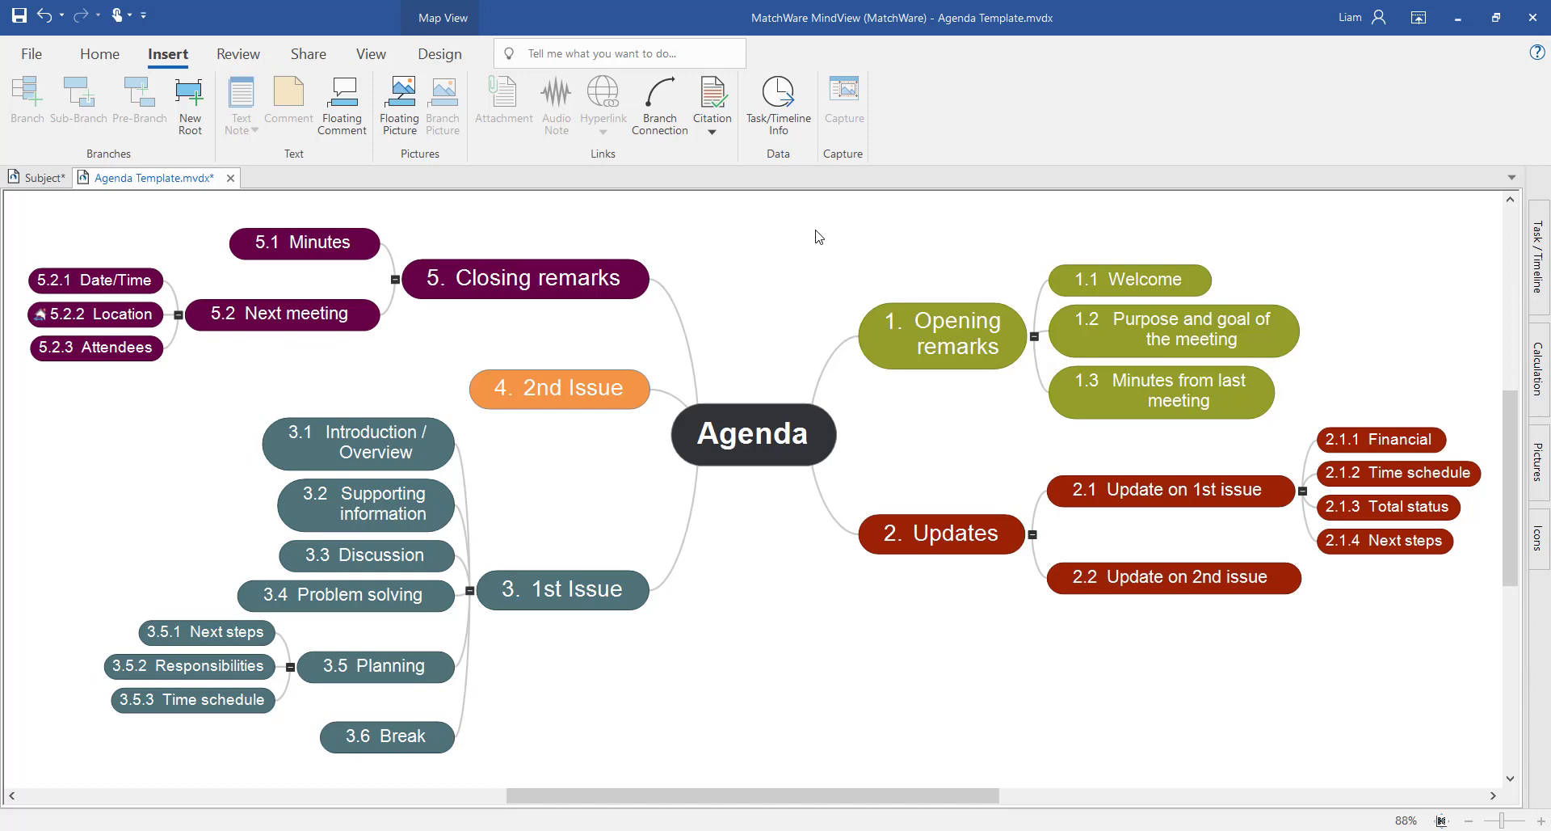
{"action": "mouse_move", "coordinate": [909, 244]}
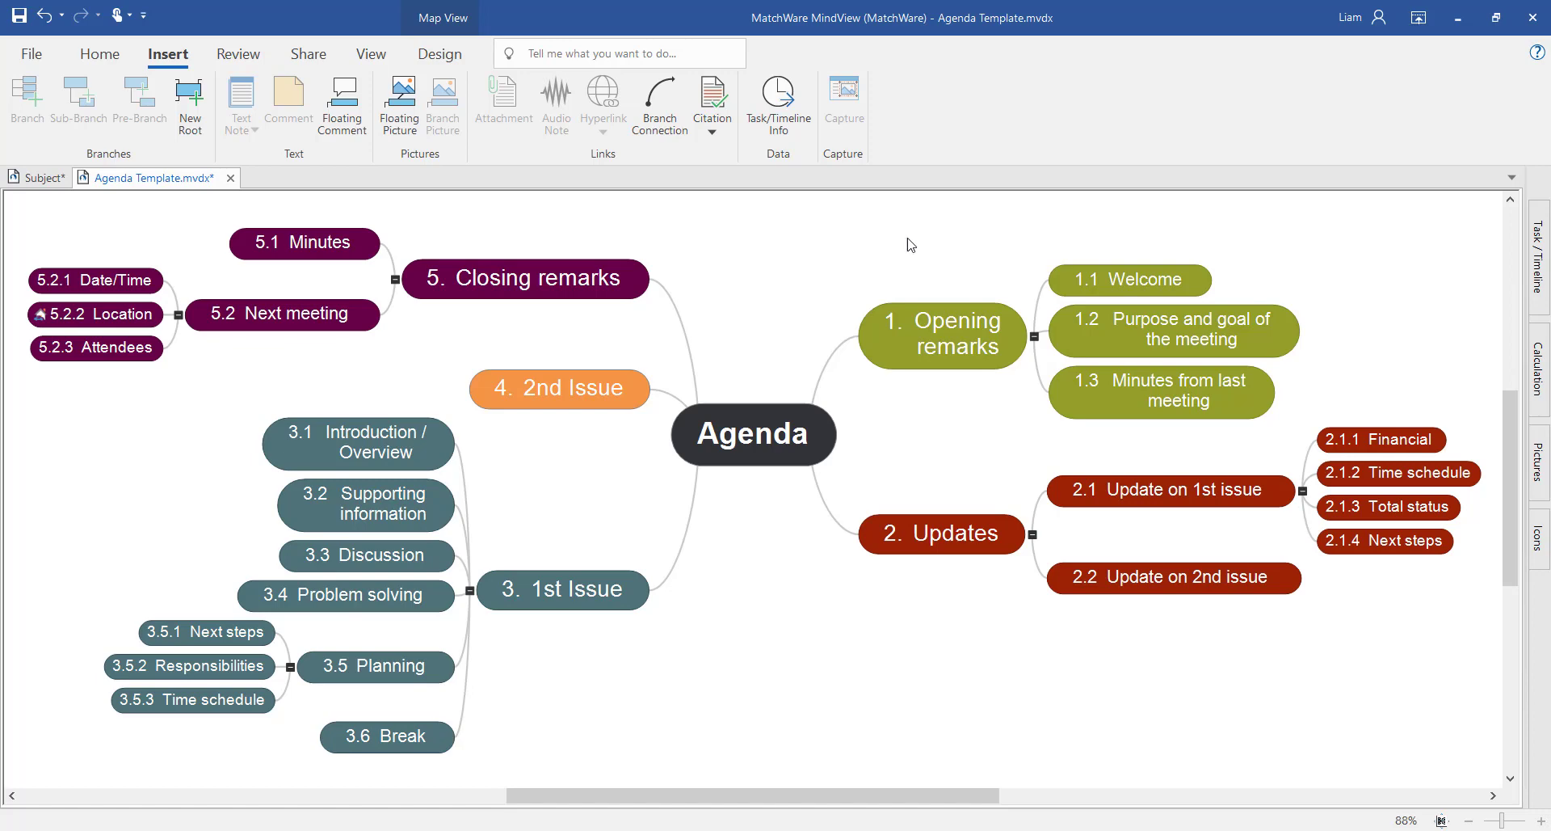
Add a note to Opening remarks about welcoming and introducing new team members.
{"action": "left_click", "coordinate": [941, 333]}
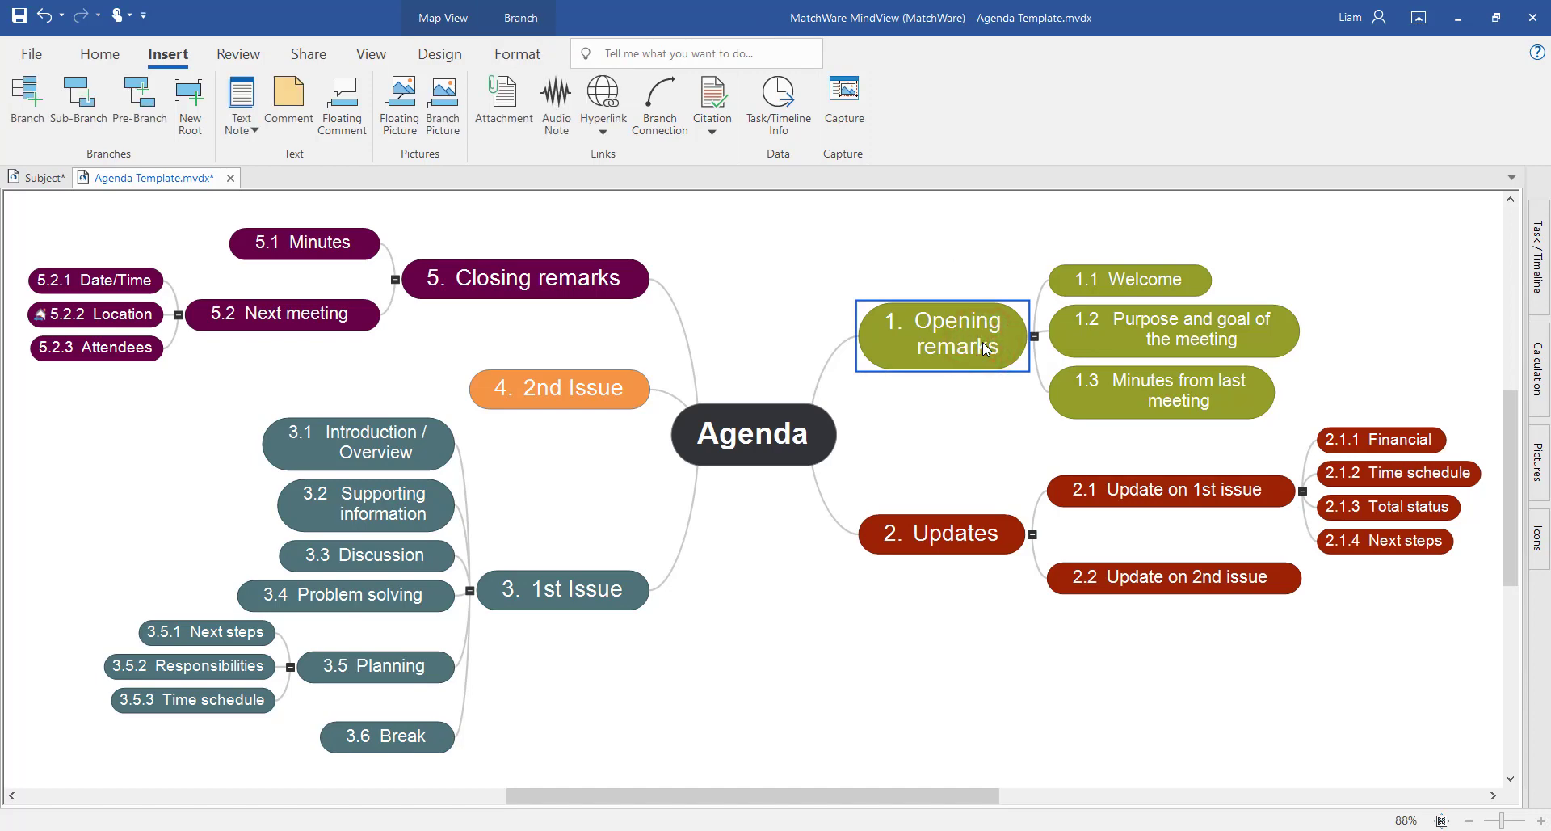
{"action": "left_click", "coordinate": [240, 98]}
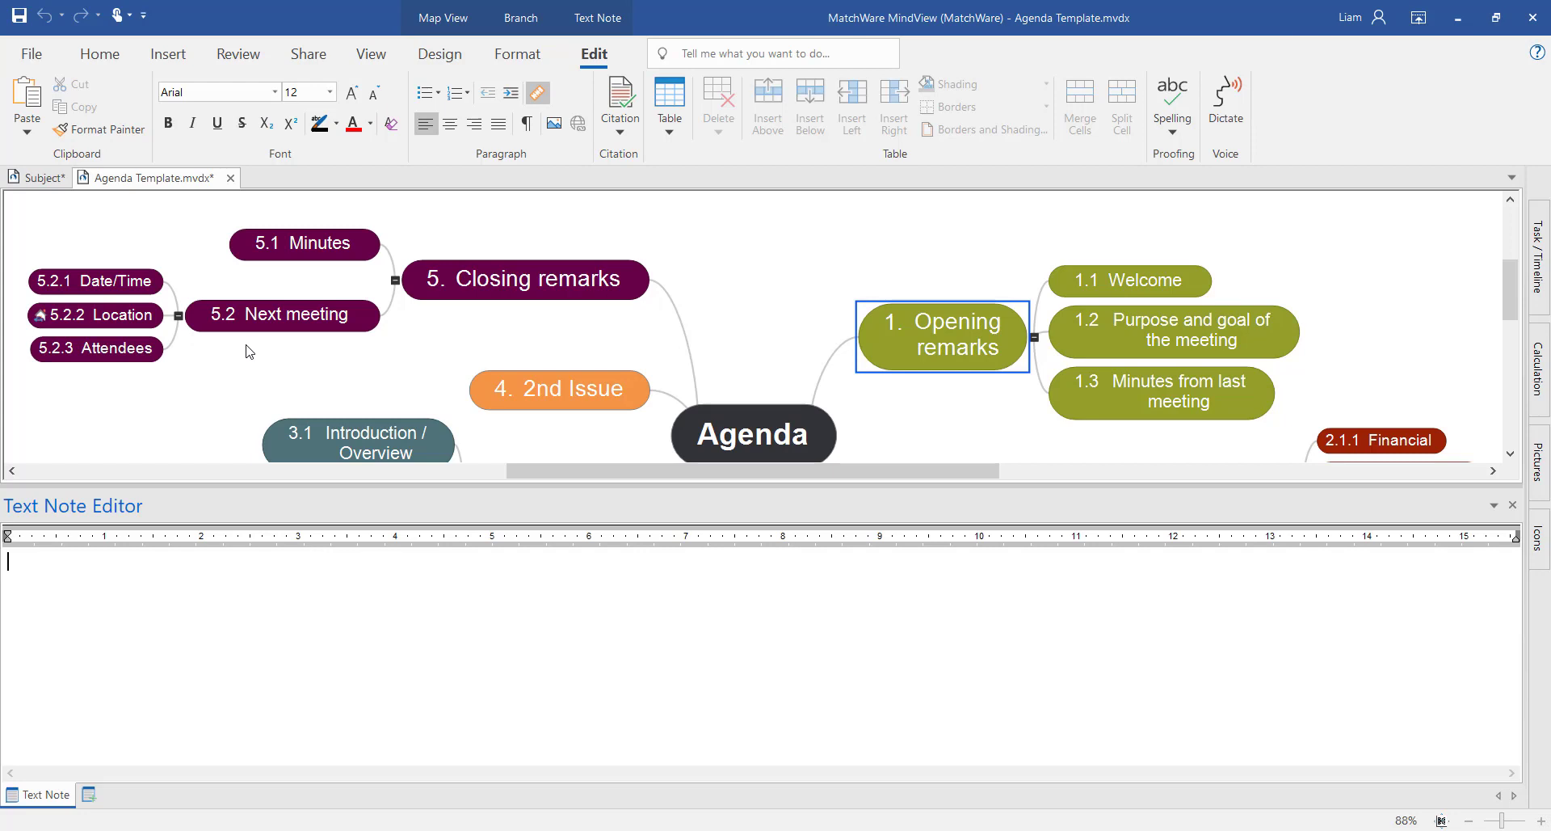
{"action": "left_click", "coordinate": [133, 651]}
{"action": "type", "text": "We will welcome all new team members and introduce them to the group"}
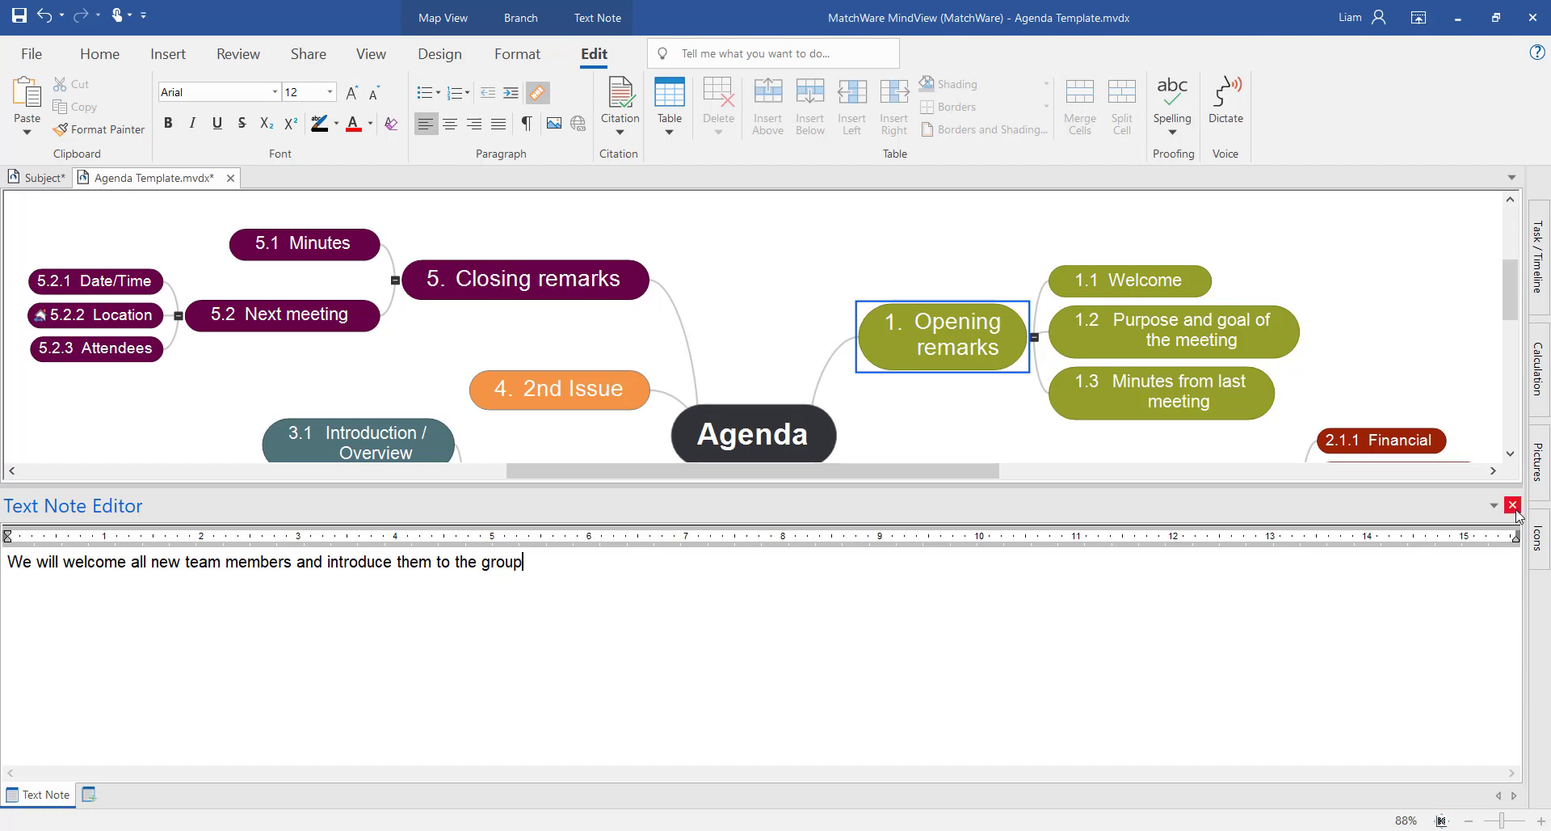
{"action": "left_click", "coordinate": [1537, 505]}
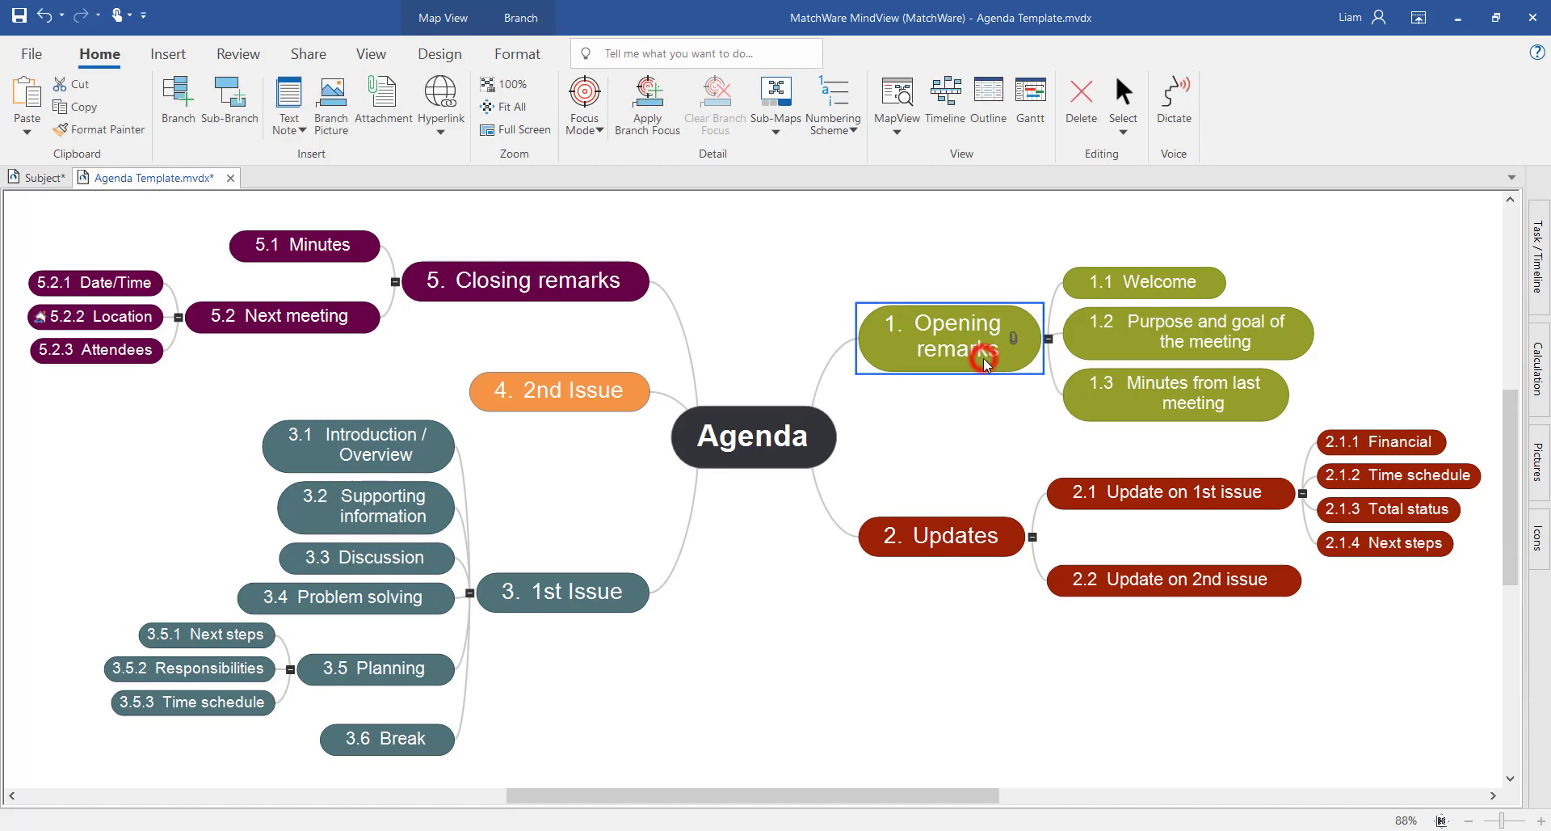
{"action": "mouse_move", "coordinate": [989, 341]}
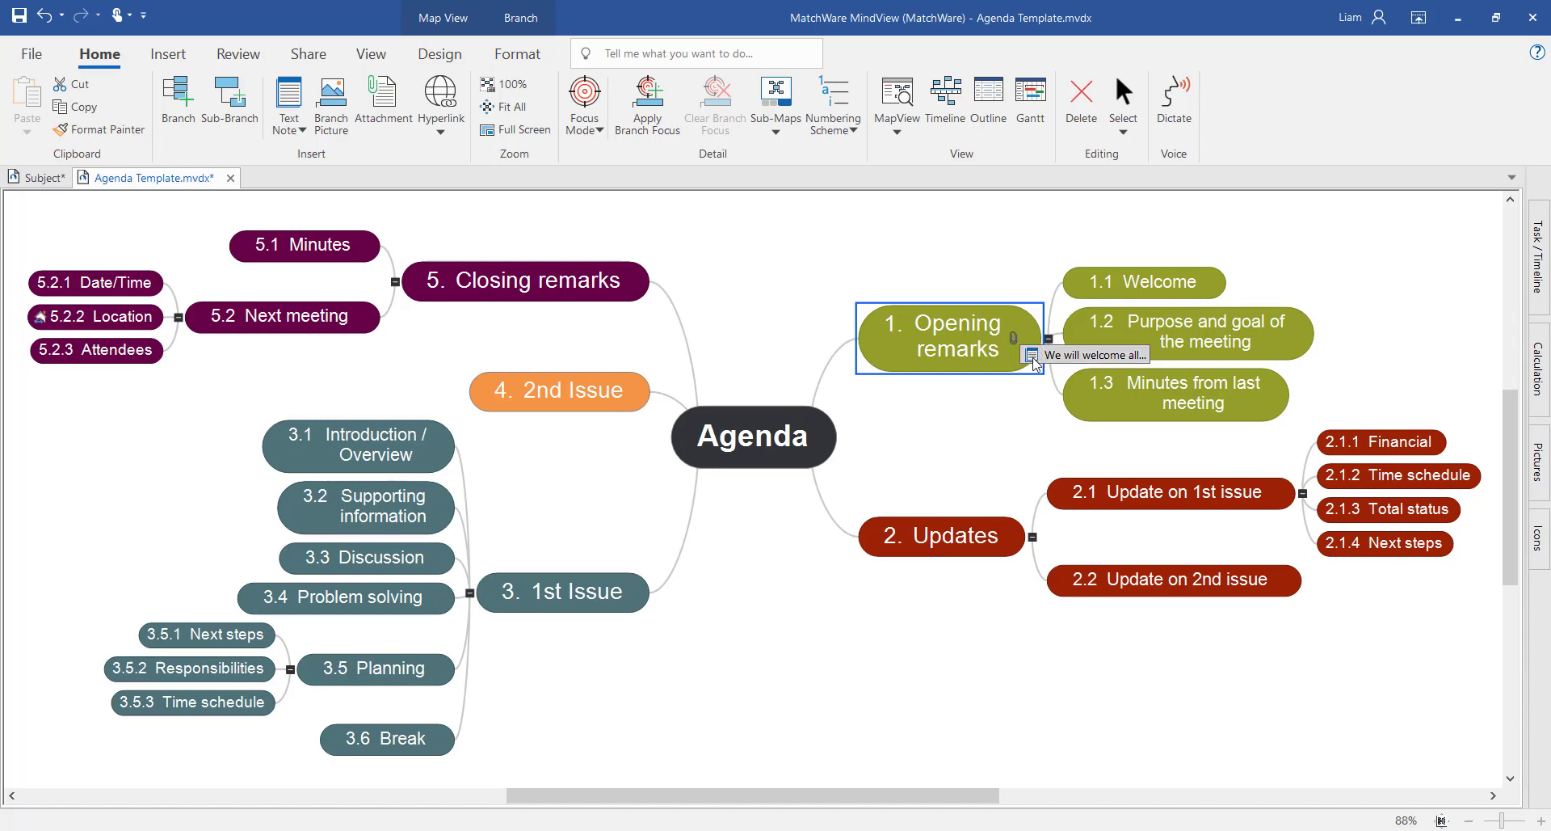
Attach the Staff Meeting - Minutes PDF to branch 1.3 Minutes from last meeting.
{"action": "left_click", "coordinate": [1032, 354]}
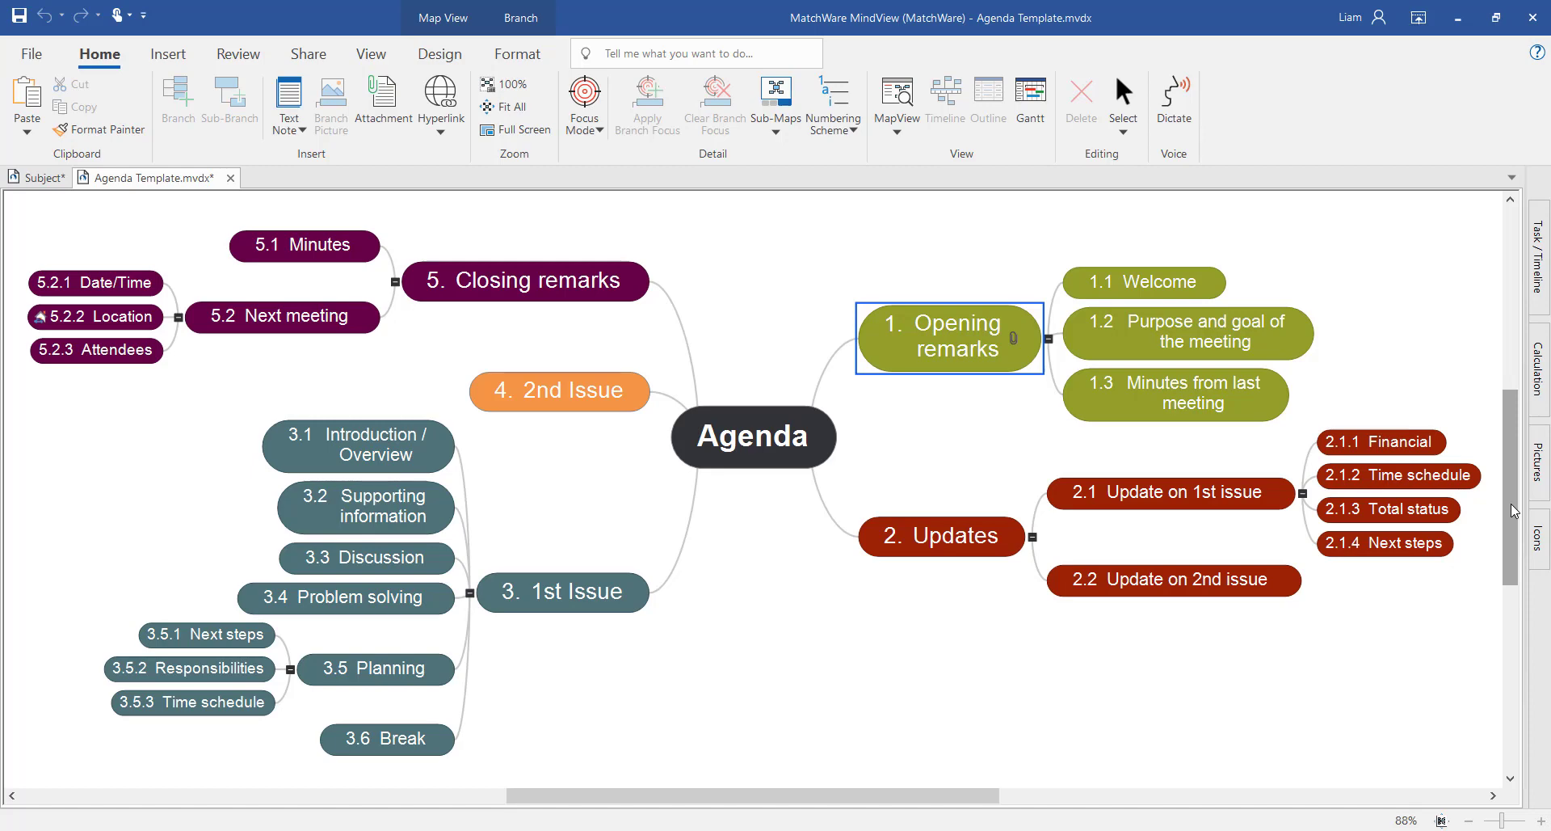
{"action": "mouse_move", "coordinate": [1431, 346]}
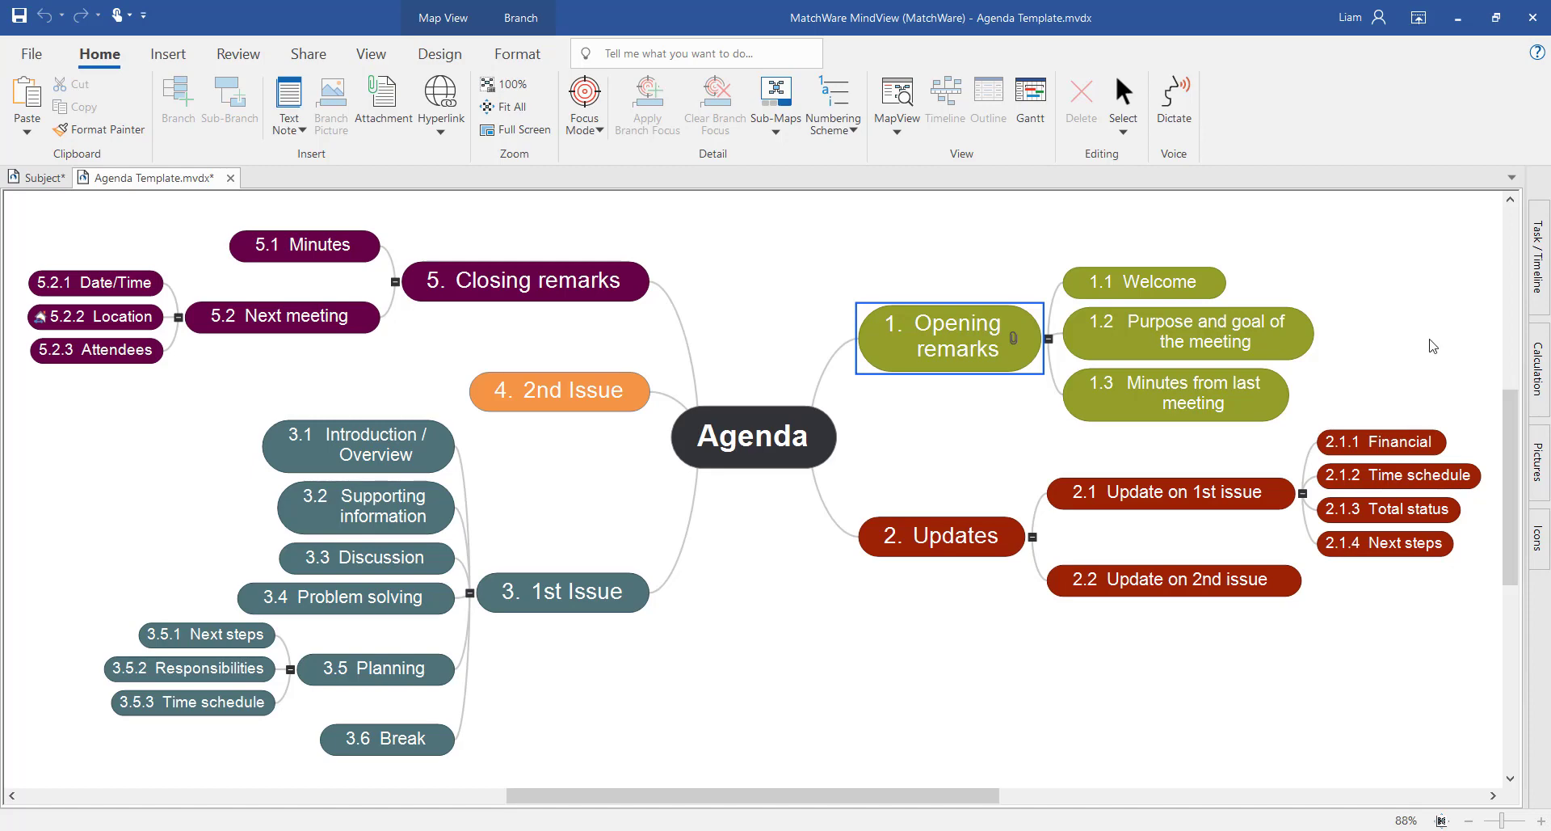
{"action": "left_click", "coordinate": [1175, 395]}
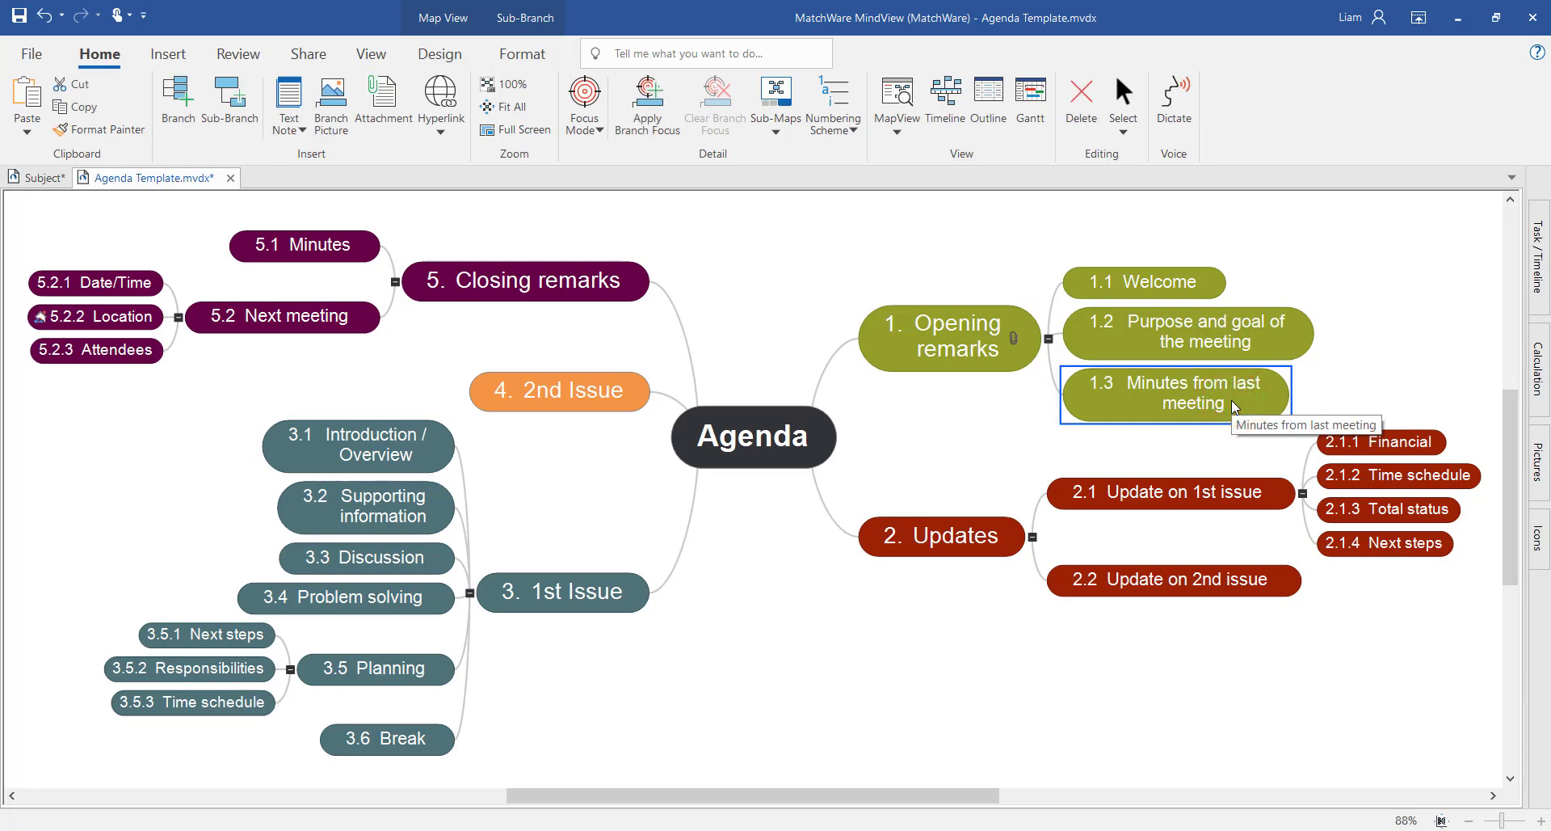
{"action": "mouse_move", "coordinate": [581, 288]}
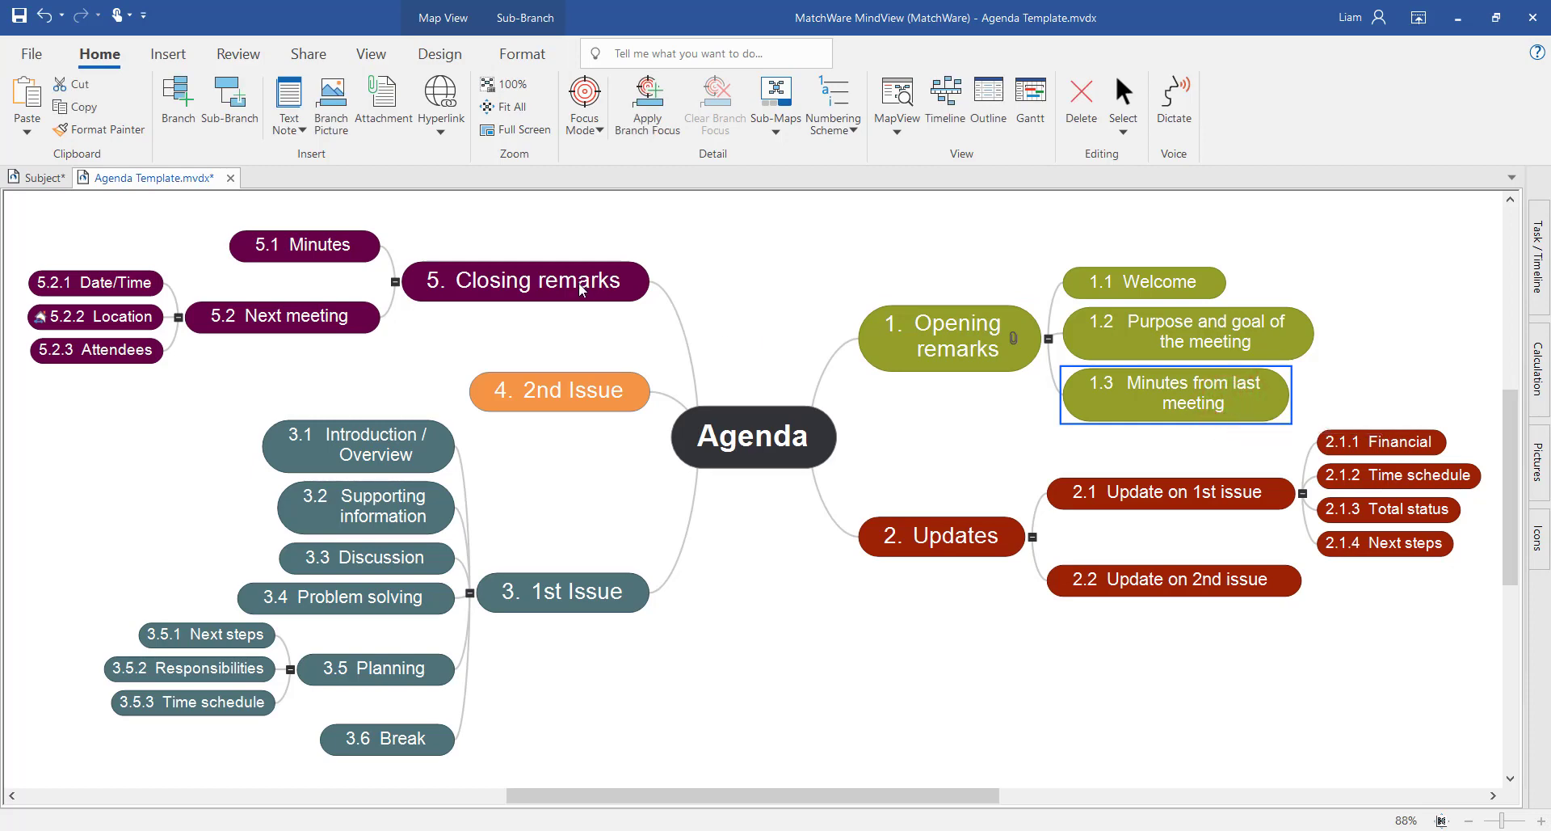
{"action": "mouse_move", "coordinate": [383, 98]}
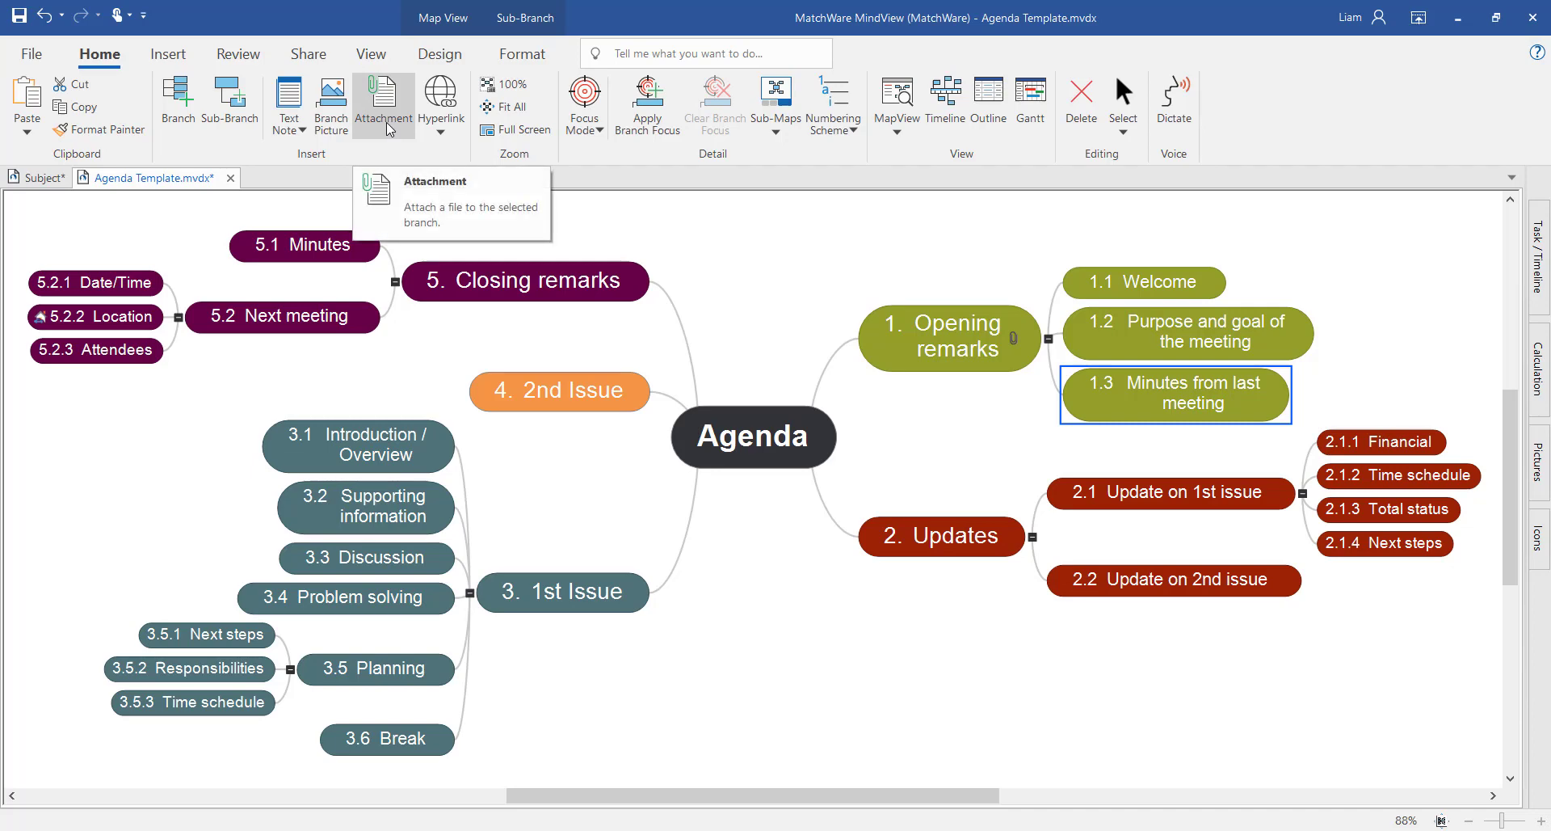
{"action": "left_click", "coordinate": [384, 99]}
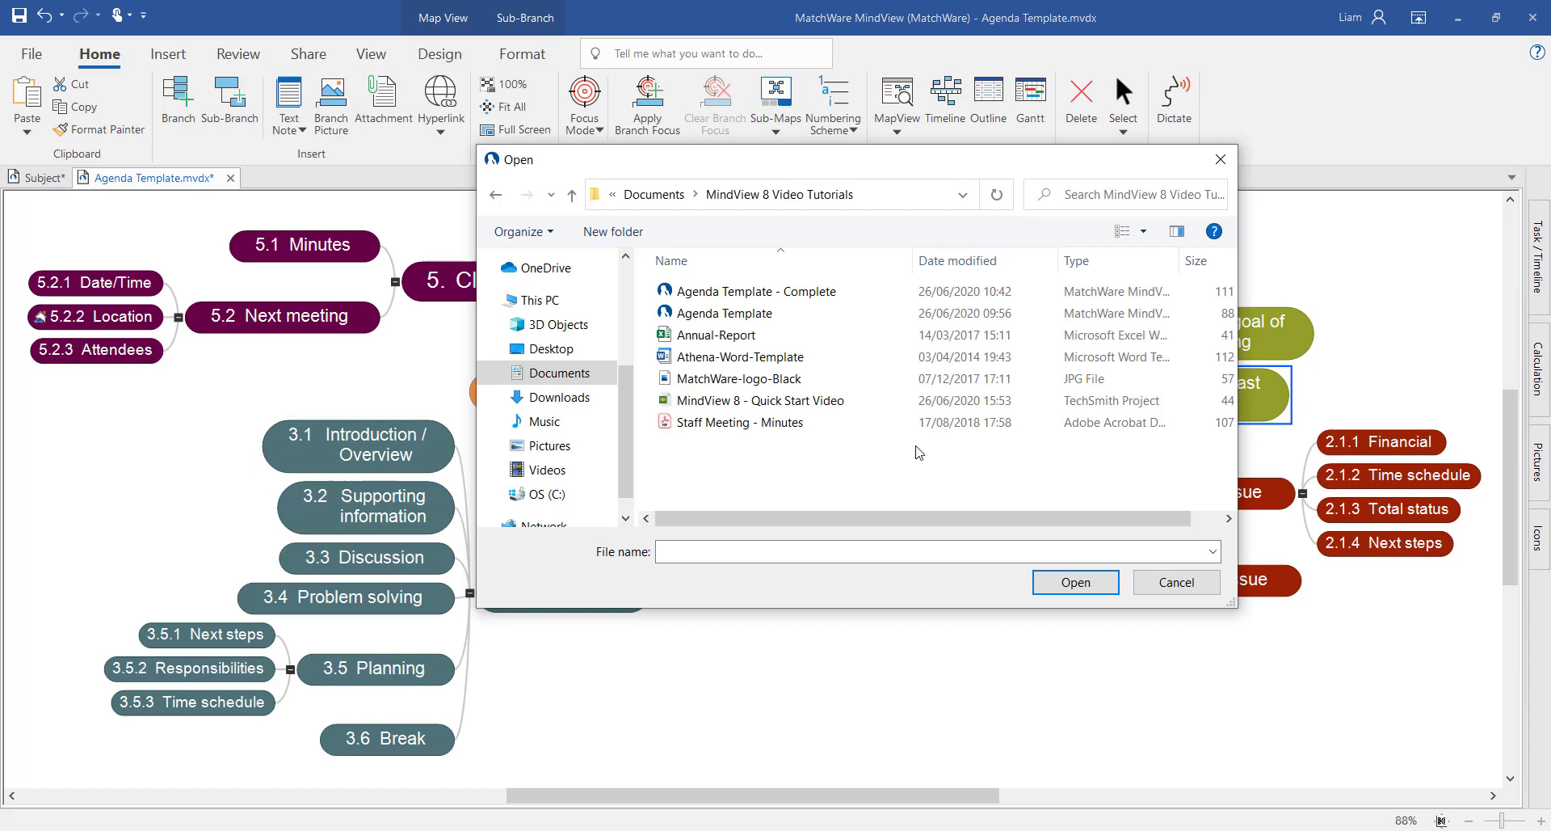
{"action": "mouse_move", "coordinate": [749, 441]}
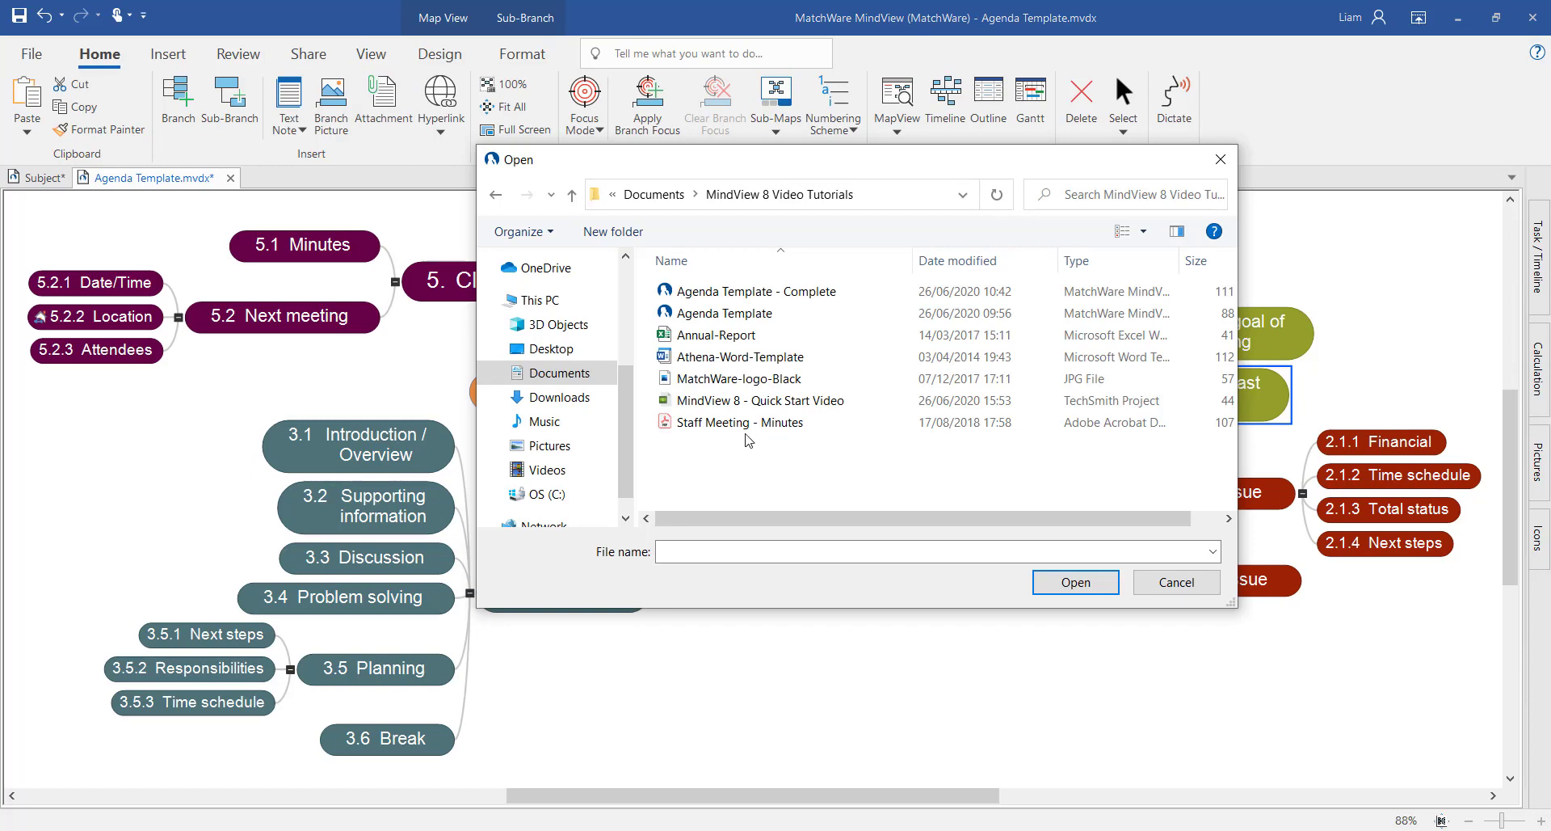
{"action": "mouse_move", "coordinate": [737, 423]}
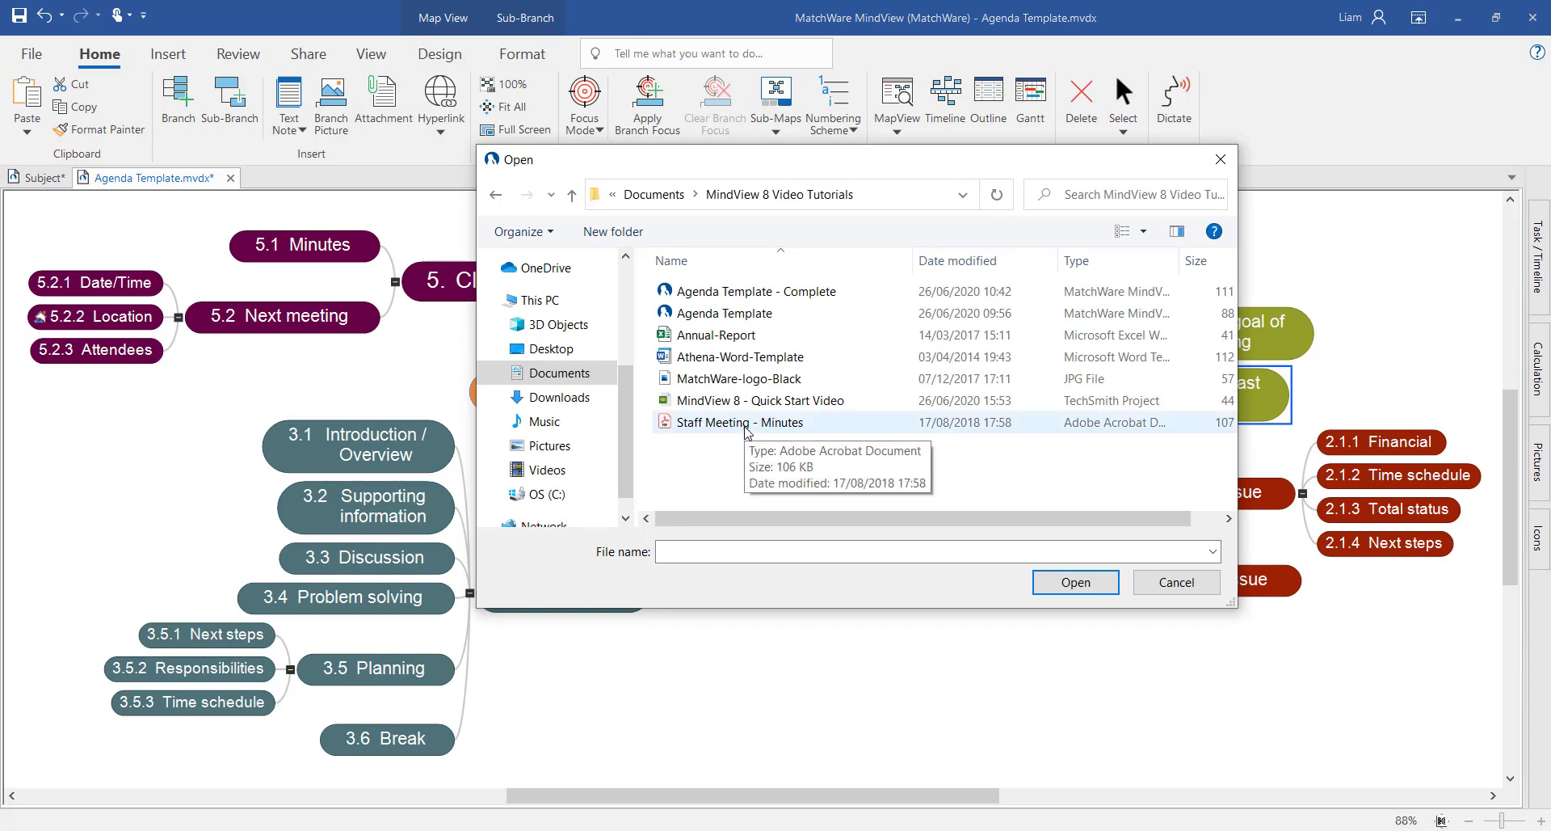
{"action": "left_click", "coordinate": [1174, 582]}
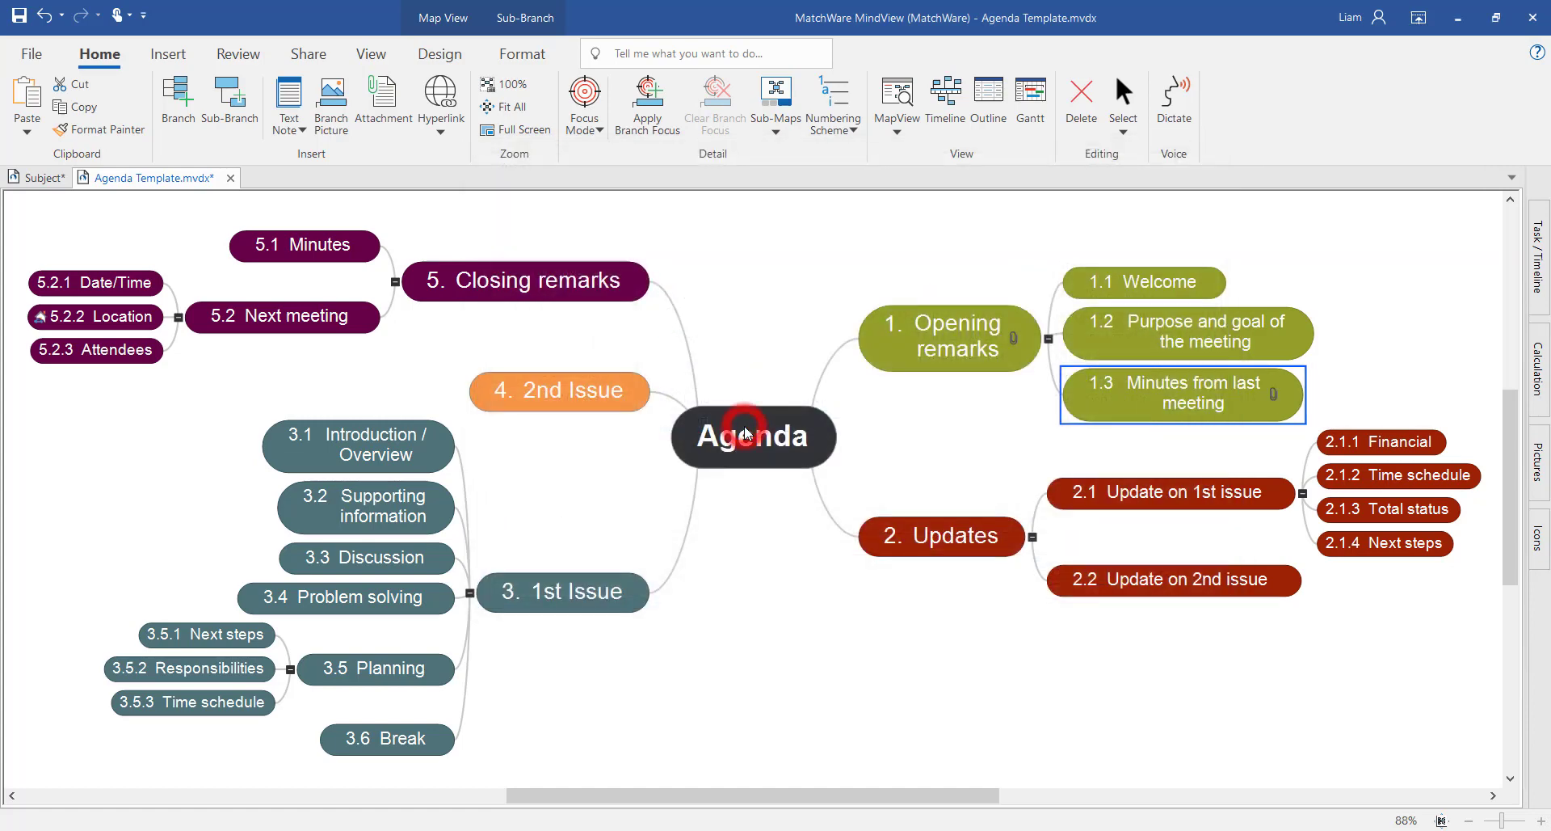
{"action": "mouse_move", "coordinate": [752, 437]}
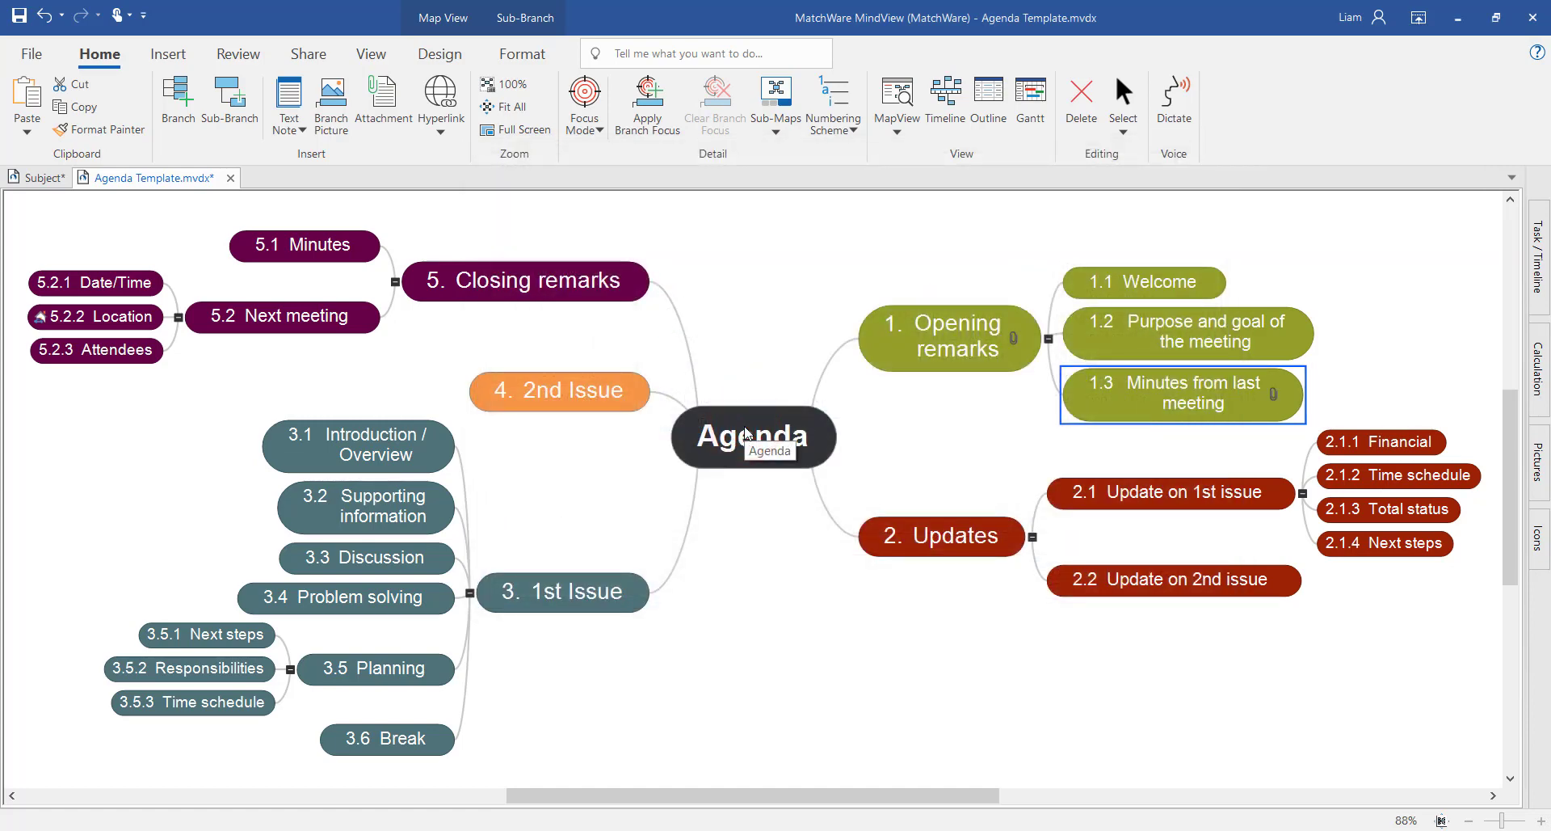
{"action": "mouse_move", "coordinate": [1269, 407]}
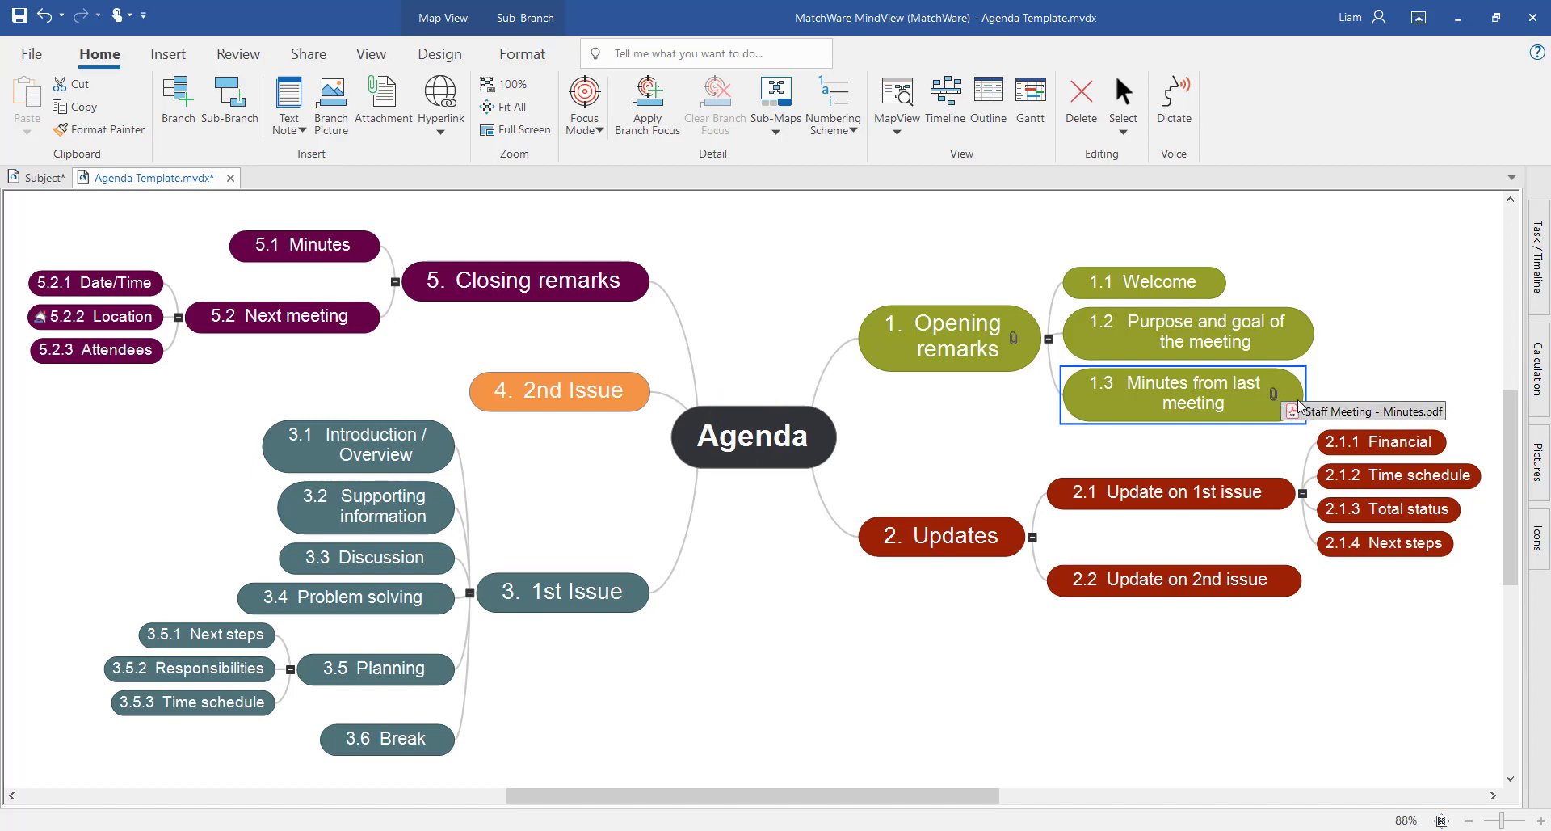
{"action": "mouse_move", "coordinate": [1404, 415]}
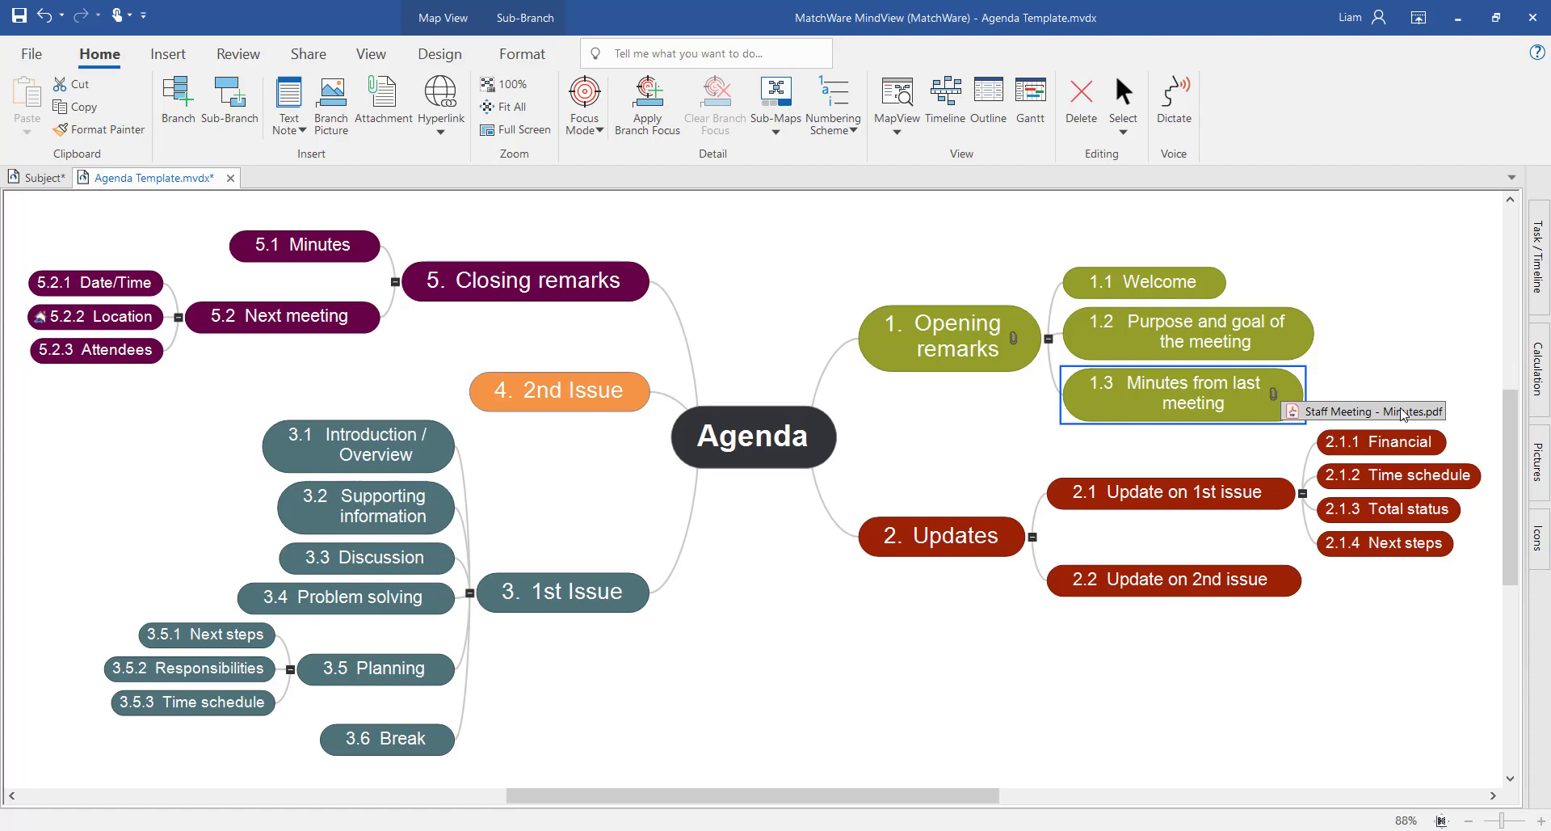
{"action": "mouse_move", "coordinate": [1401, 414]}
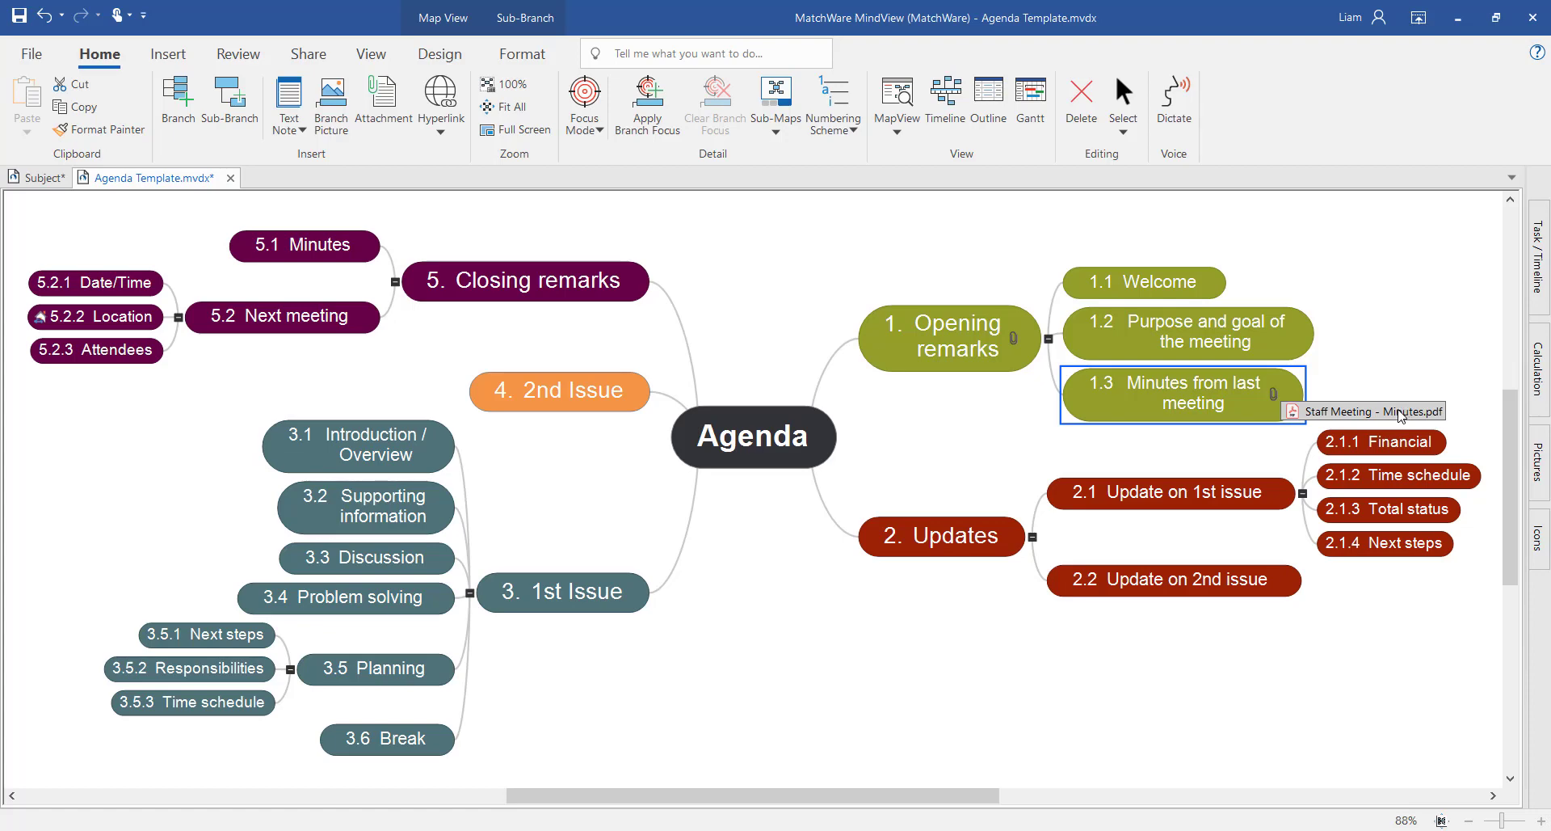
Attach the Annual-Report spreadsheet to branch 2.1.1 Financial.
{"action": "left_click", "coordinate": [1381, 442]}
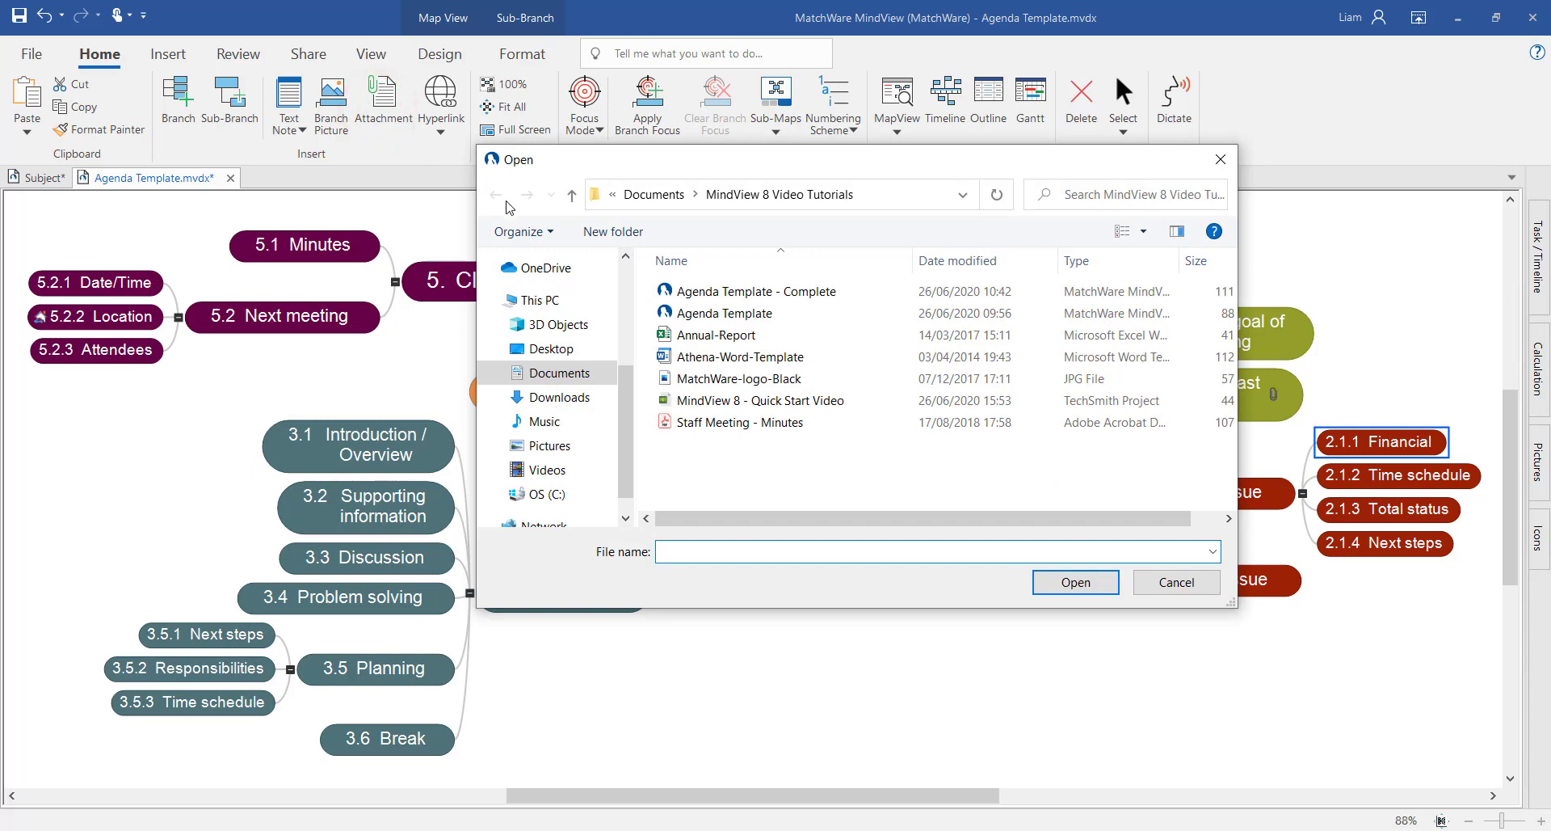
{"action": "mouse_move", "coordinate": [714, 335]}
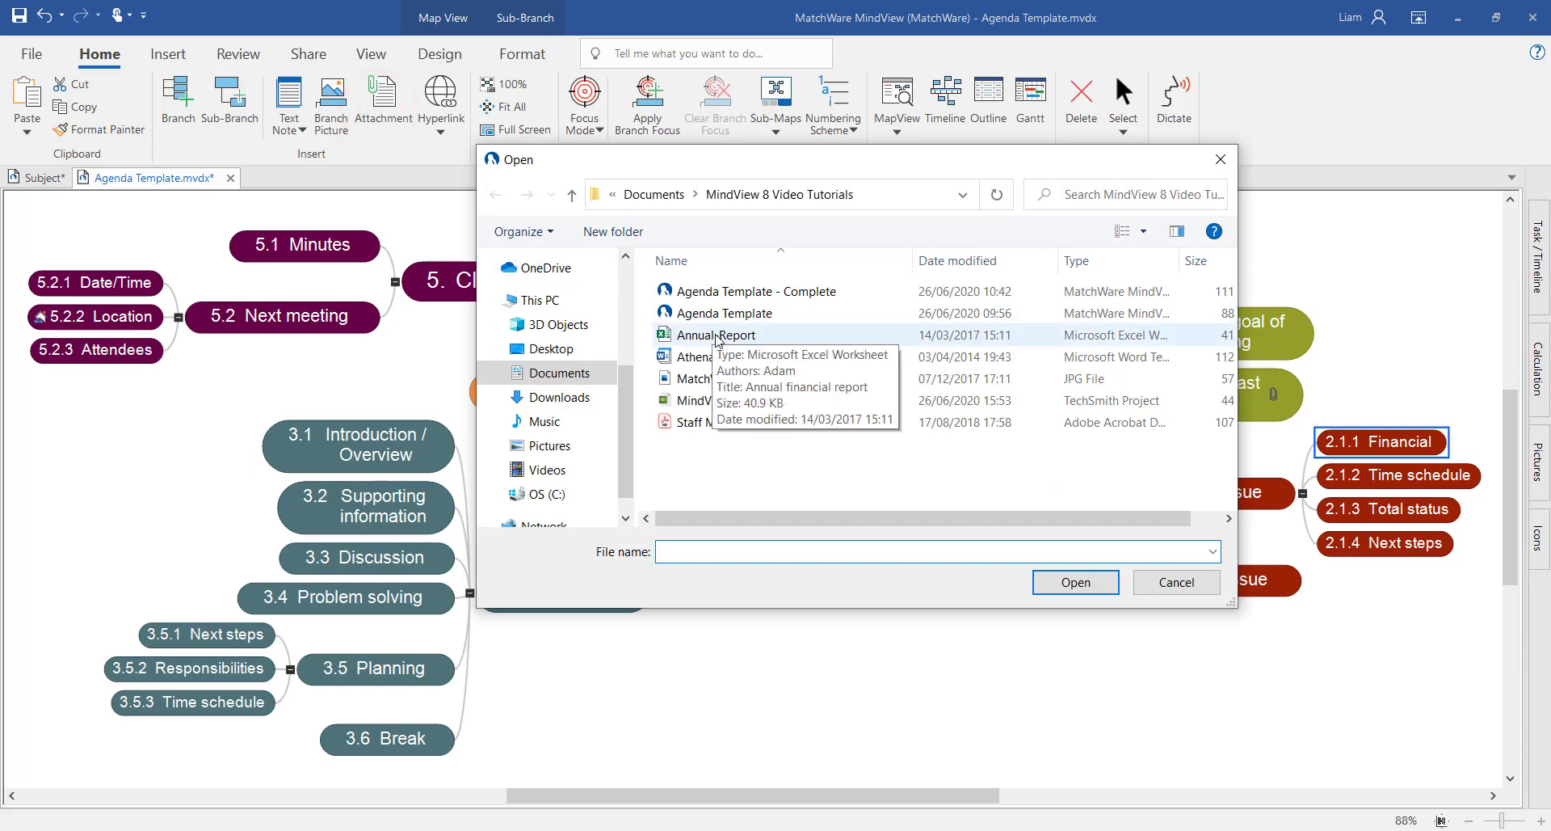
{"action": "left_click", "coordinate": [1176, 582]}
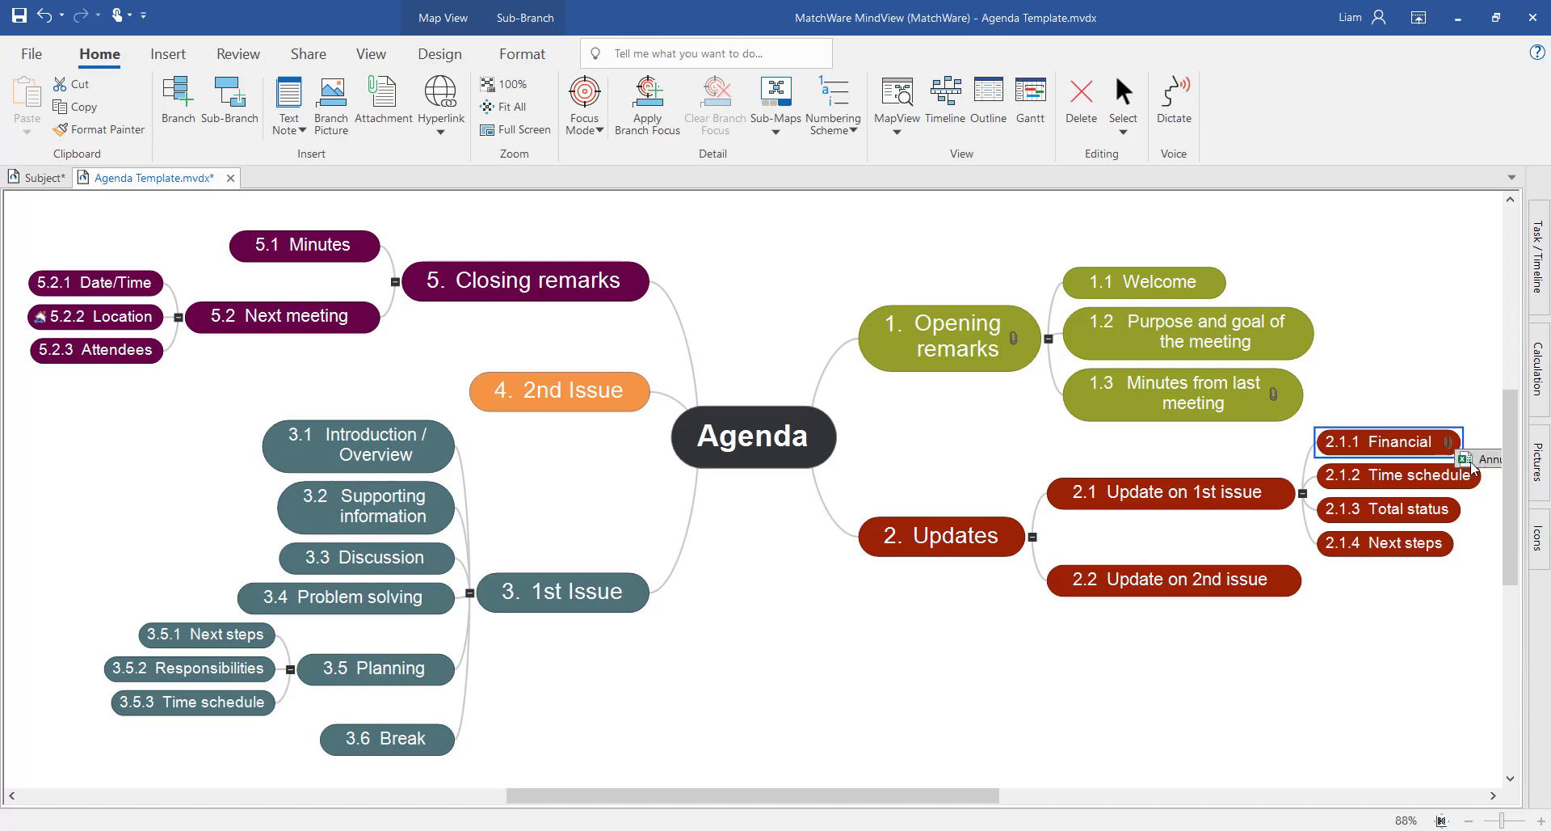
{"action": "left_click", "coordinate": [1467, 459]}
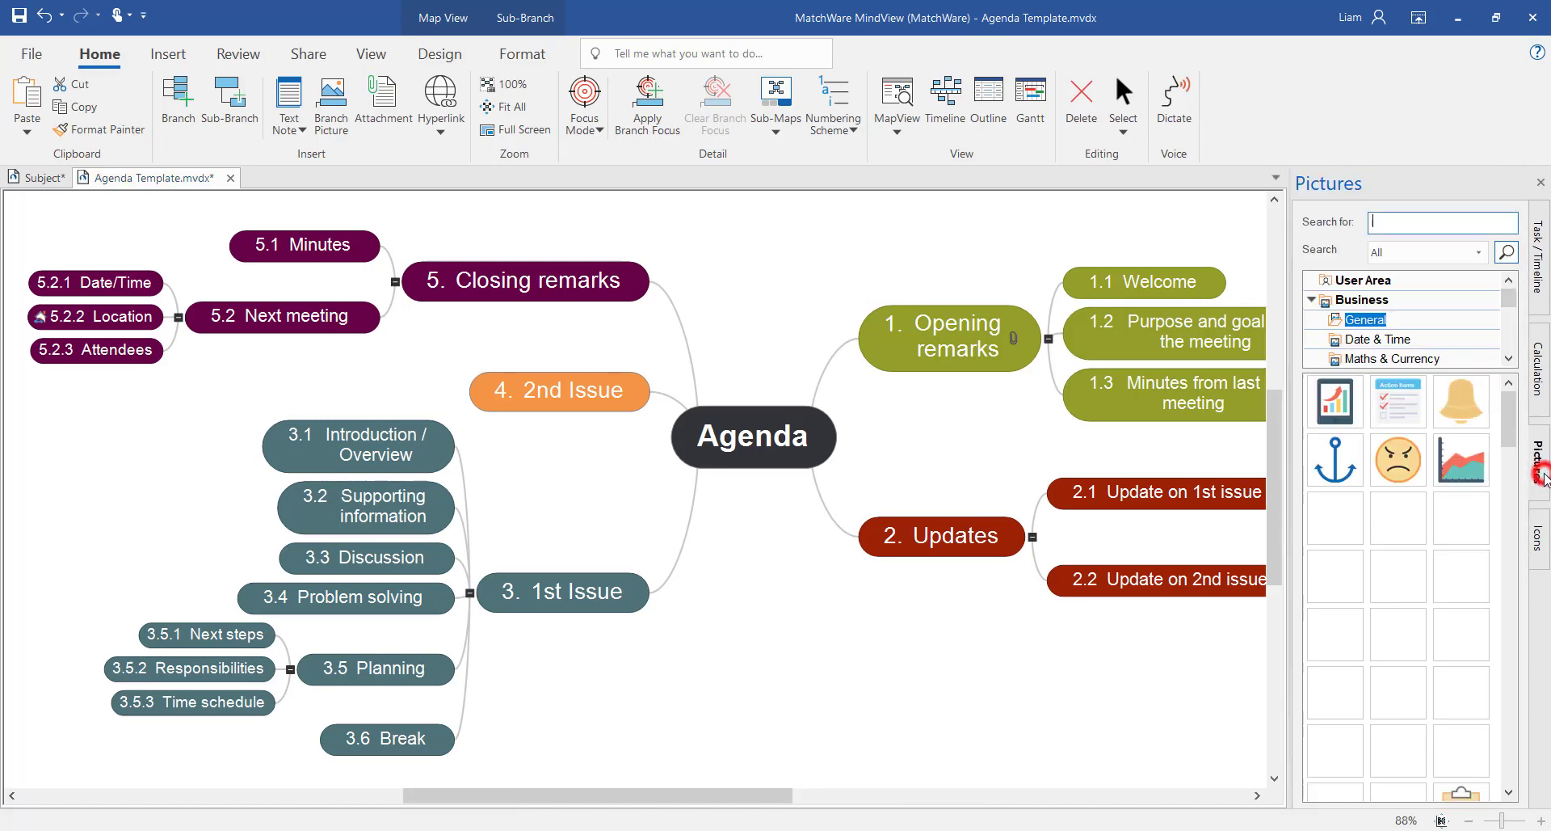
Drag the Auction gavel picture onto '1. Opening remarks', then select the Updates branch.
{"action": "scroll", "scroll_direction": "down", "scroll_amount": 3}
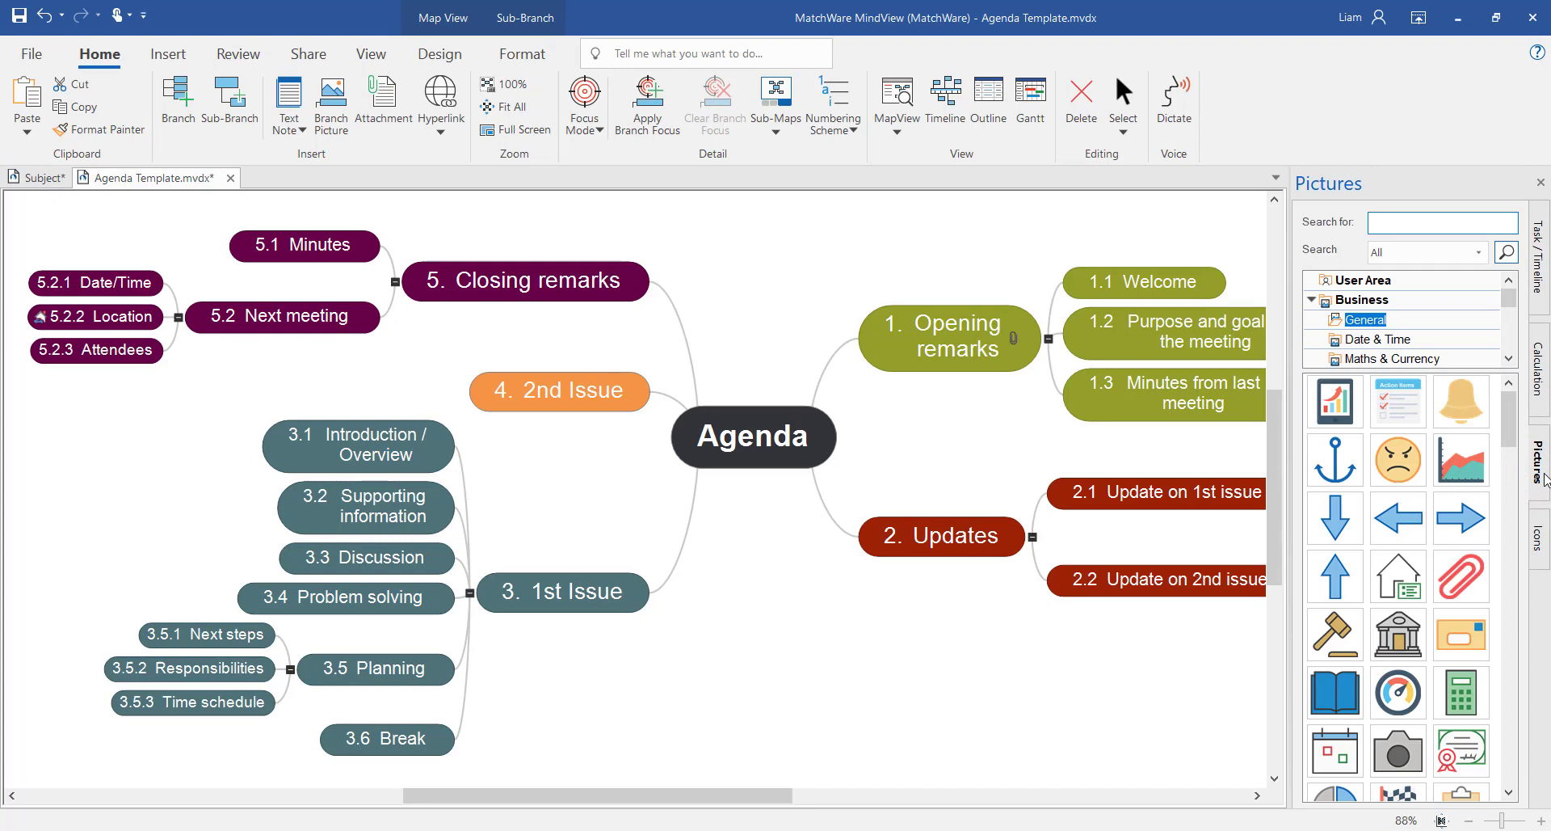
{"action": "left_click", "coordinate": [1442, 221]}
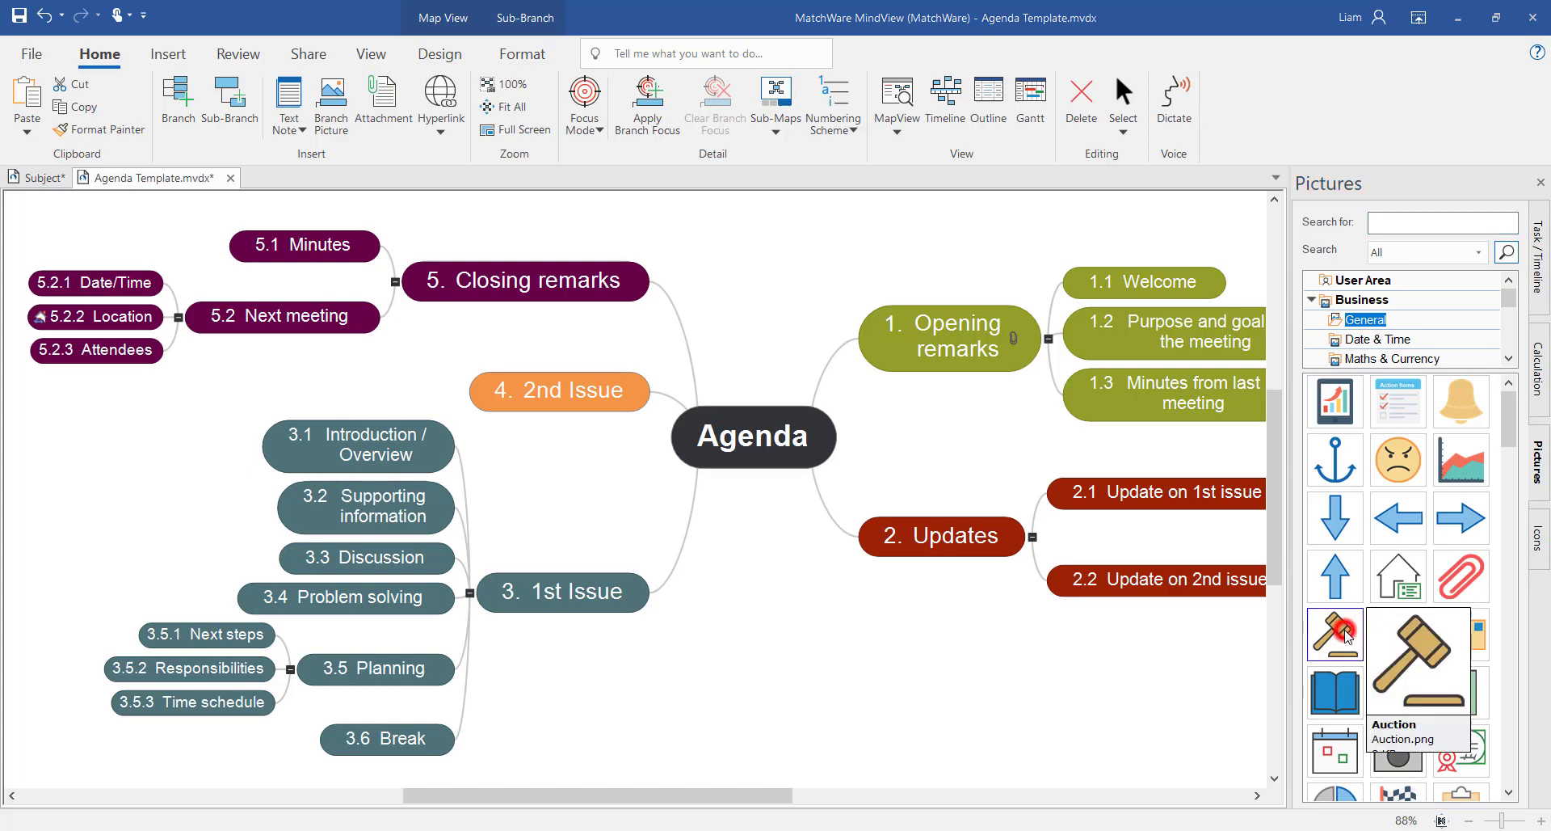
{"action": "left_click_drag", "start_coordinate": [1421, 657], "coordinate": [948, 266]}
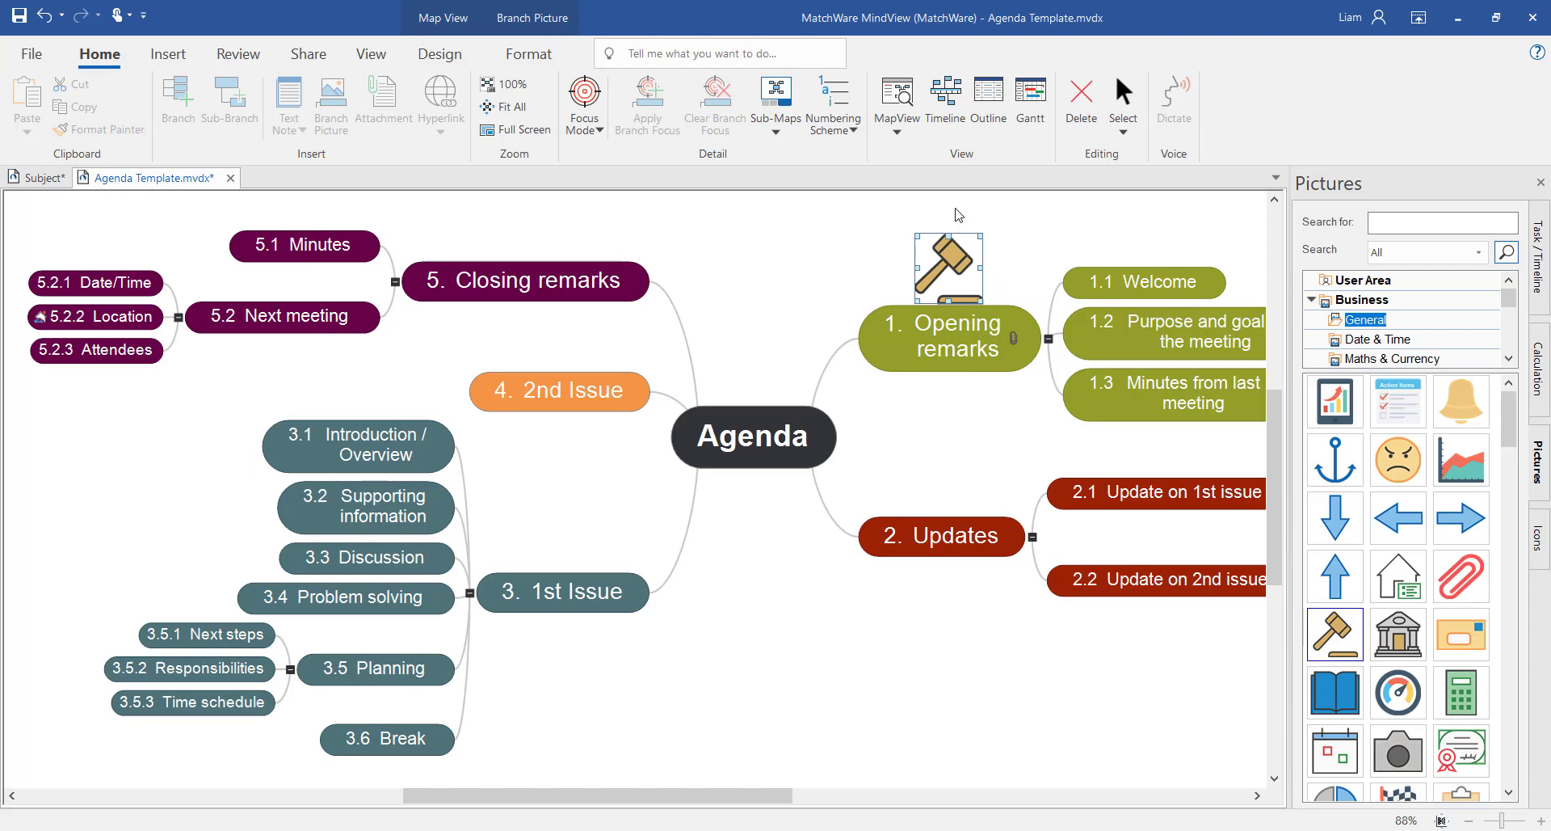
{"action": "left_click", "coordinate": [941, 406]}
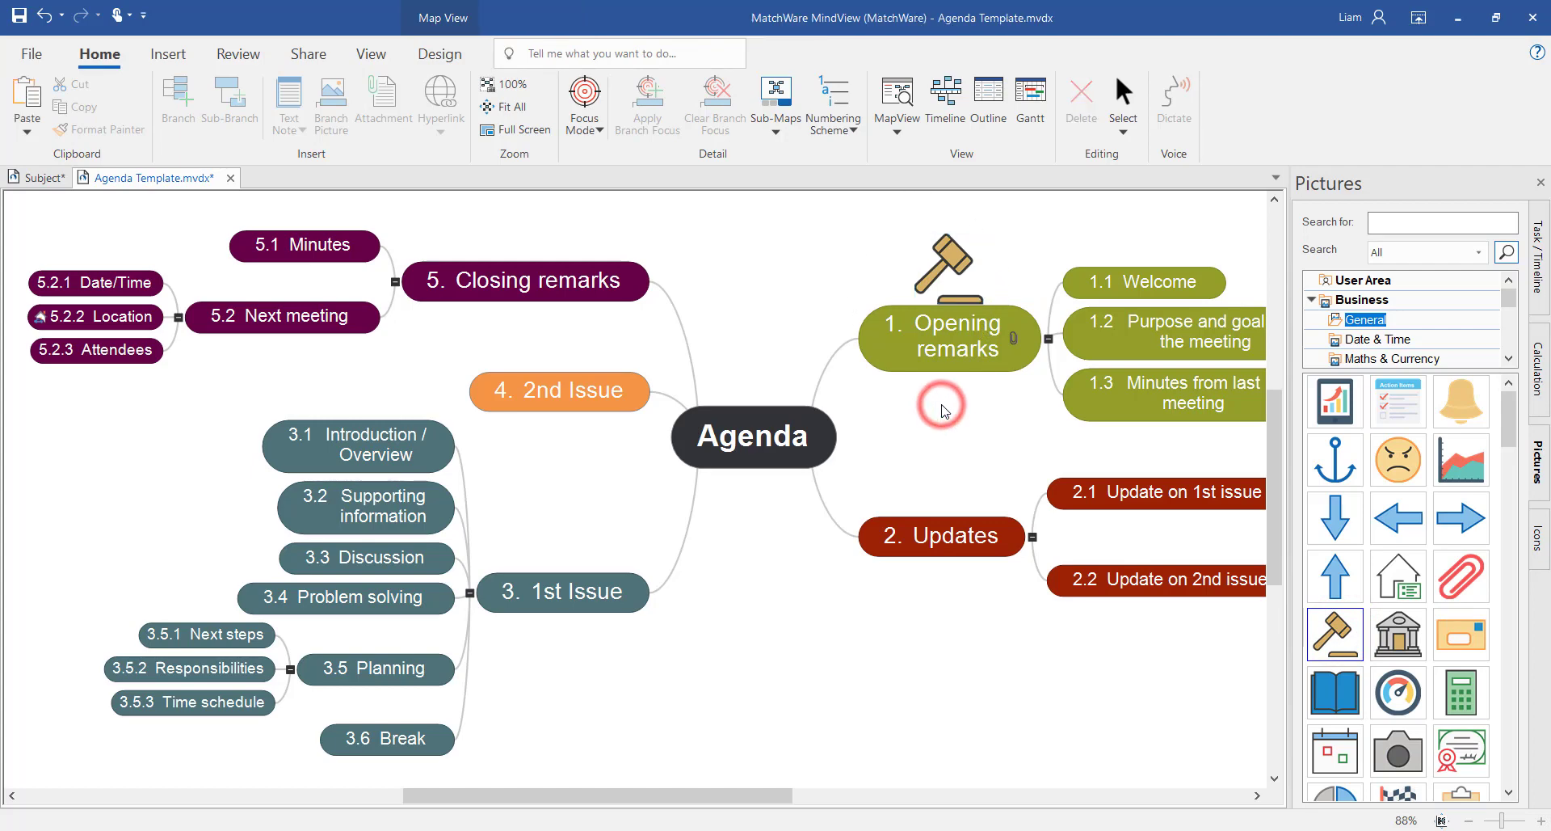
{"action": "left_click", "coordinate": [941, 535]}
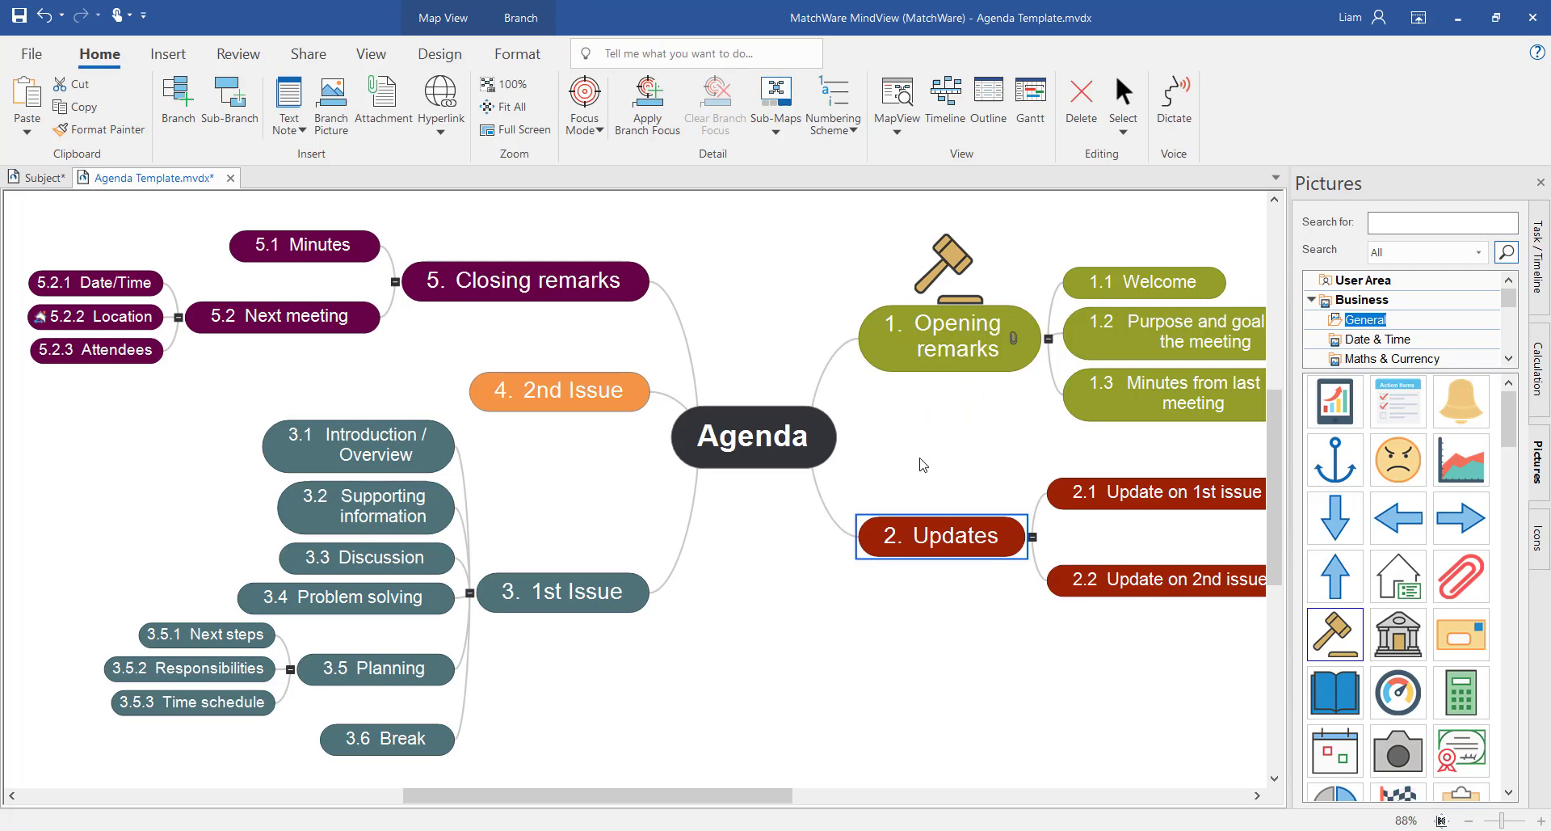
{"action": "mouse_move", "coordinate": [330, 98]}
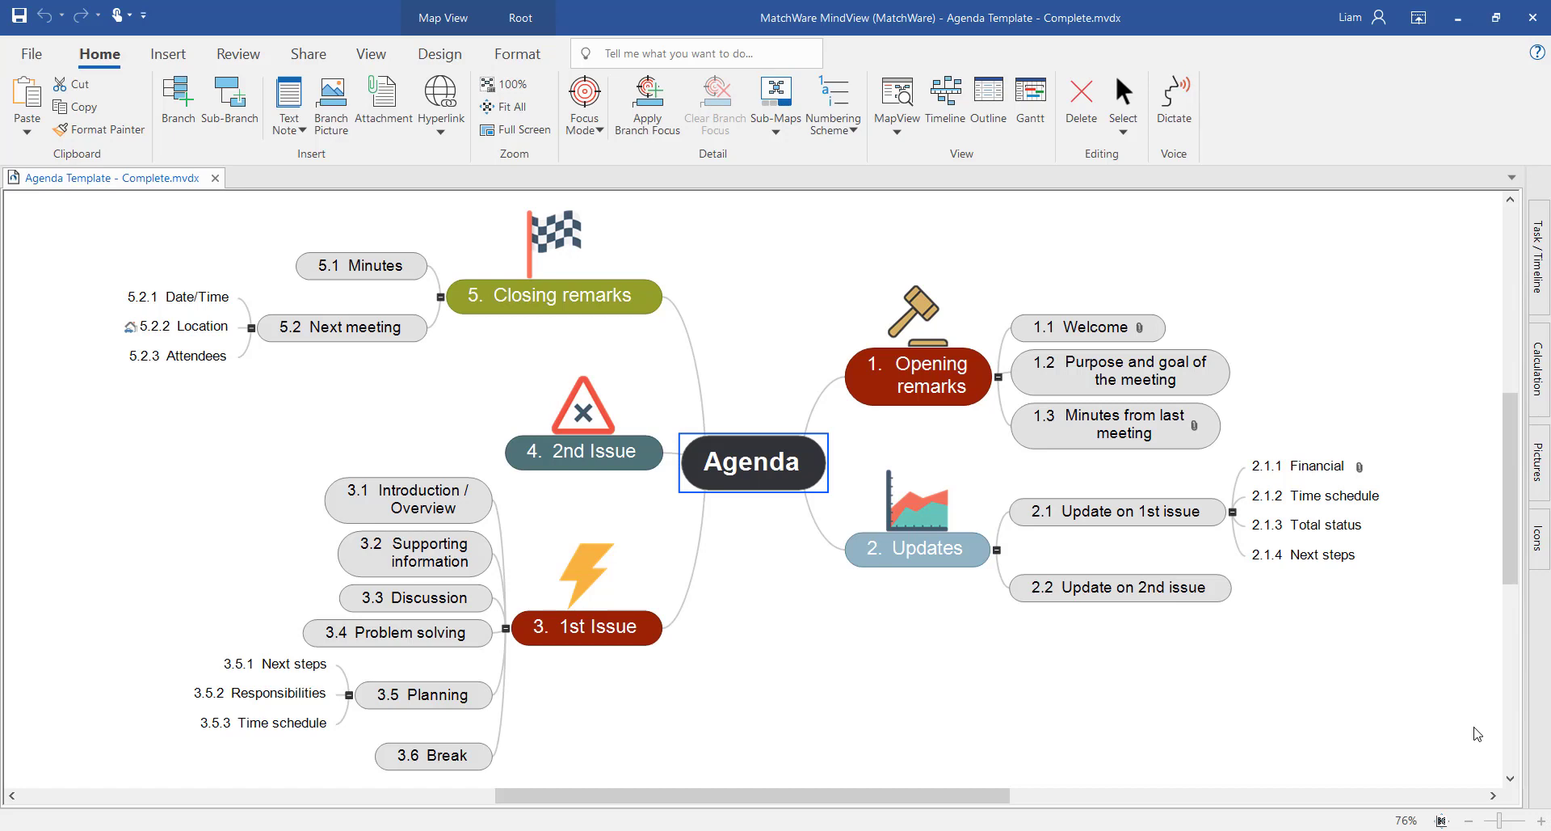
{"action": "mouse_move", "coordinate": [1260, 476]}
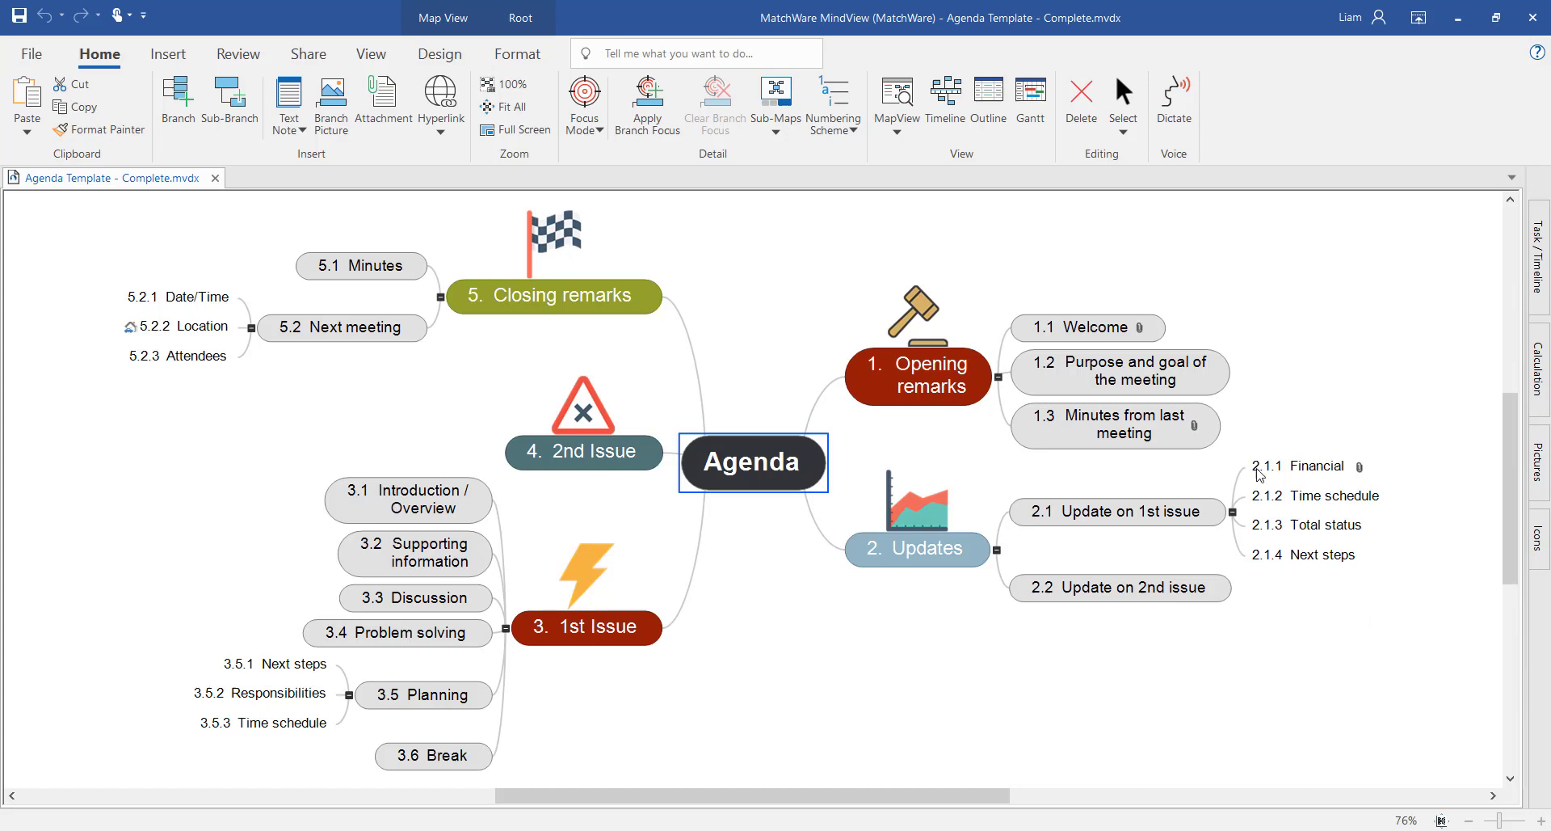
{"action": "mouse_move", "coordinate": [1140, 332]}
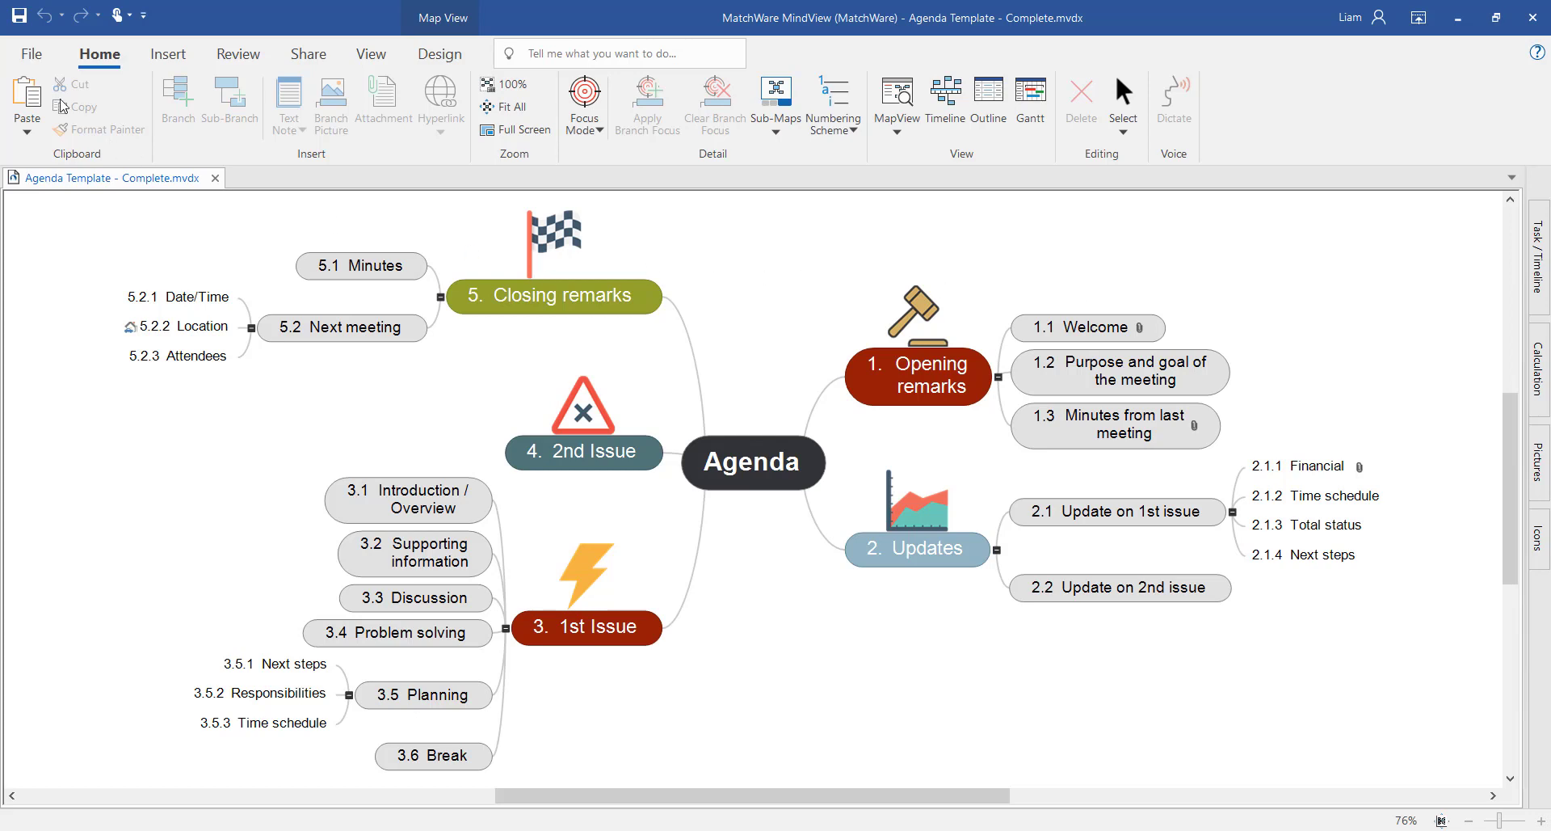
Go to File > Export > Microsoft Word to show Quick and Custom Word Export.
{"action": "left_click", "coordinate": [31, 54]}
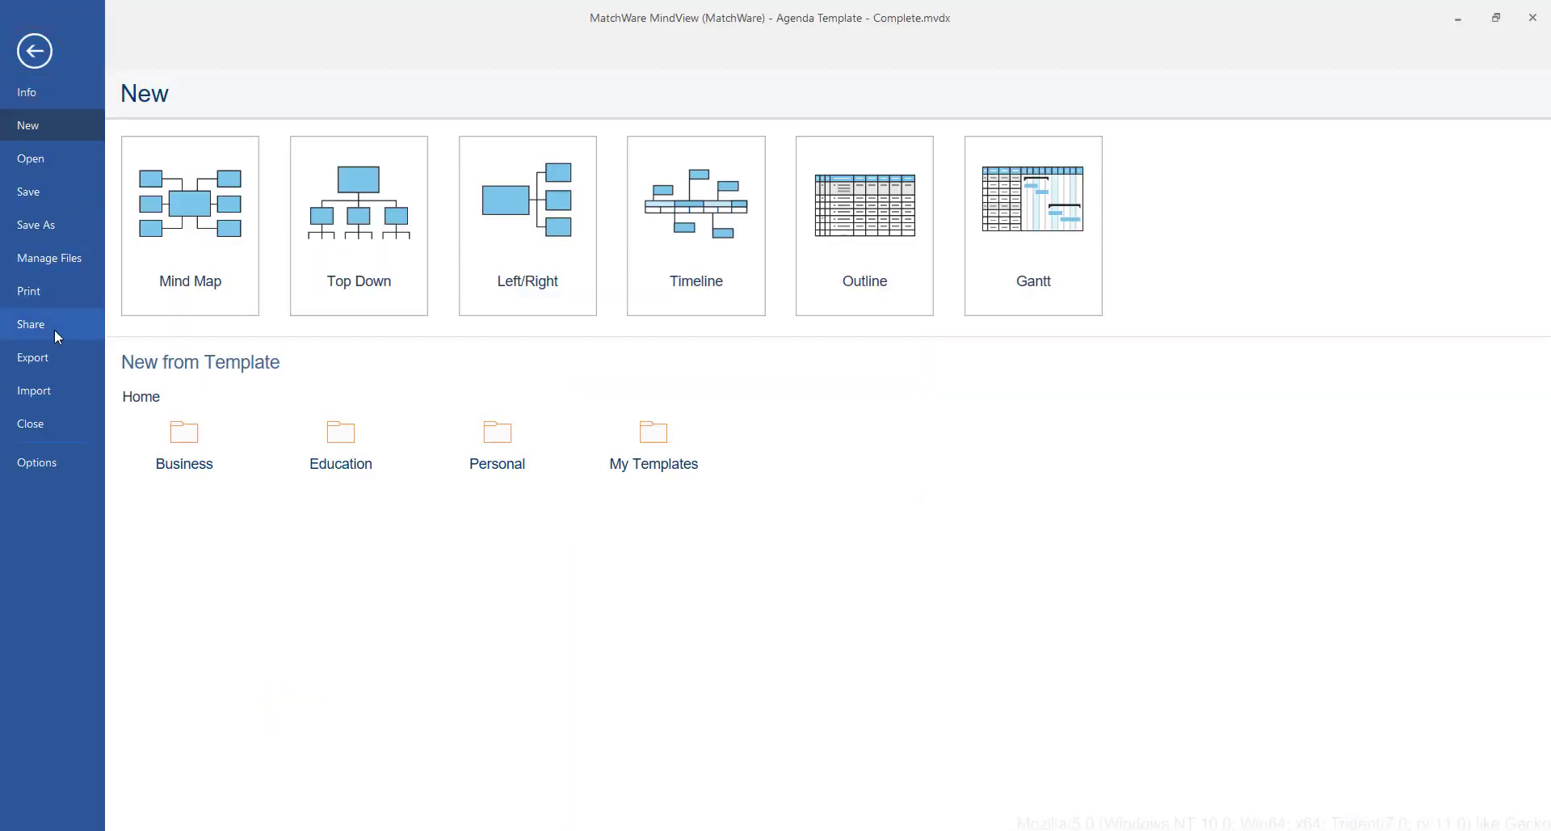
{"action": "left_click", "coordinate": [32, 358]}
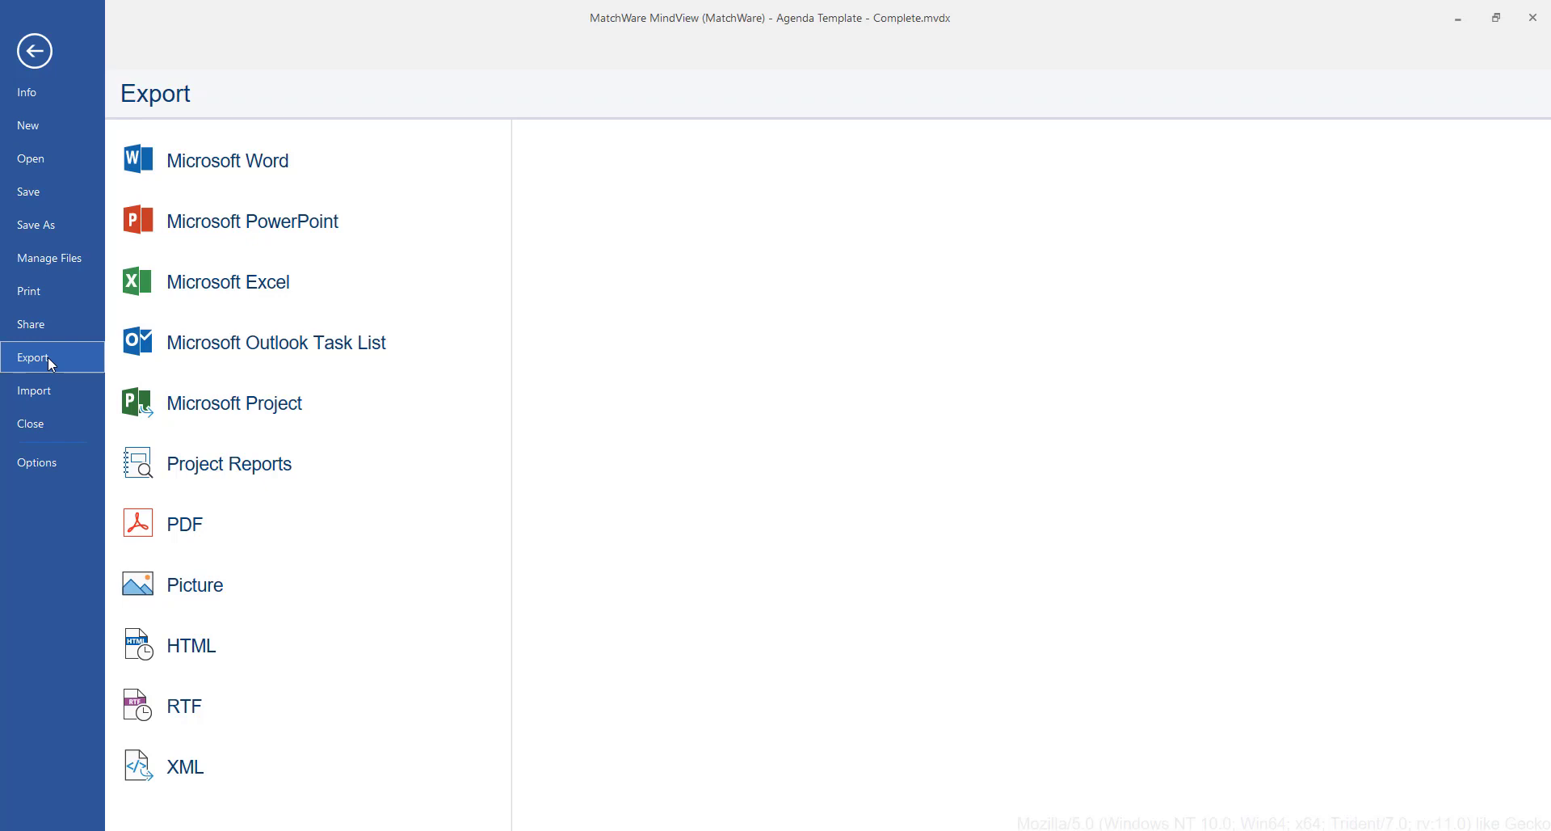
{"action": "mouse_move", "coordinate": [413, 407]}
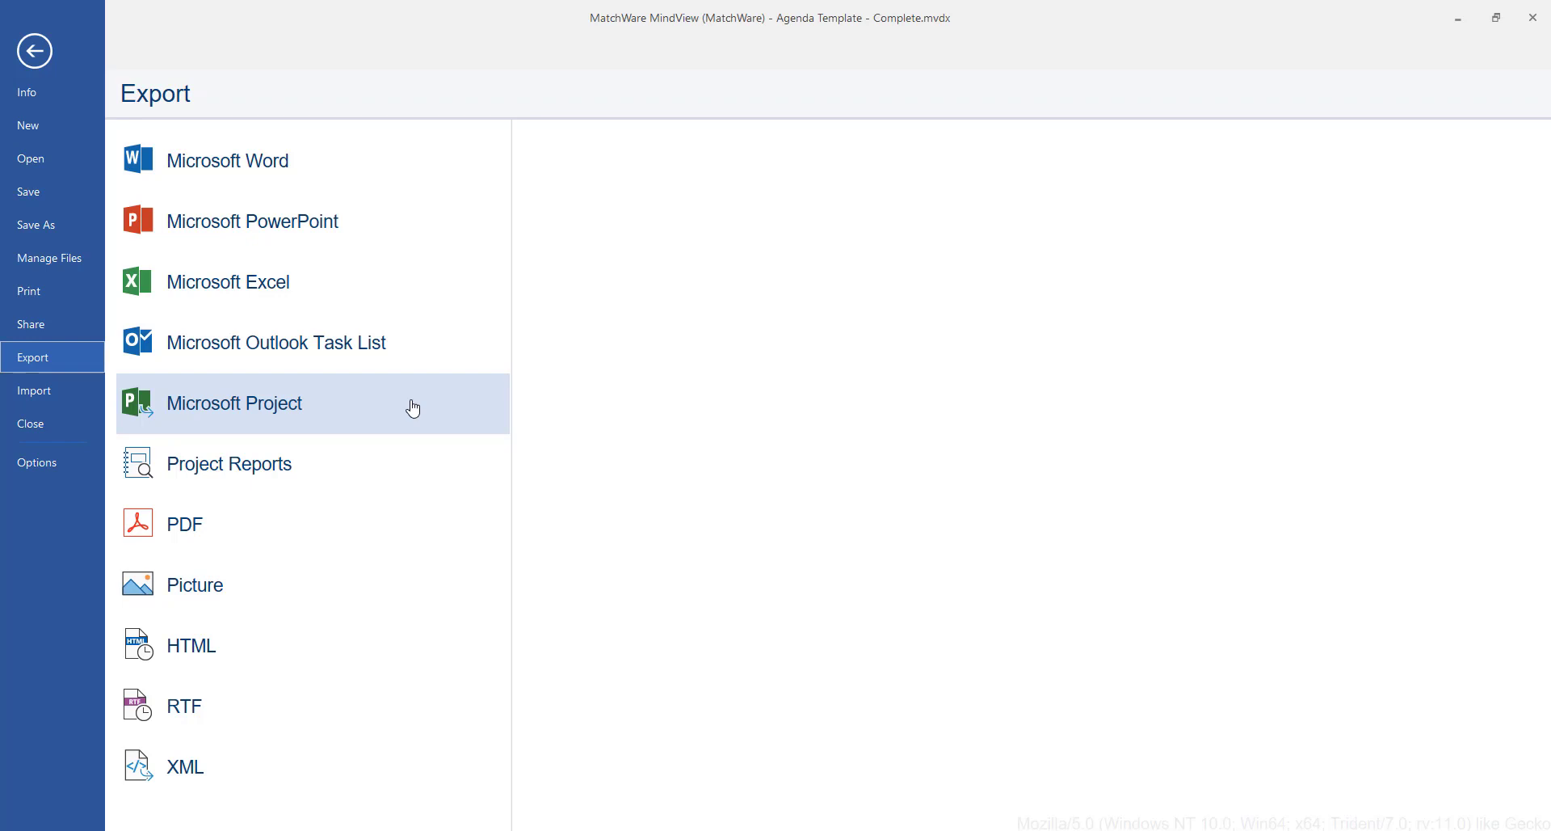
{"action": "left_click", "coordinate": [228, 160]}
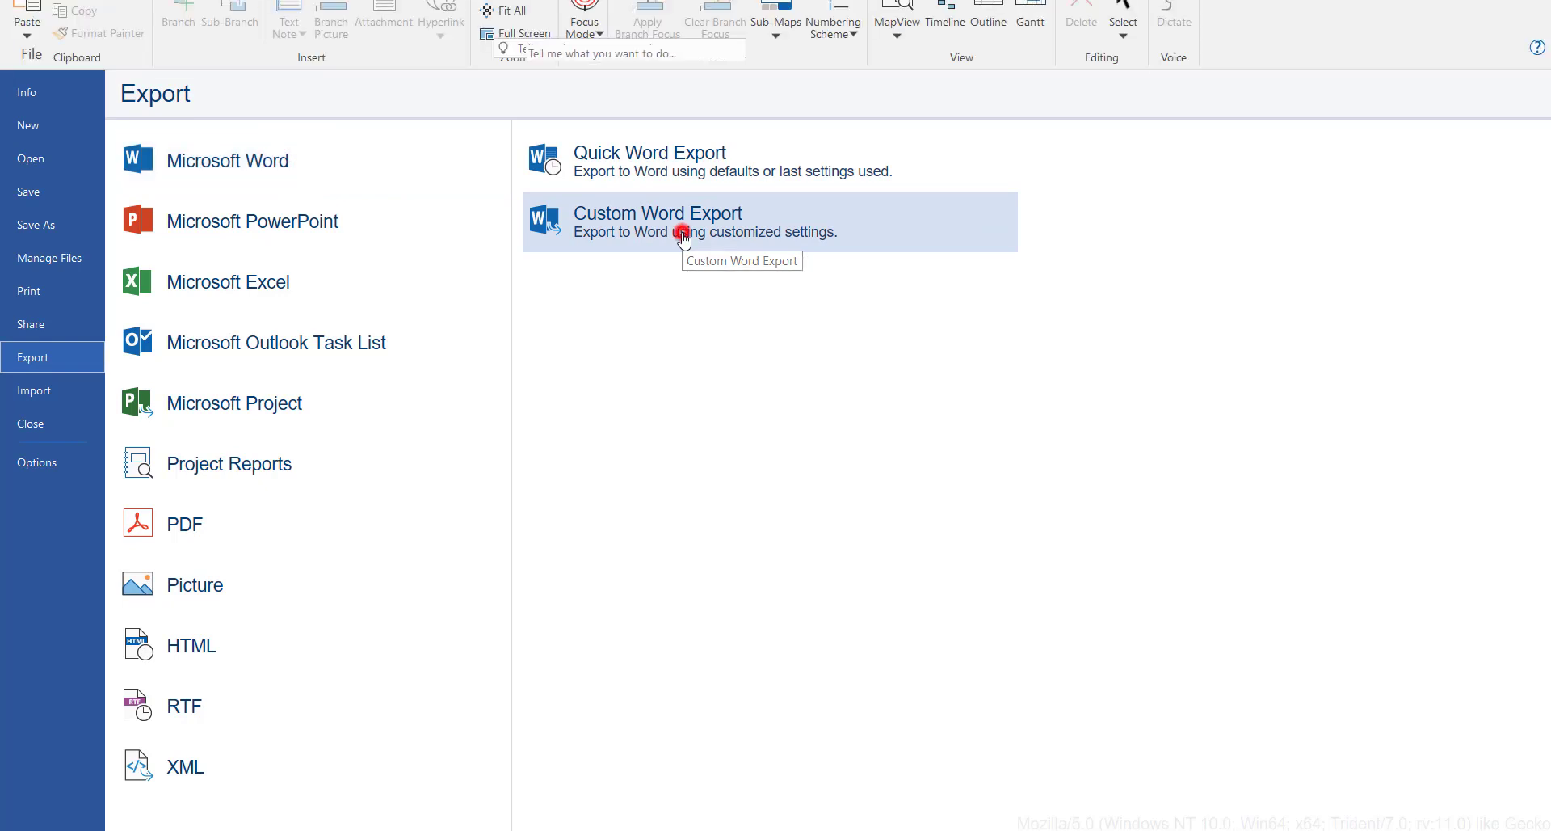
Export the map to Word using the Clean template, with the map image and table of contents.
{"action": "left_click", "coordinate": [657, 222]}
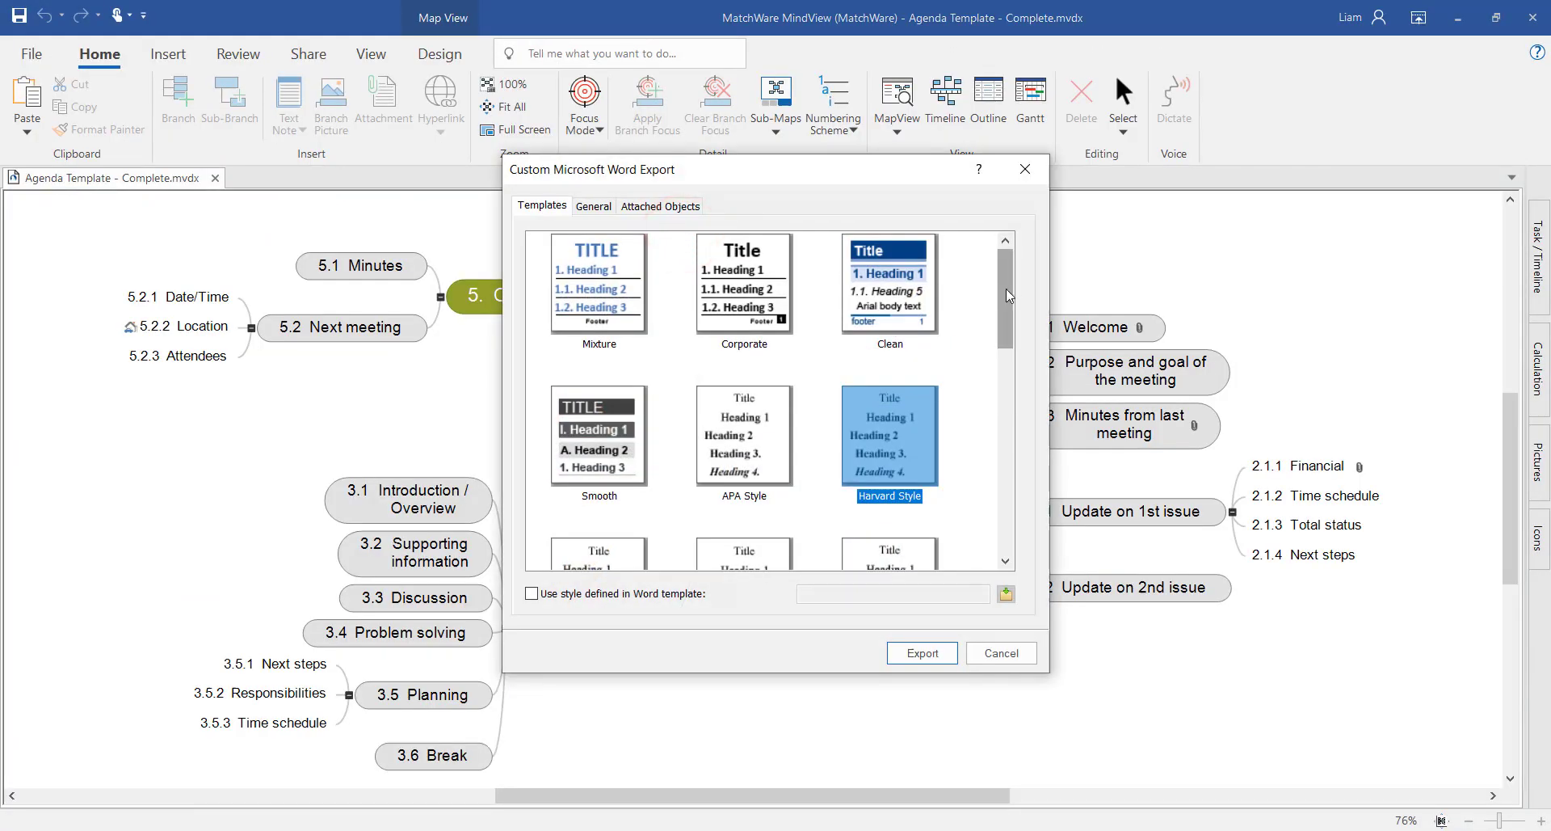
{"action": "scroll", "scroll_direction": "down", "scroll_amount": 3}
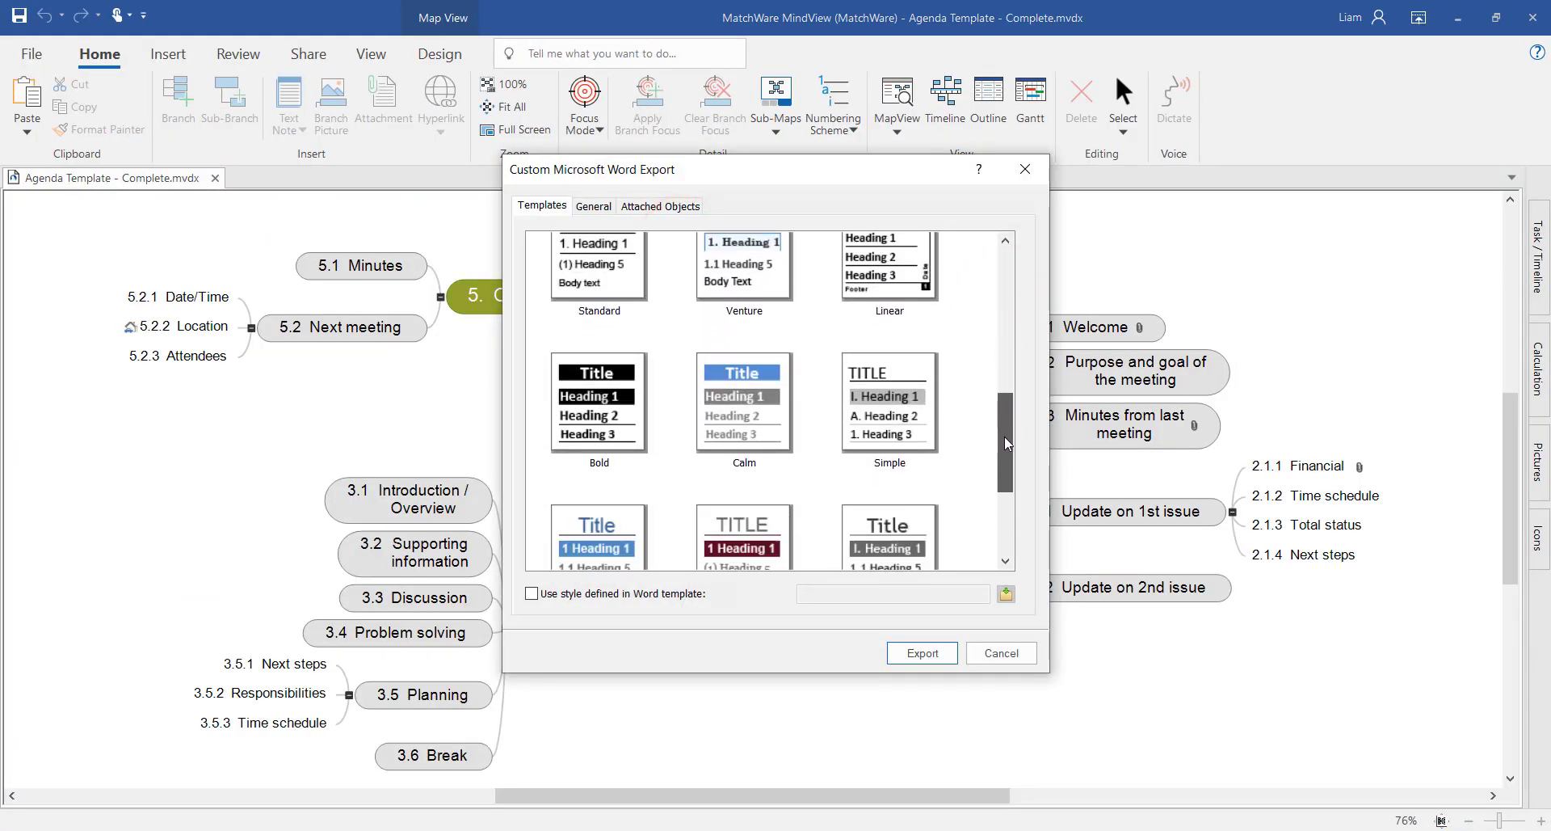
{"action": "scroll", "scroll_direction": "down", "scroll_amount": 3}
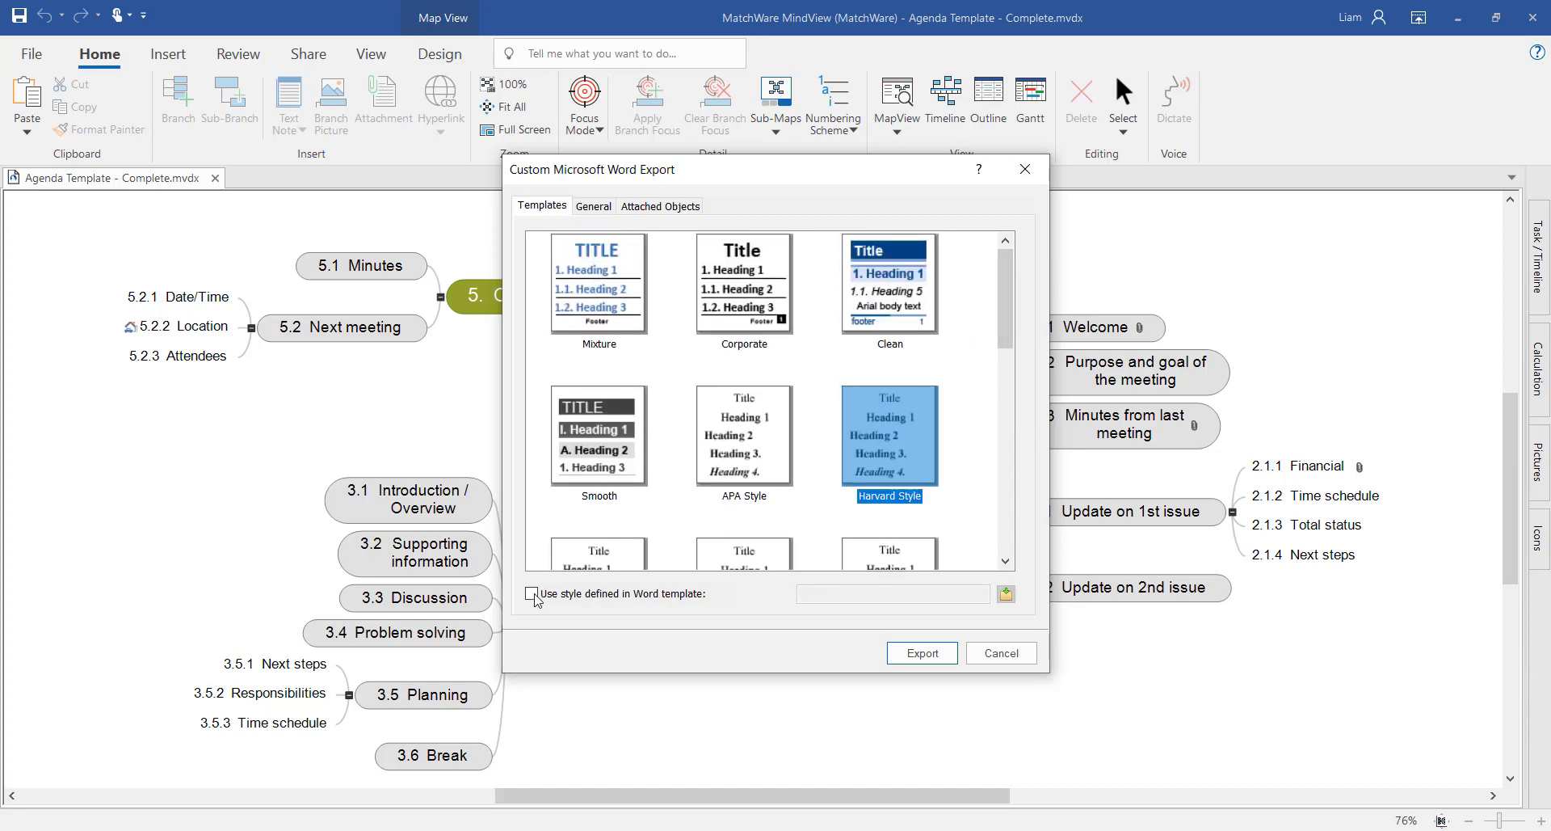
{"action": "left_click", "coordinate": [533, 594]}
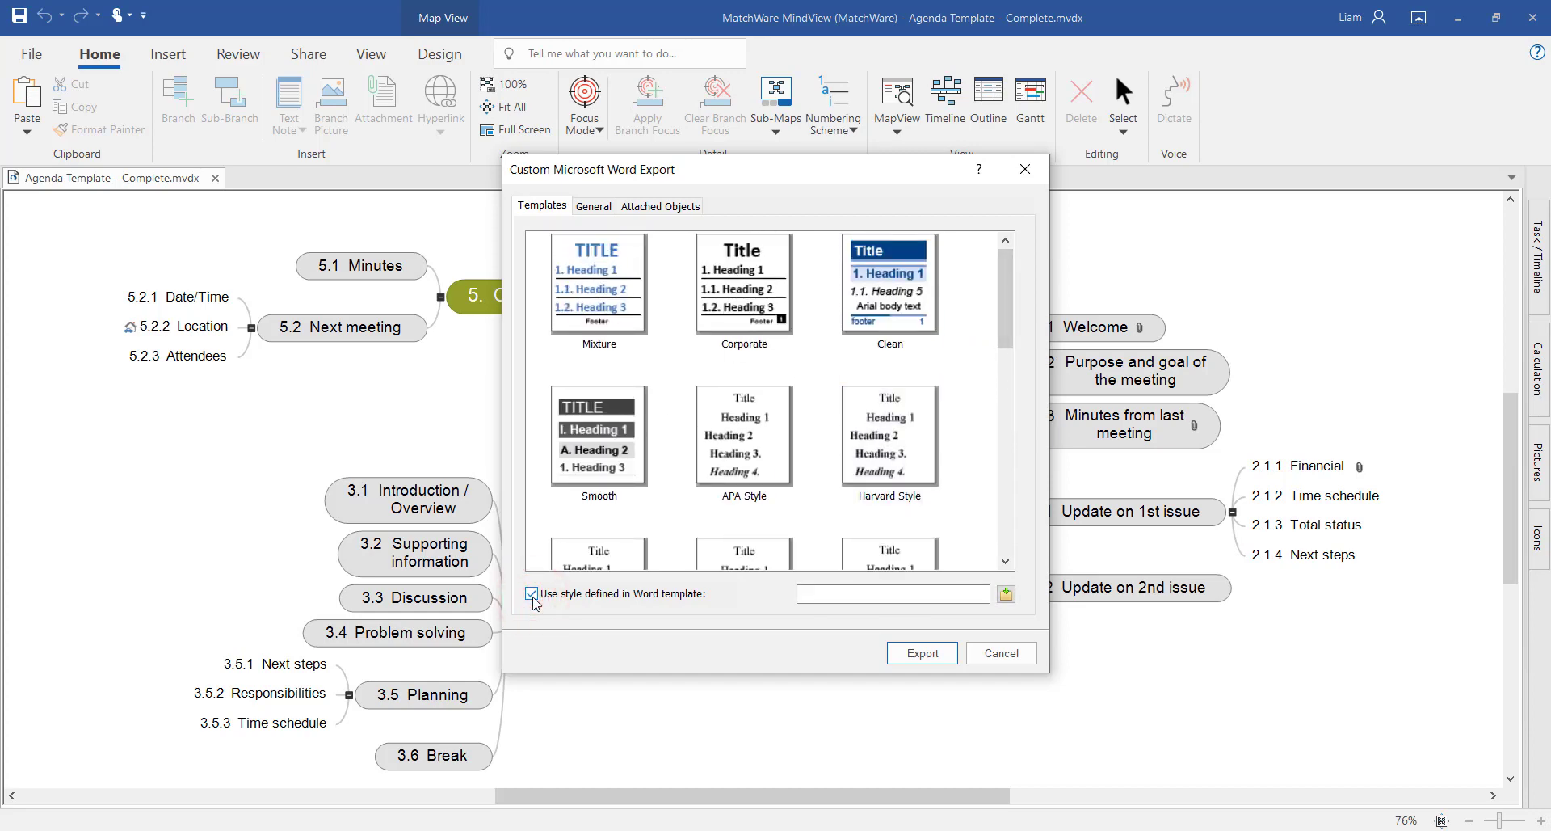
{"action": "left_click", "coordinate": [533, 593]}
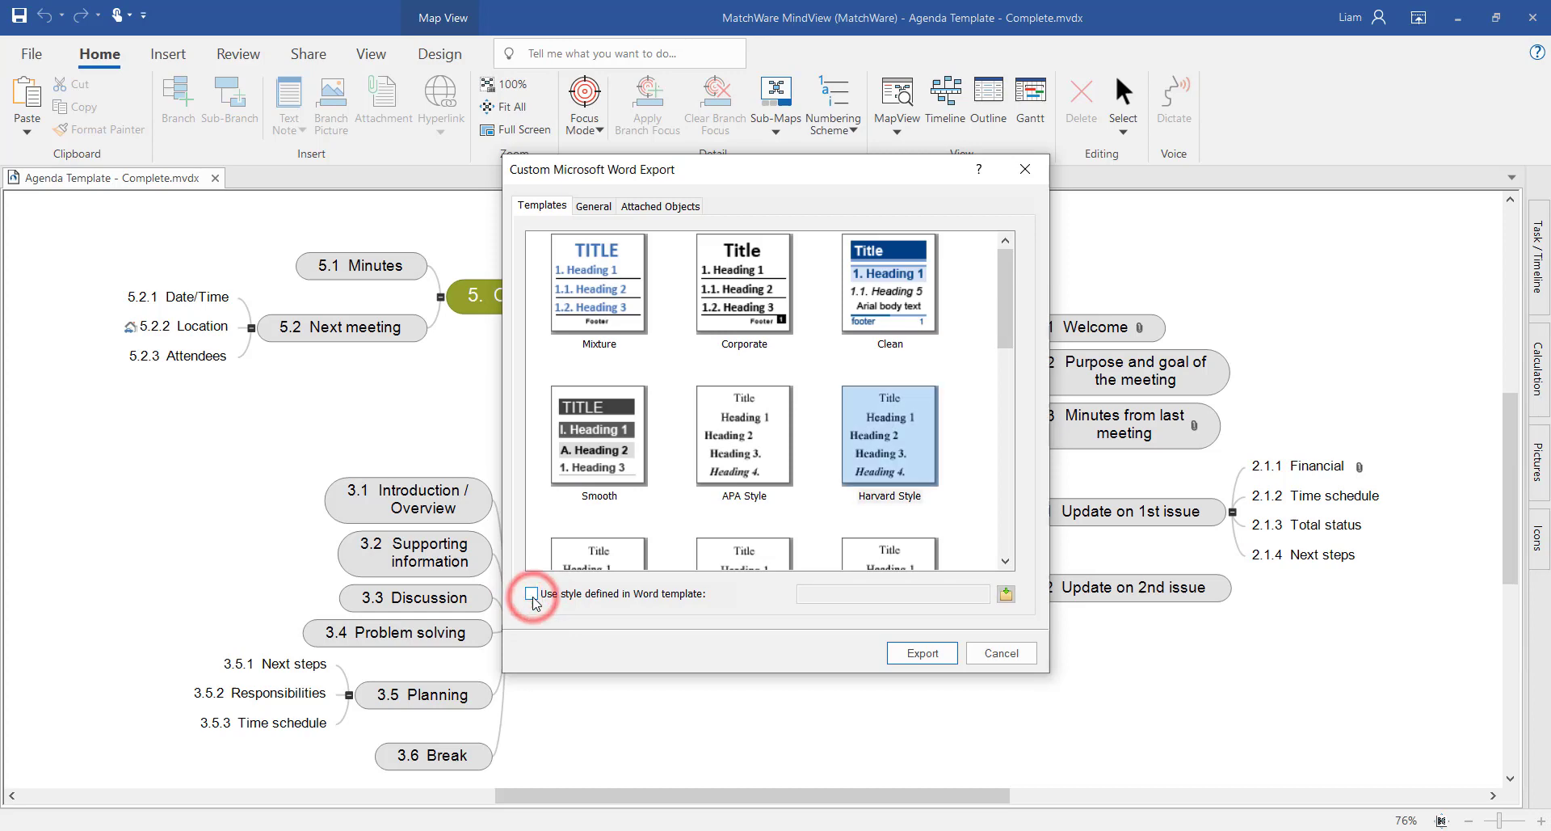
{"action": "left_click", "coordinate": [889, 284]}
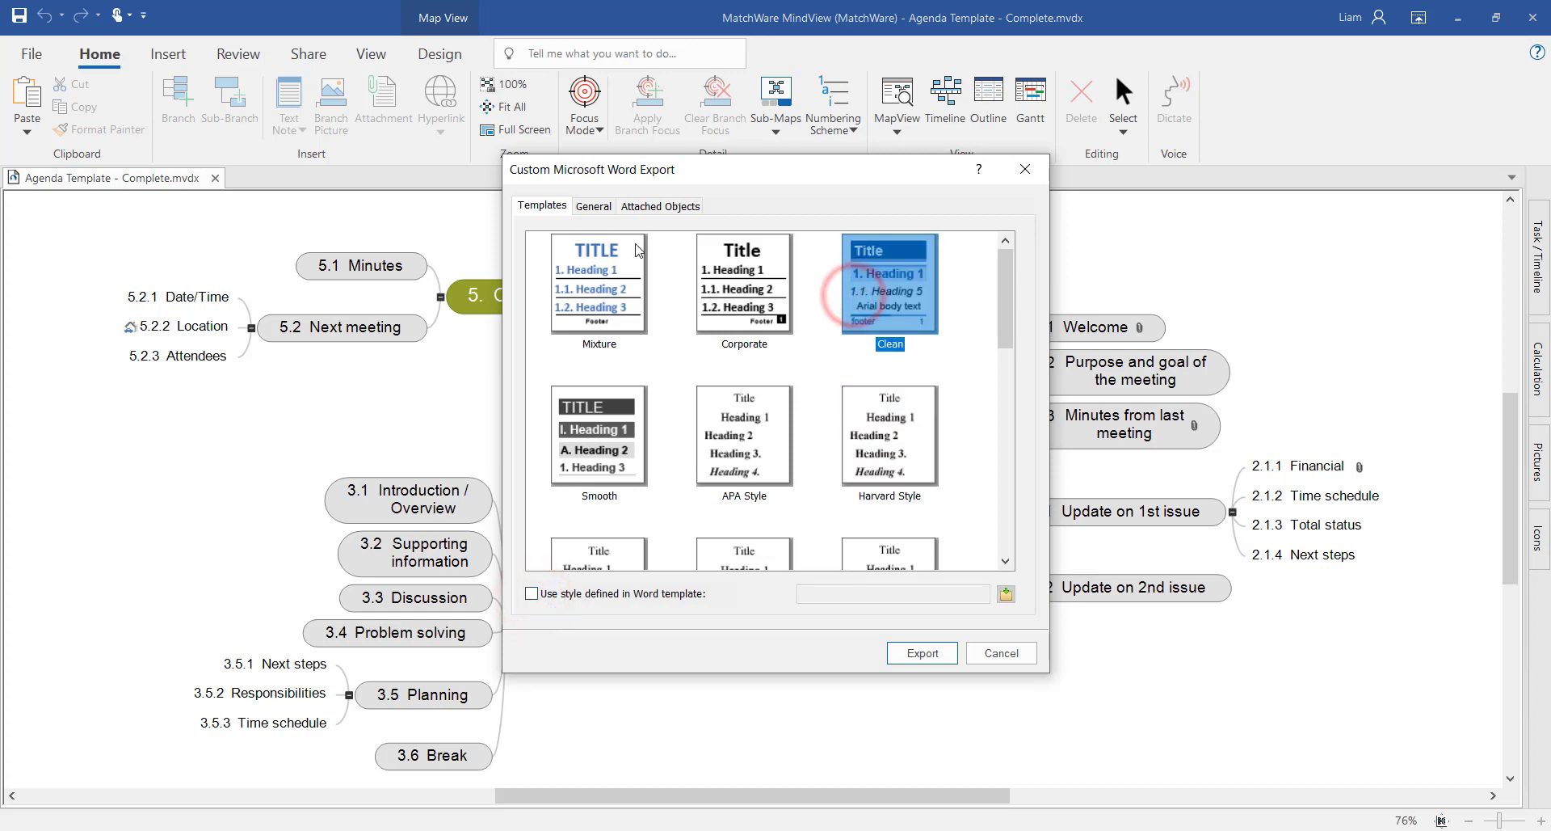
{"action": "left_click", "coordinate": [592, 206]}
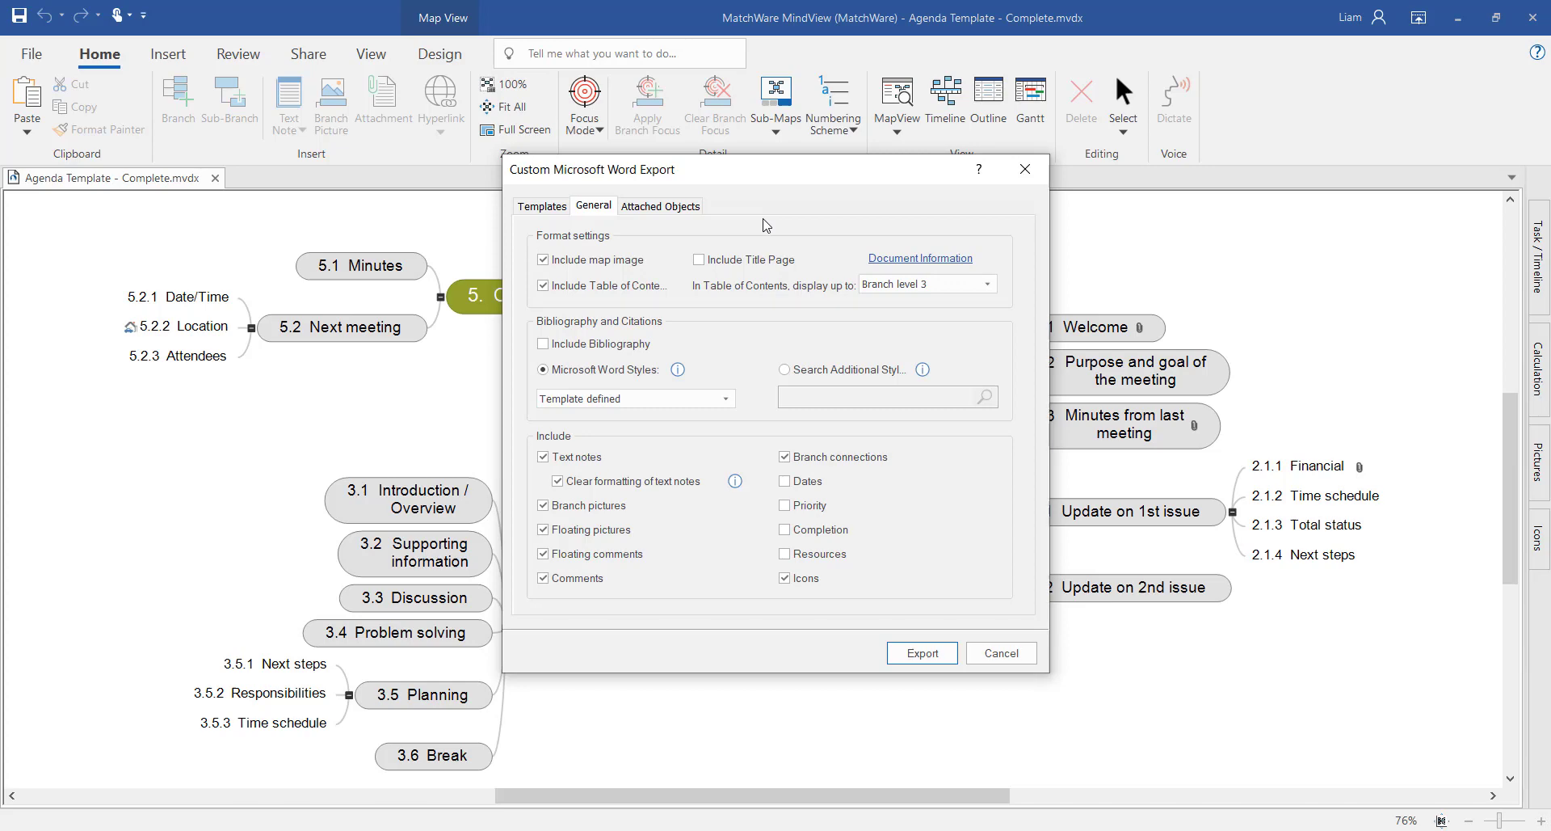
{"action": "left_click", "coordinate": [921, 653]}
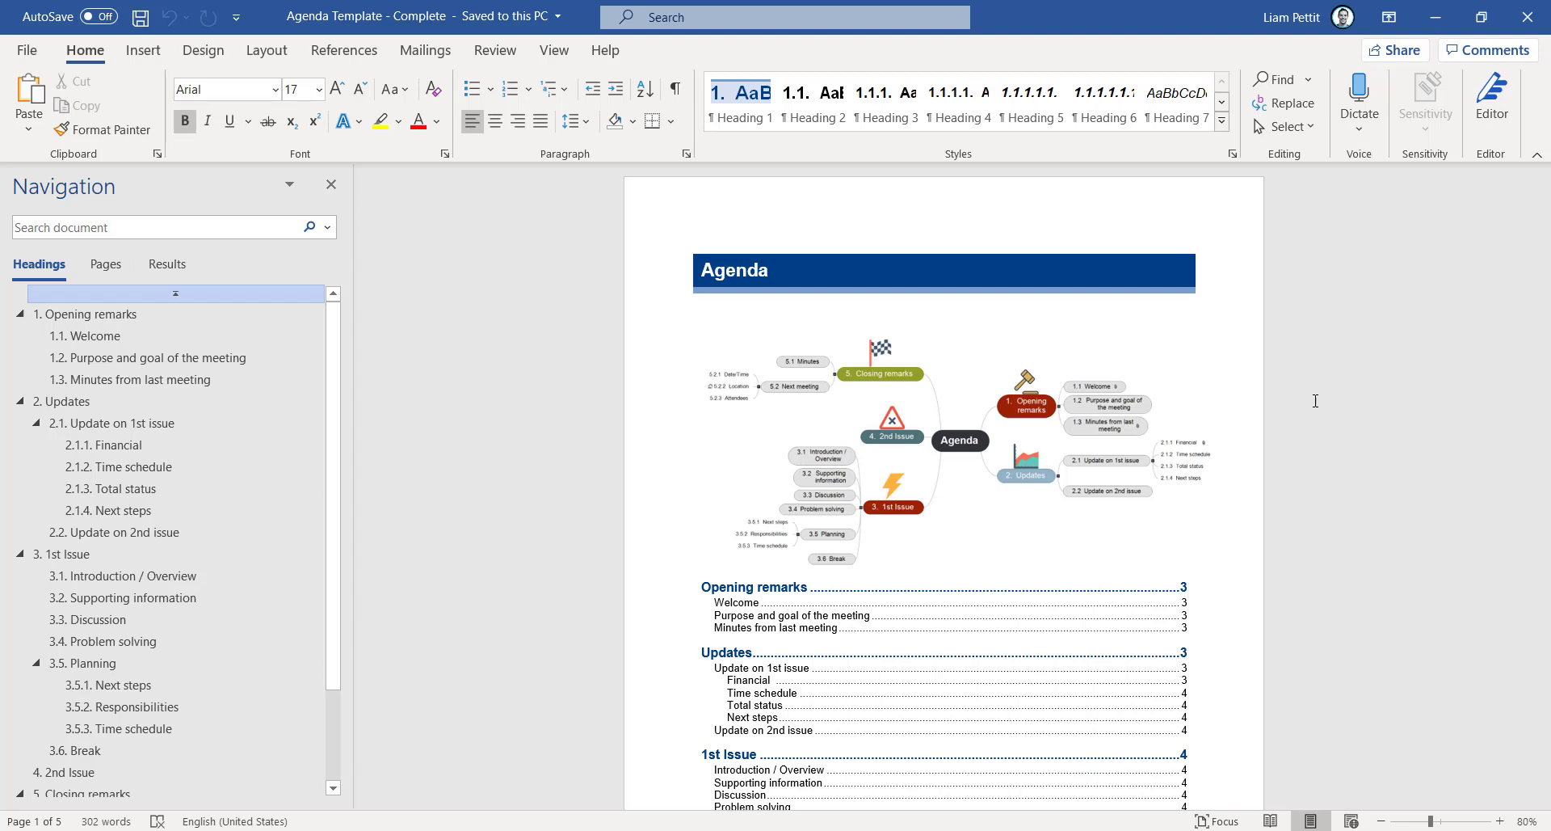
Scroll the exported Word agenda from the map image to its table of contents.
{"action": "scroll", "scroll_direction": "down", "scroll_amount": 3}
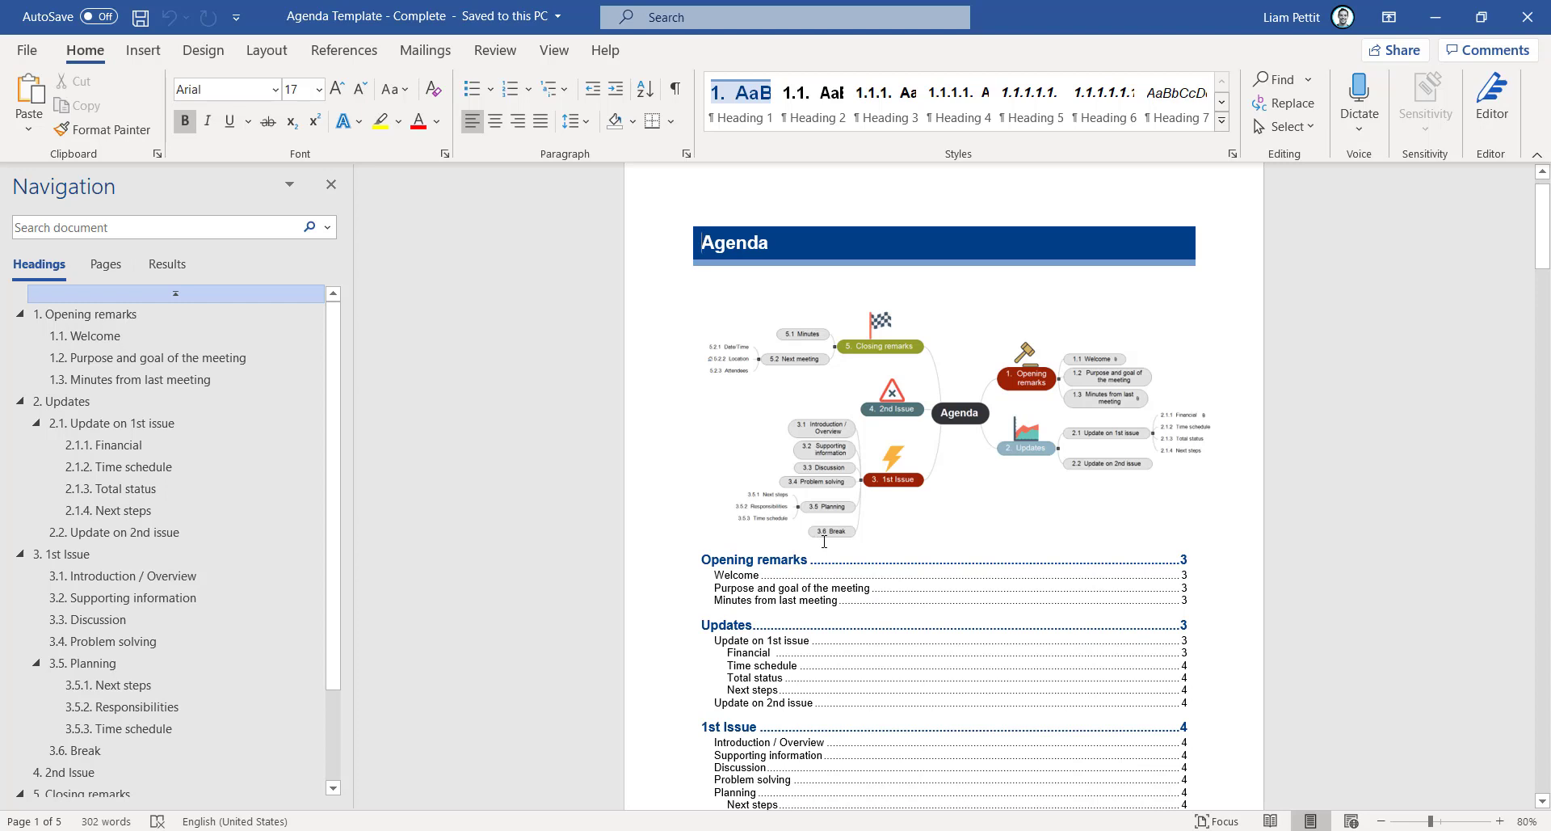
{"action": "mouse_move", "coordinate": [764, 631]}
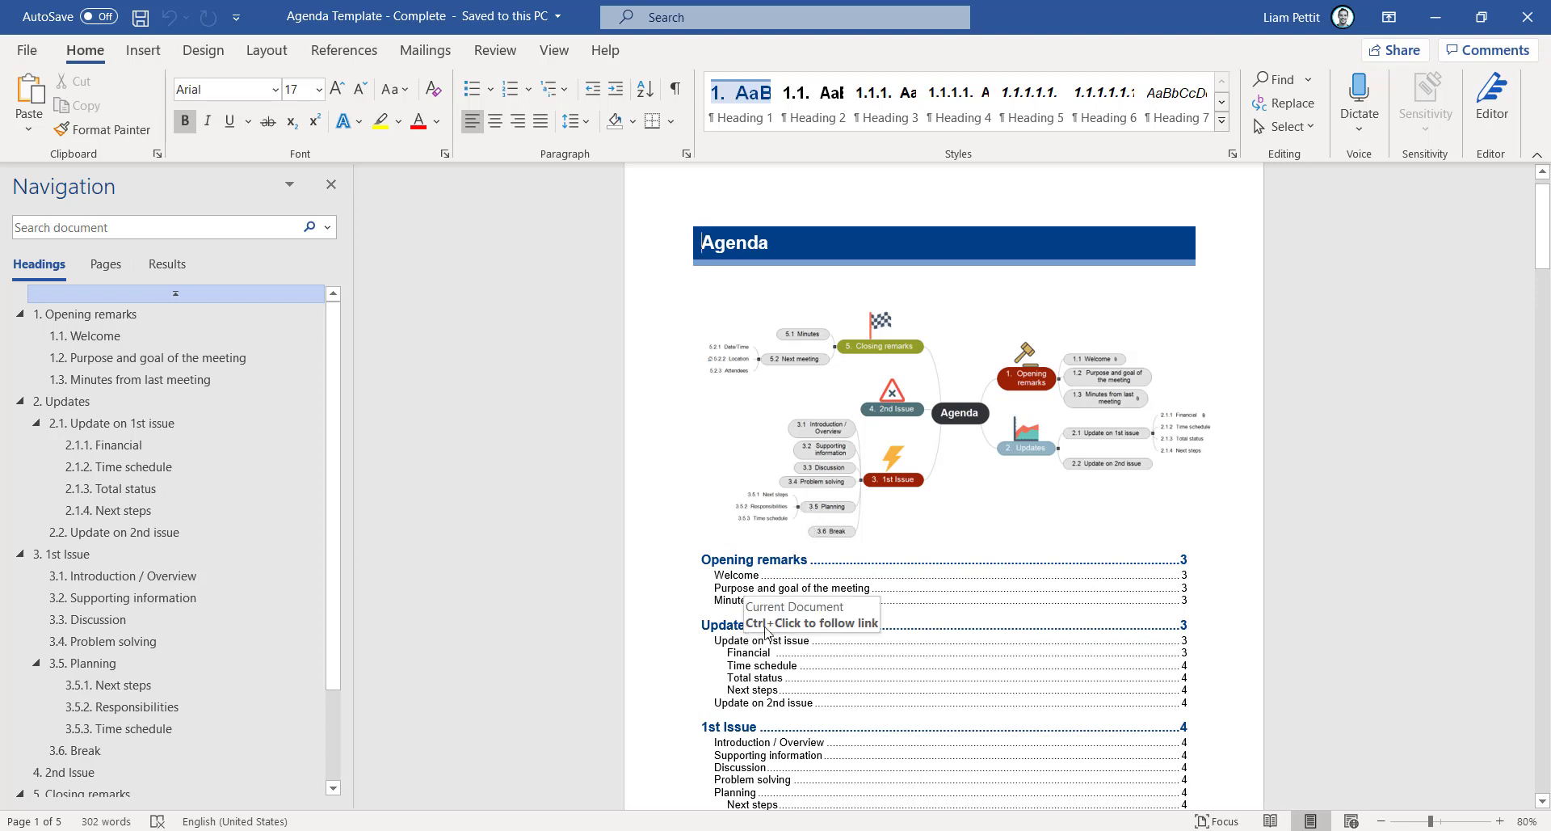
{"action": "mouse_move", "coordinate": [1339, 552]}
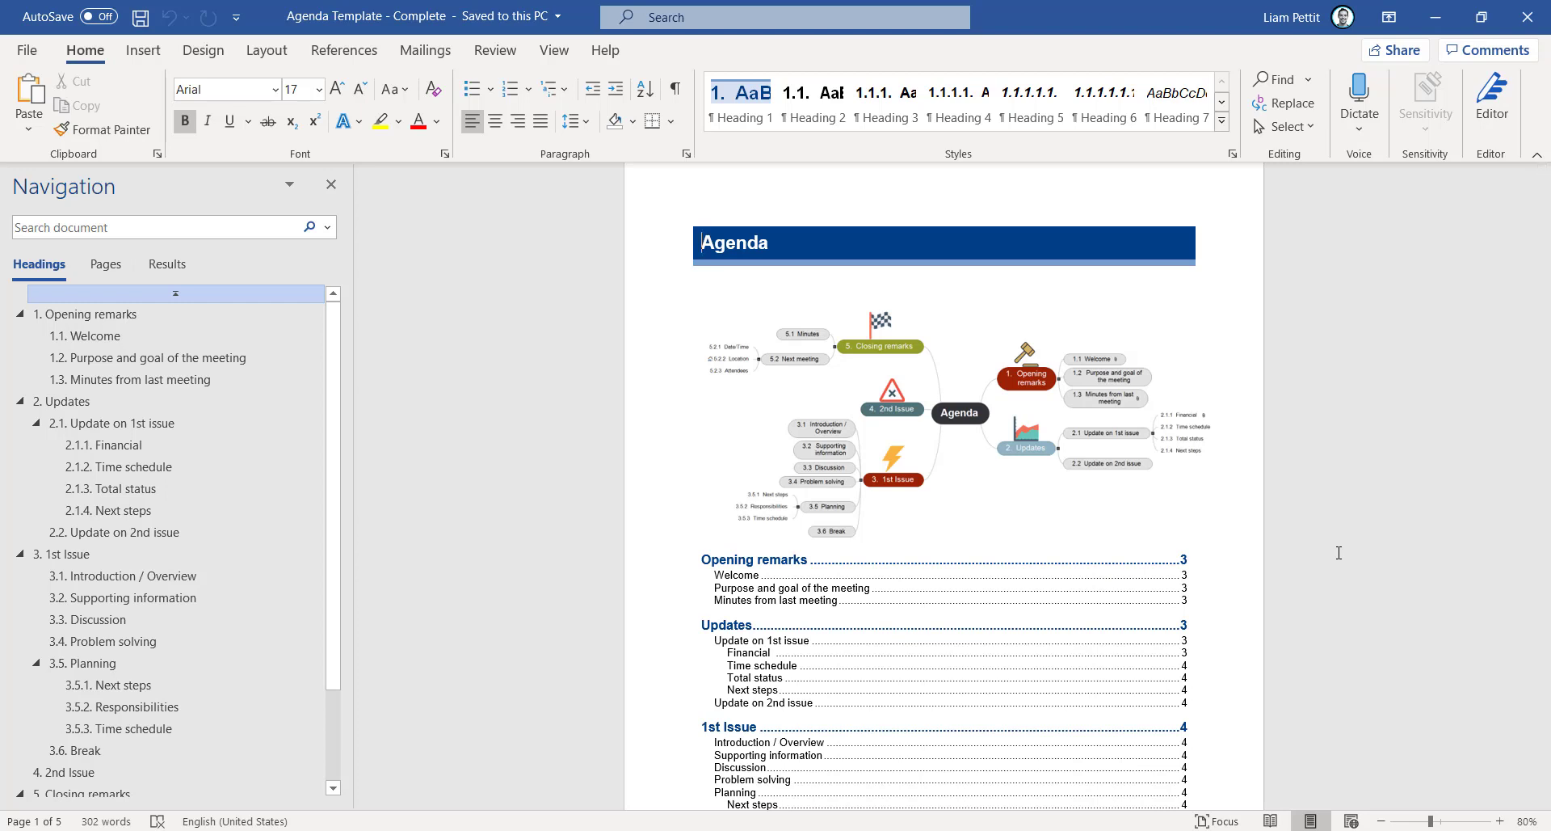
{"action": "scroll", "scroll_direction": "down", "scroll_amount": 3}
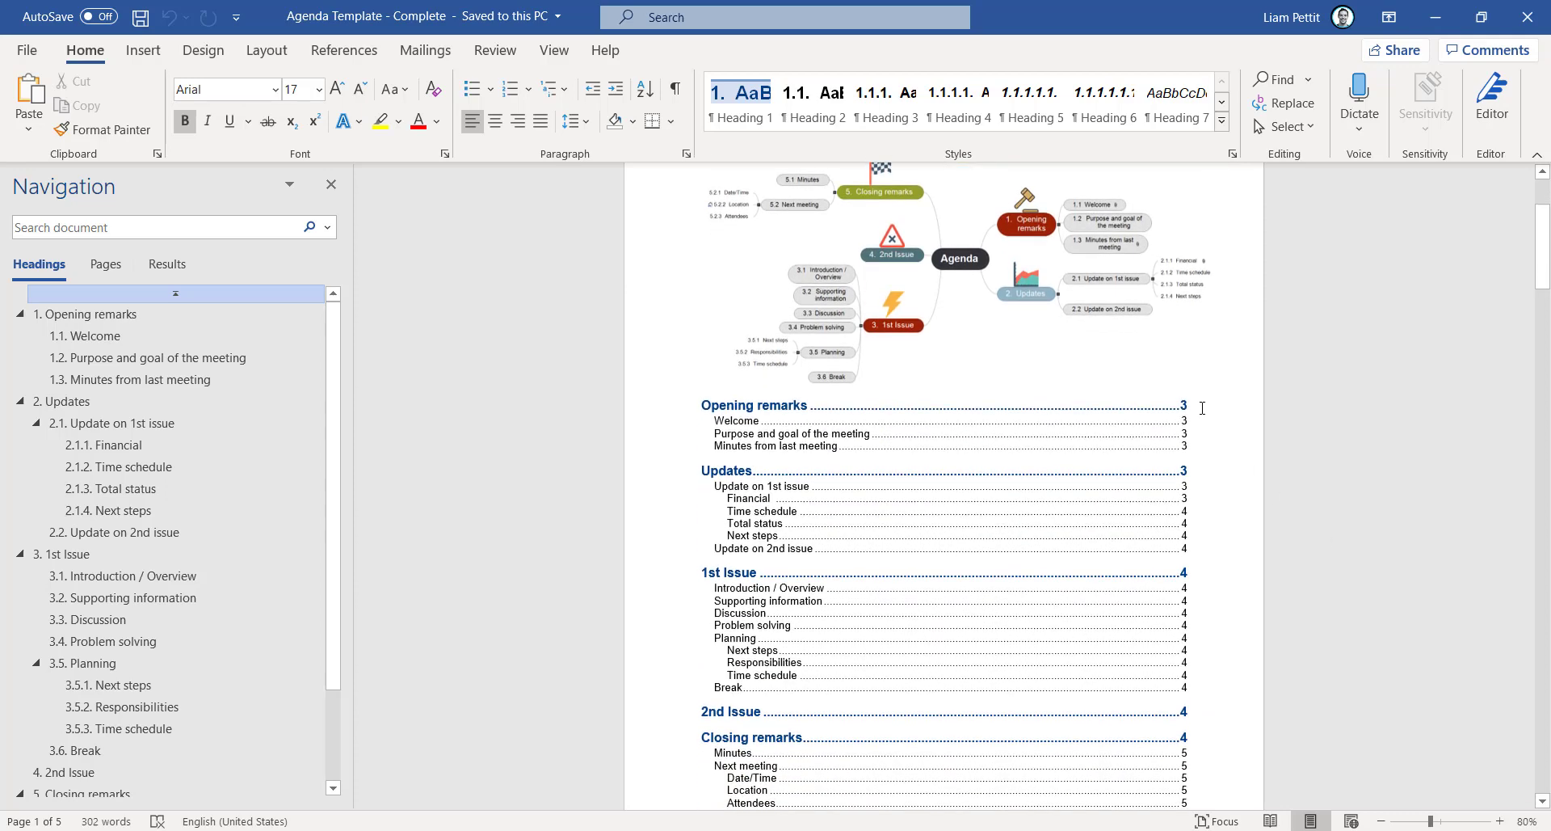
{"action": "mouse_move", "coordinate": [772, 405]}
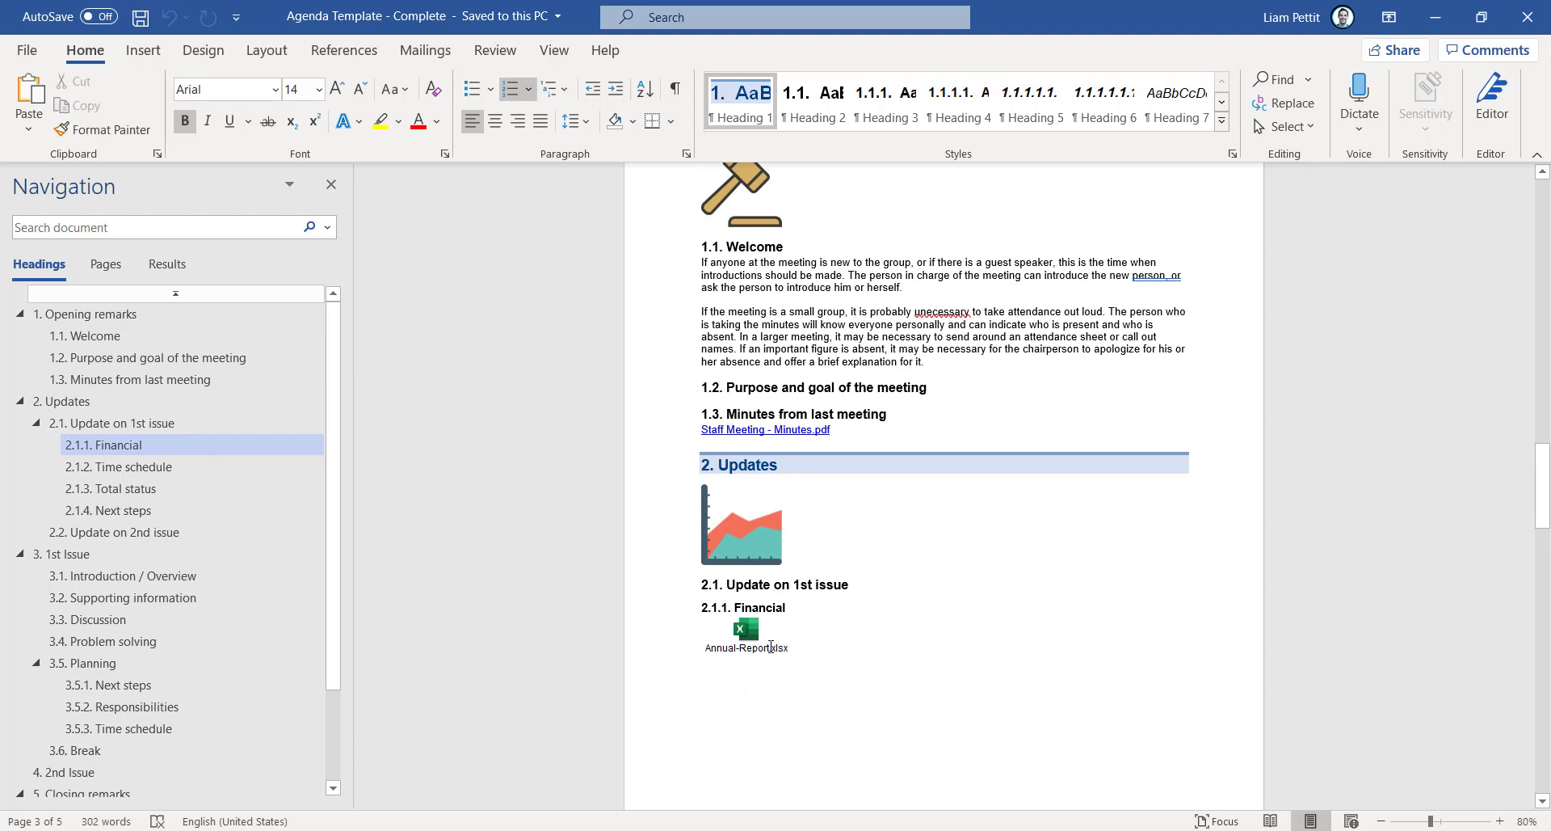
{"action": "mouse_move", "coordinate": [1244, 608]}
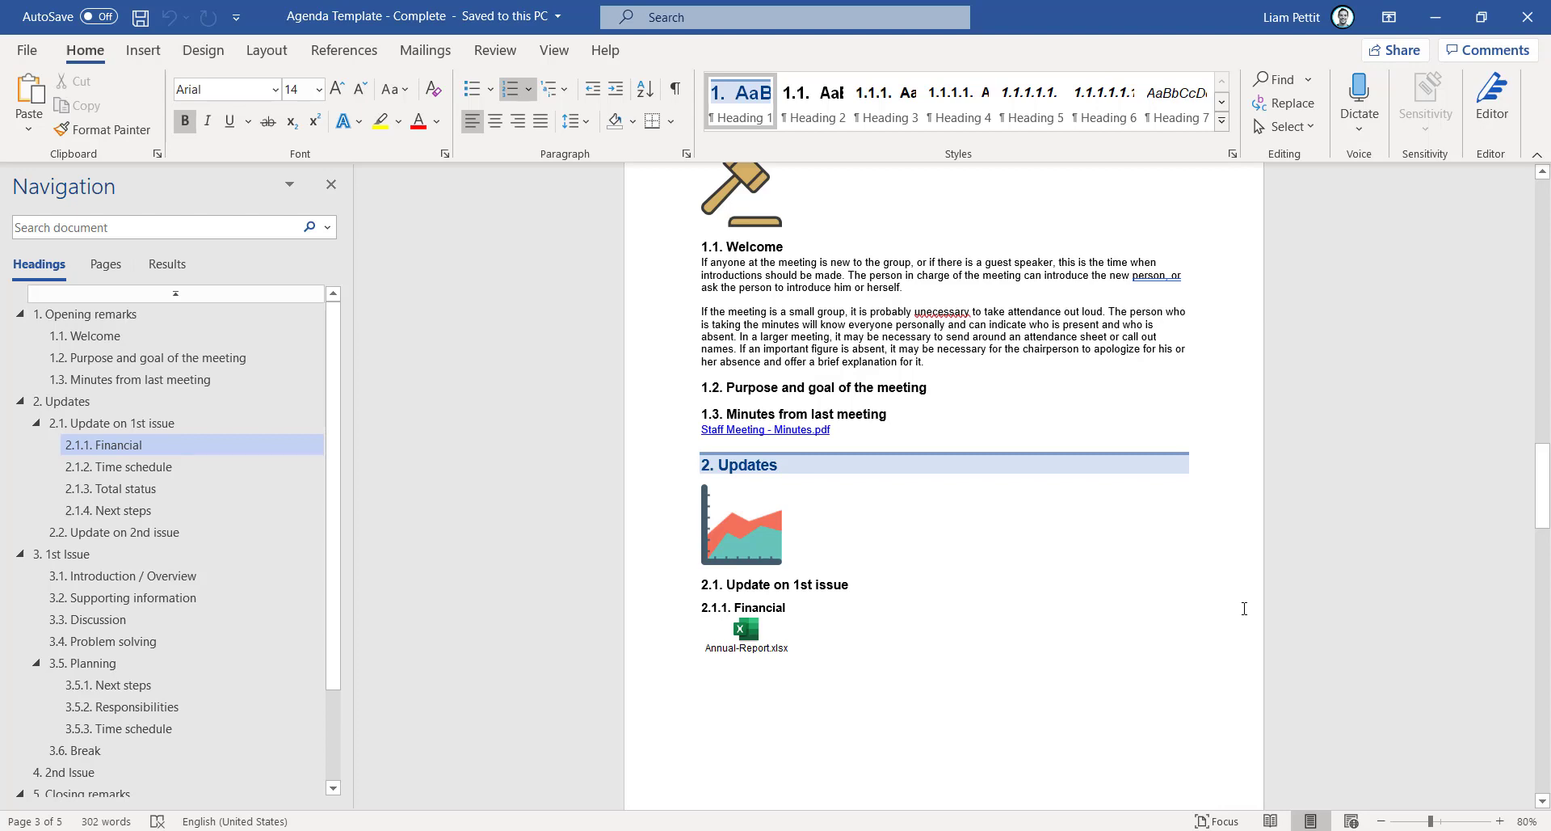